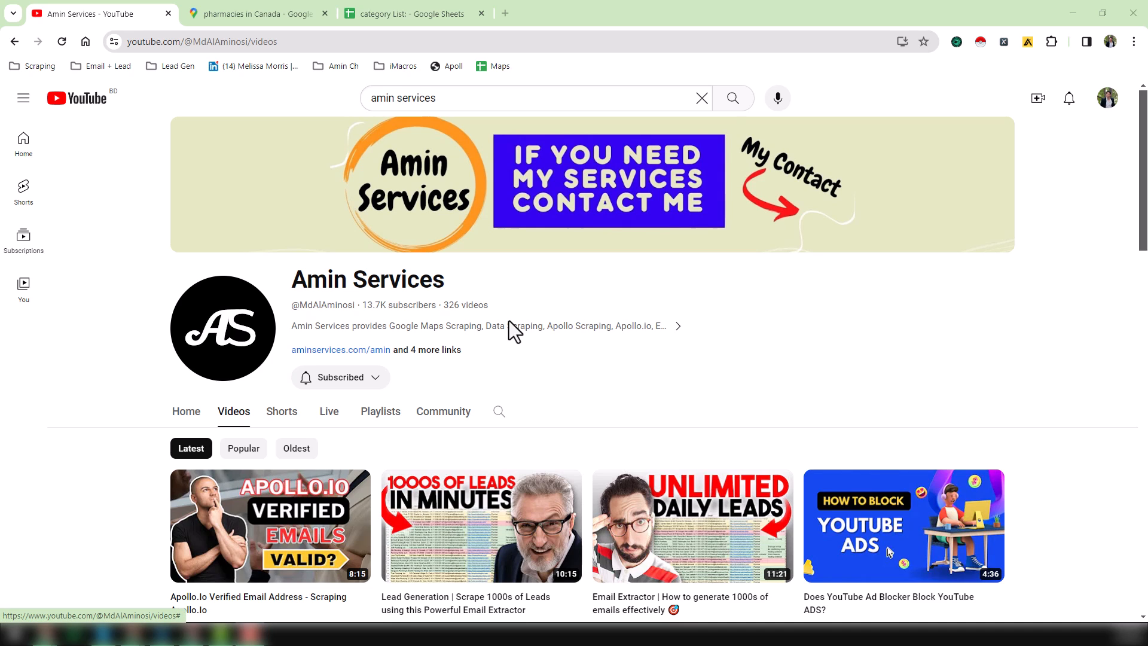
Scroll through the Amin Services SleekBio page's contact and tool link cards.
{"action": "scroll", "scroll_direction": "down", "scroll_amount": 3}
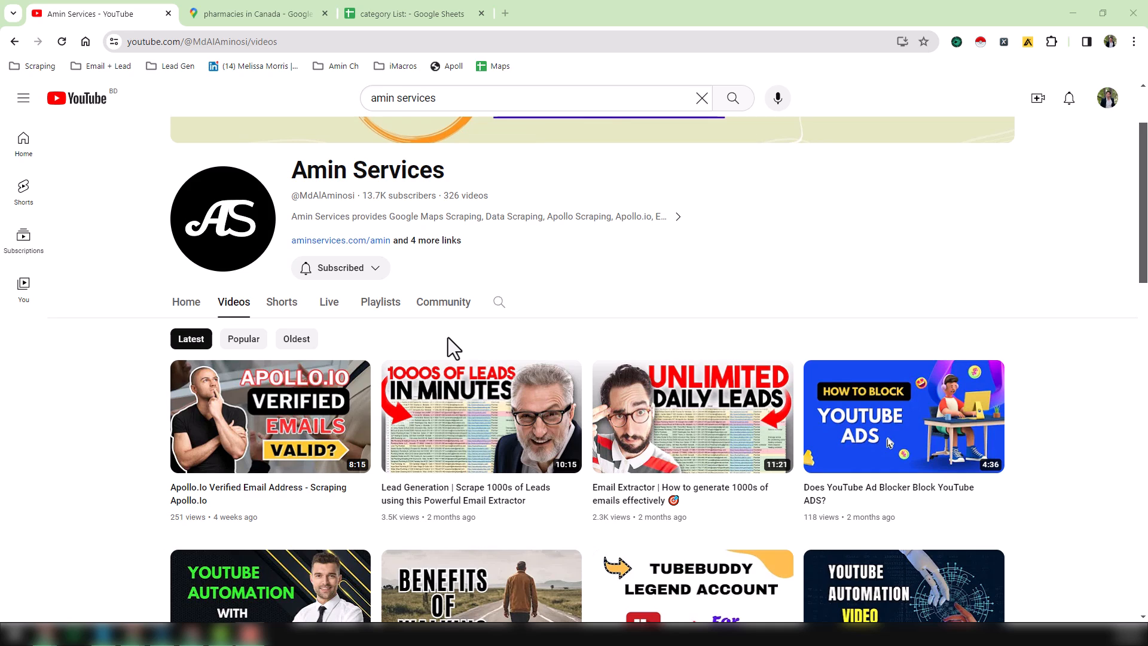
{"action": "mouse_move", "coordinate": [497, 330]}
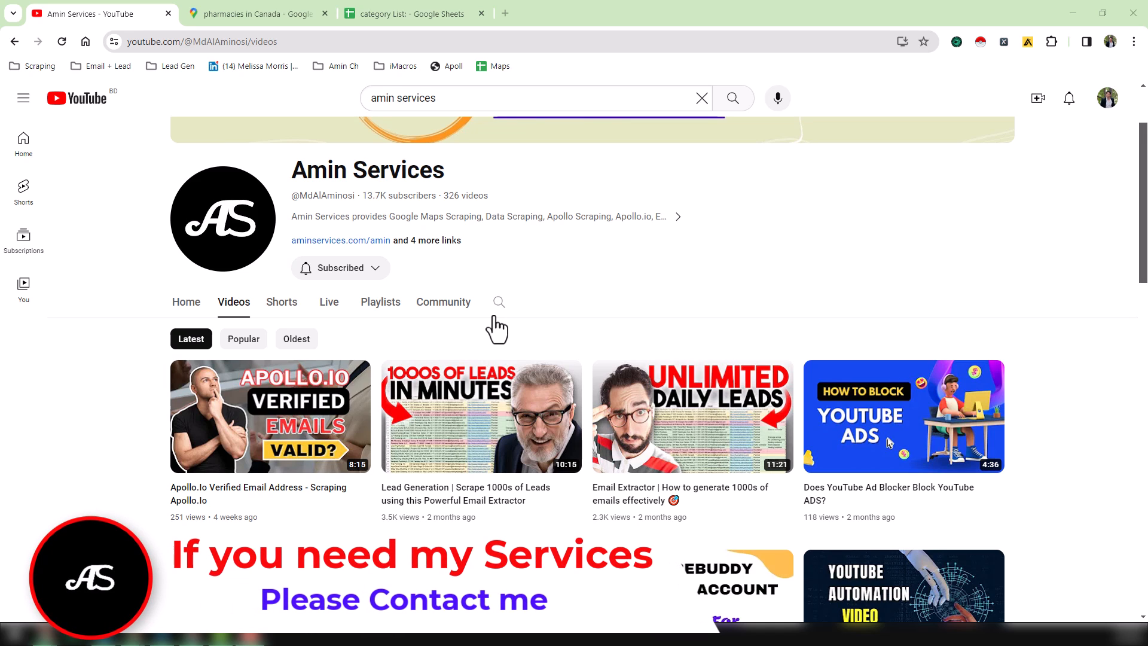
{"action": "scroll", "scroll_direction": "down", "scroll_amount": 3}
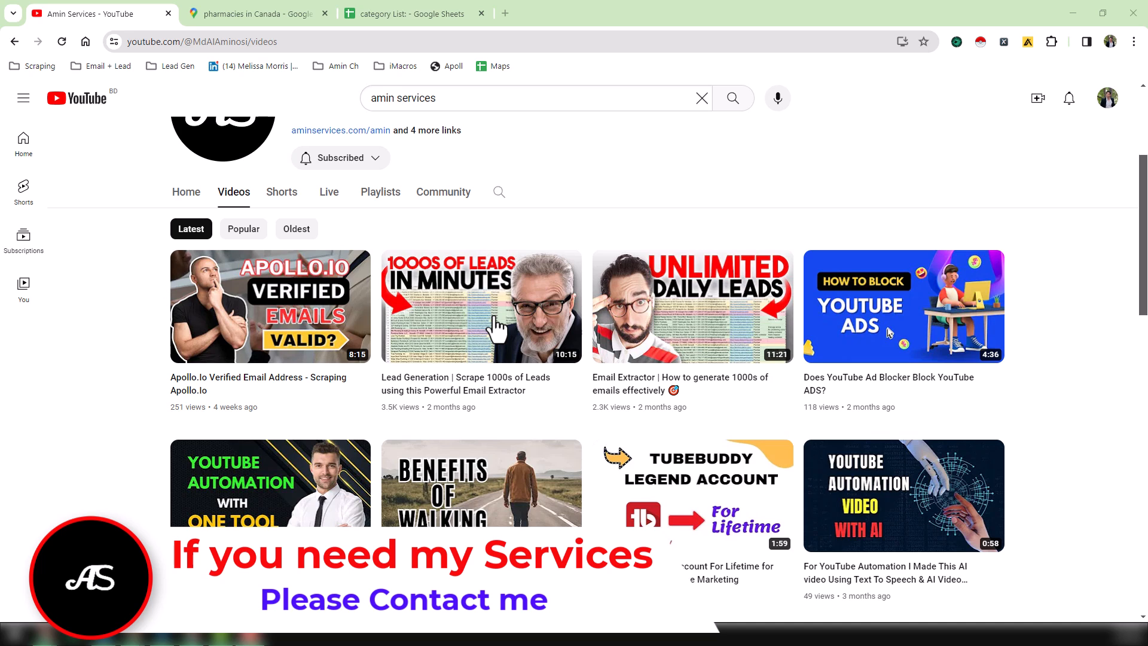
{"action": "scroll", "scroll_direction": "down", "scroll_amount": 3}
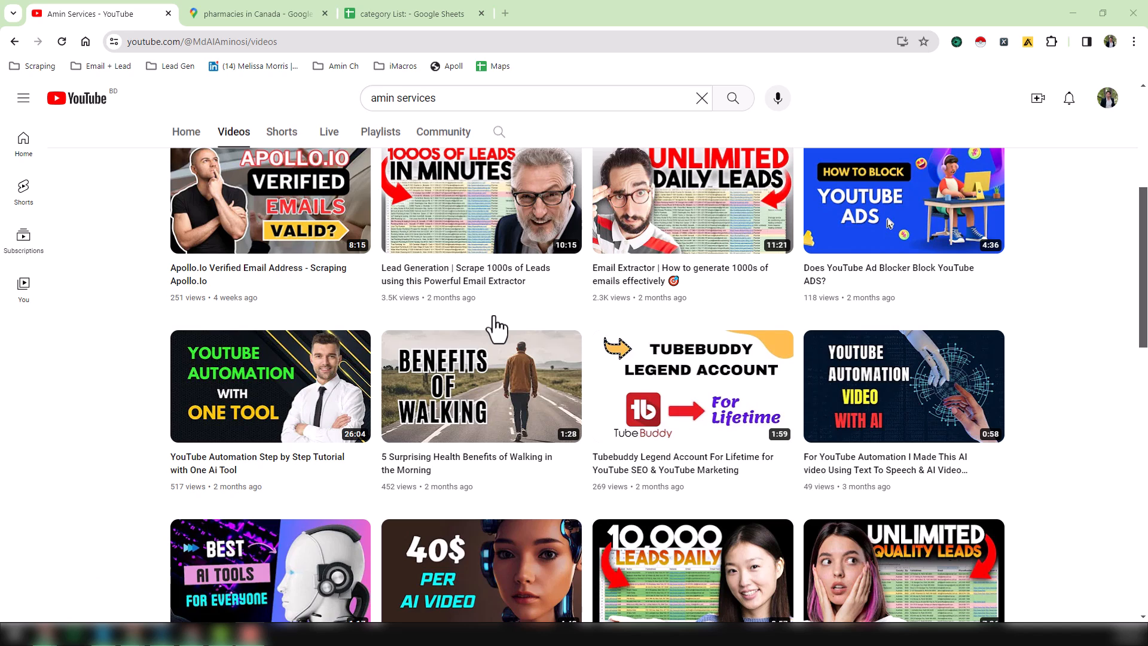
{"action": "mouse_move", "coordinate": [555, 263]}
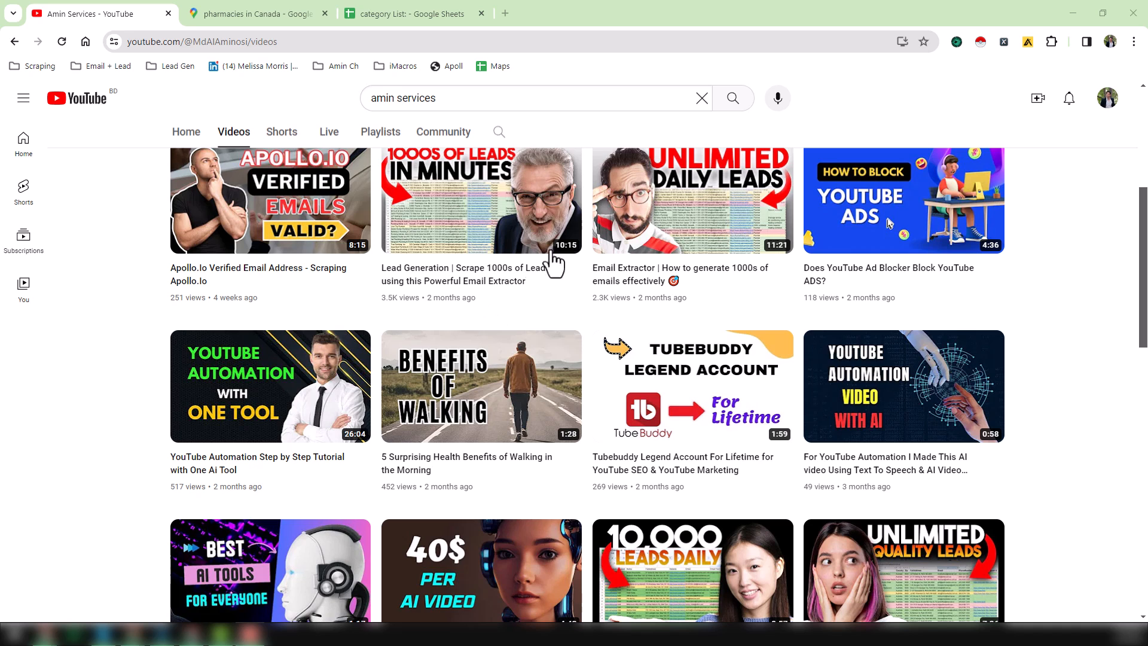
{"action": "scroll", "scroll_direction": "down", "scroll_amount": 3}
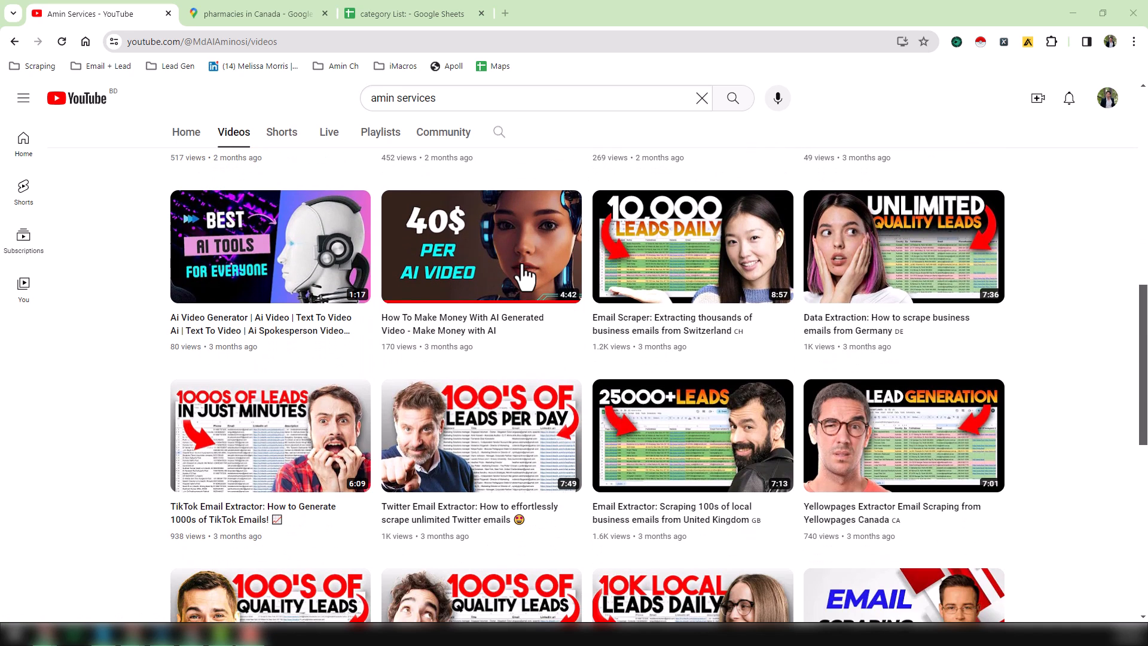
{"action": "scroll", "scroll_direction": "down", "scroll_amount": 3}
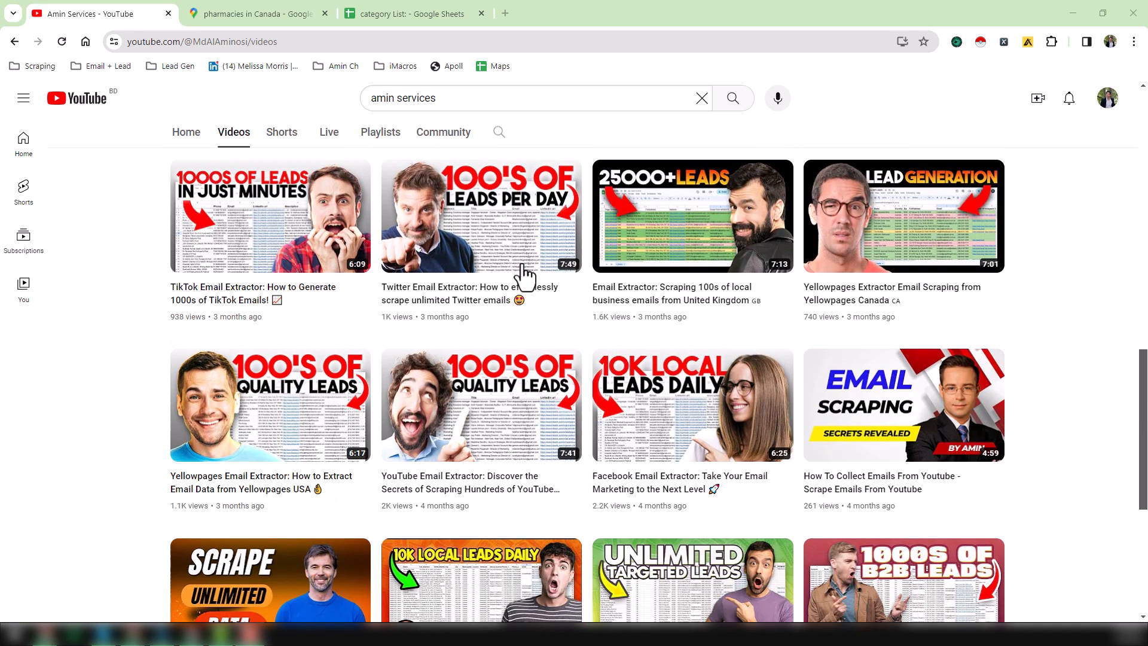
{"action": "scroll", "scroll_direction": "down", "scroll_amount": 3}
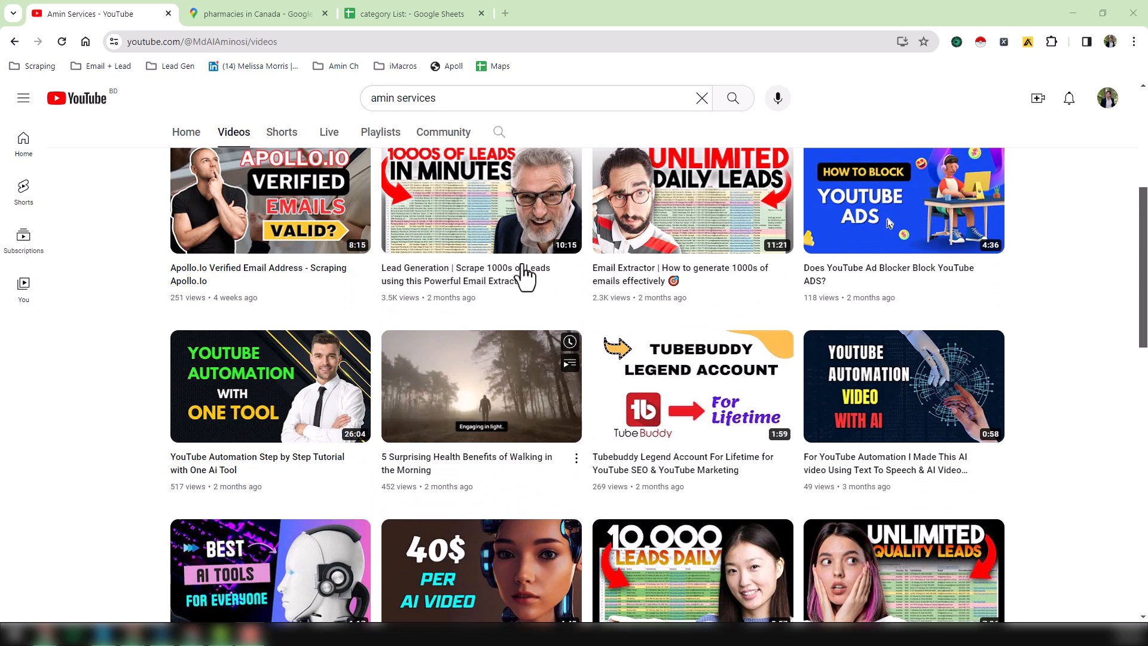
{"action": "scroll", "scroll_direction": "up", "scroll_amount": 3}
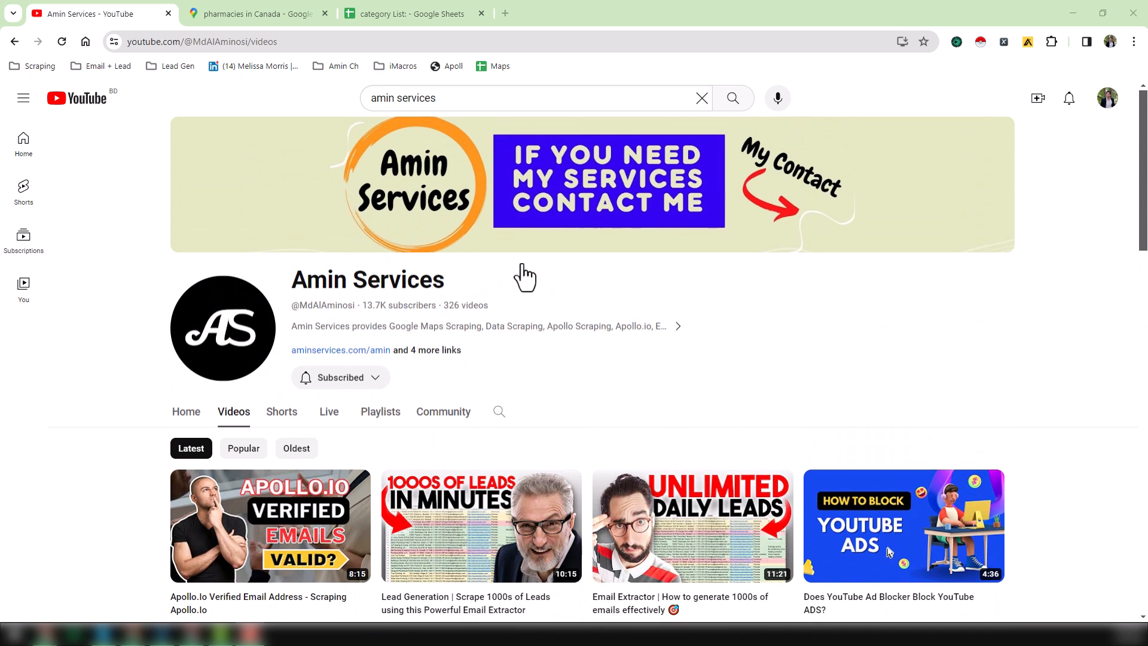
{"action": "mouse_move", "coordinate": [318, 345]}
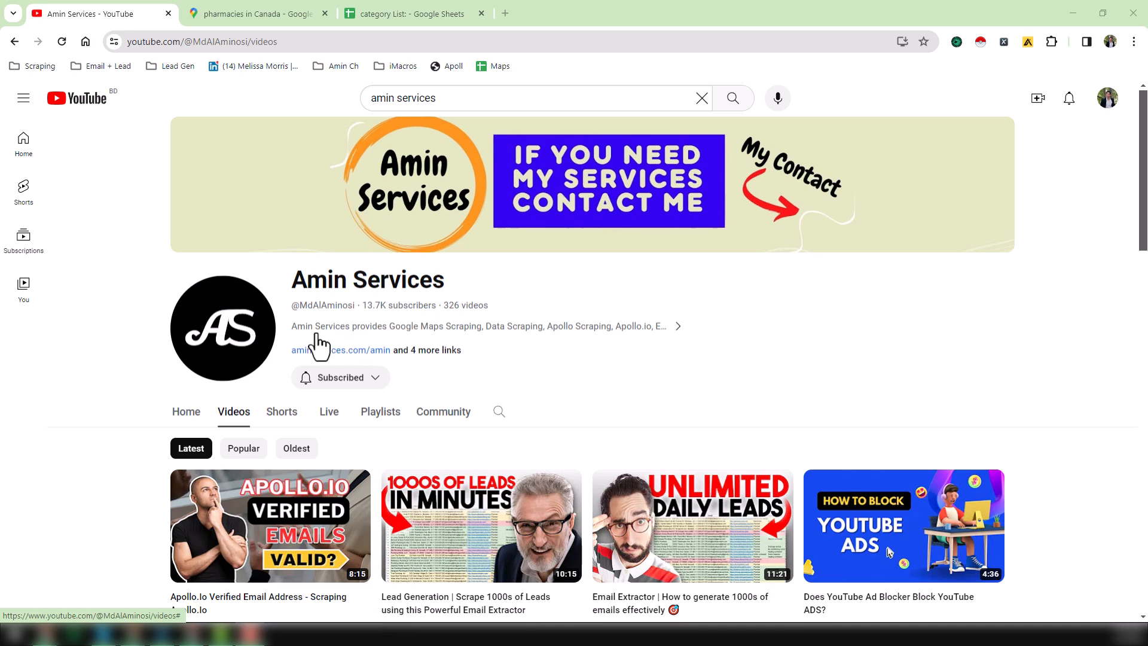
{"action": "mouse_move", "coordinate": [341, 359]}
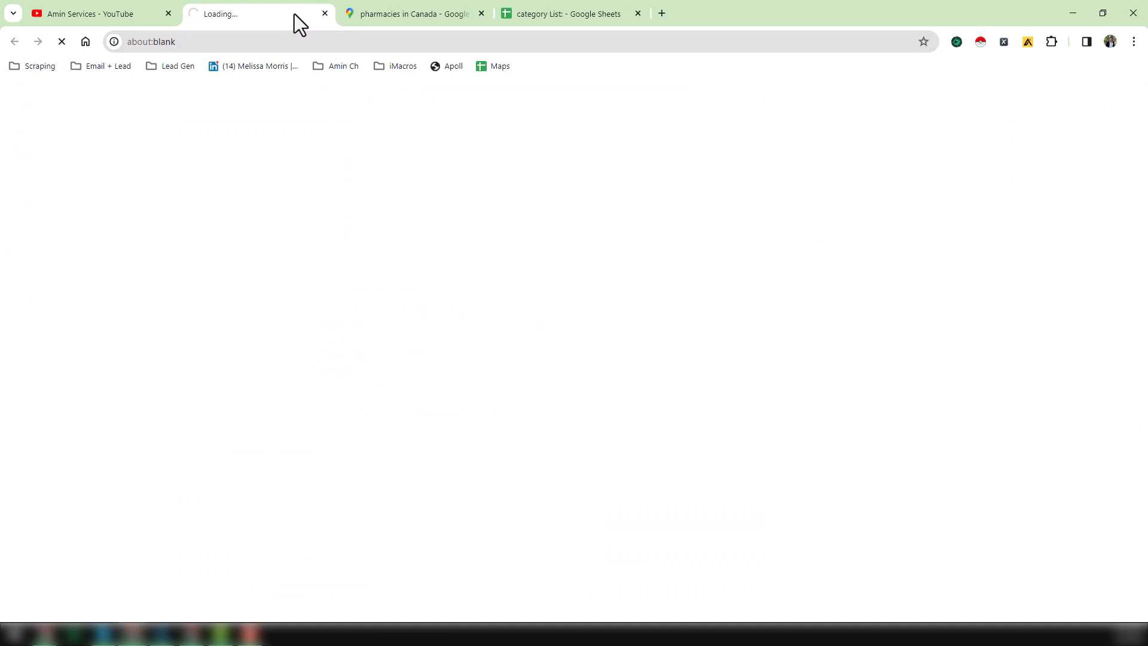
{"action": "mouse_move", "coordinate": [389, 191]}
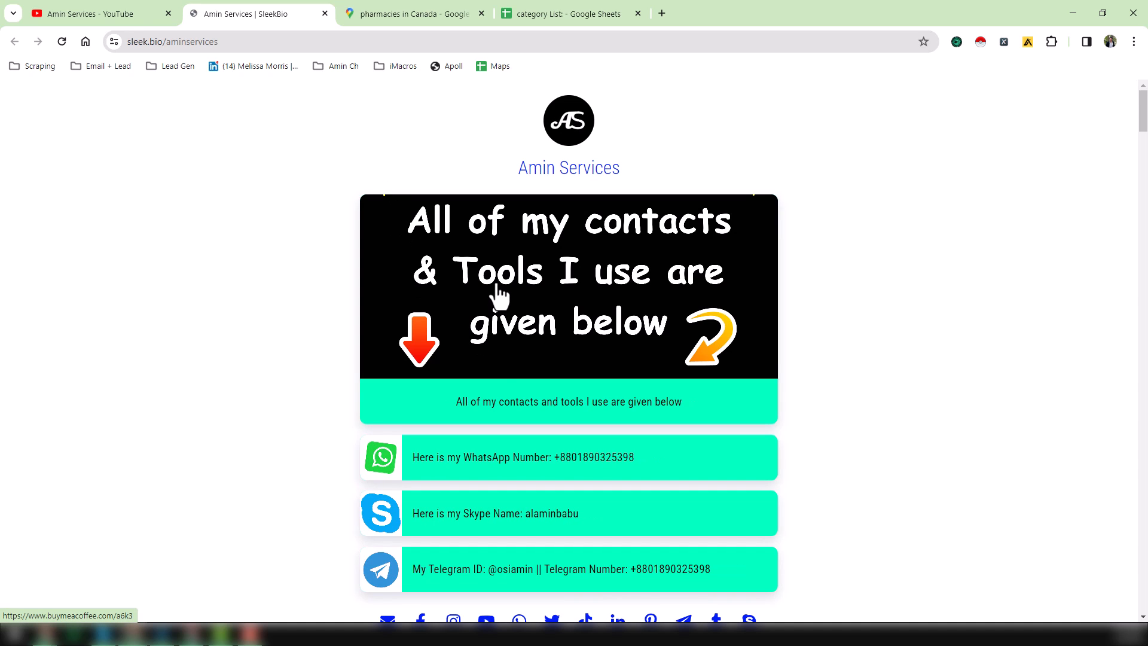
{"action": "scroll", "scroll_direction": "down", "scroll_amount": 3}
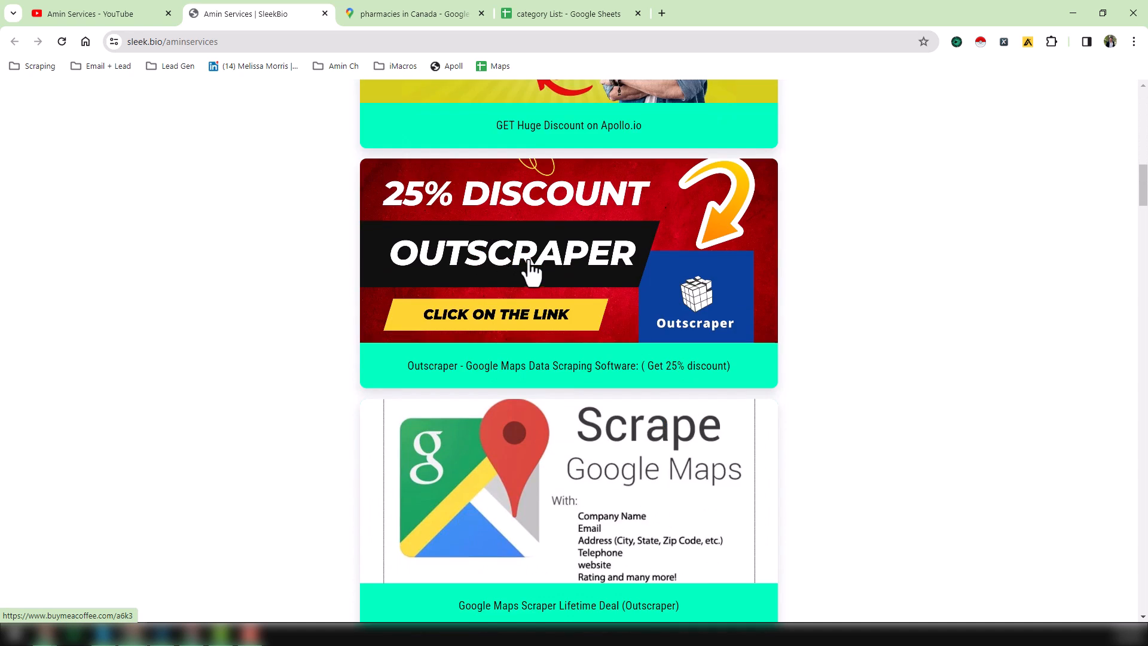
{"action": "scroll", "scroll_direction": "down", "scroll_amount": 3}
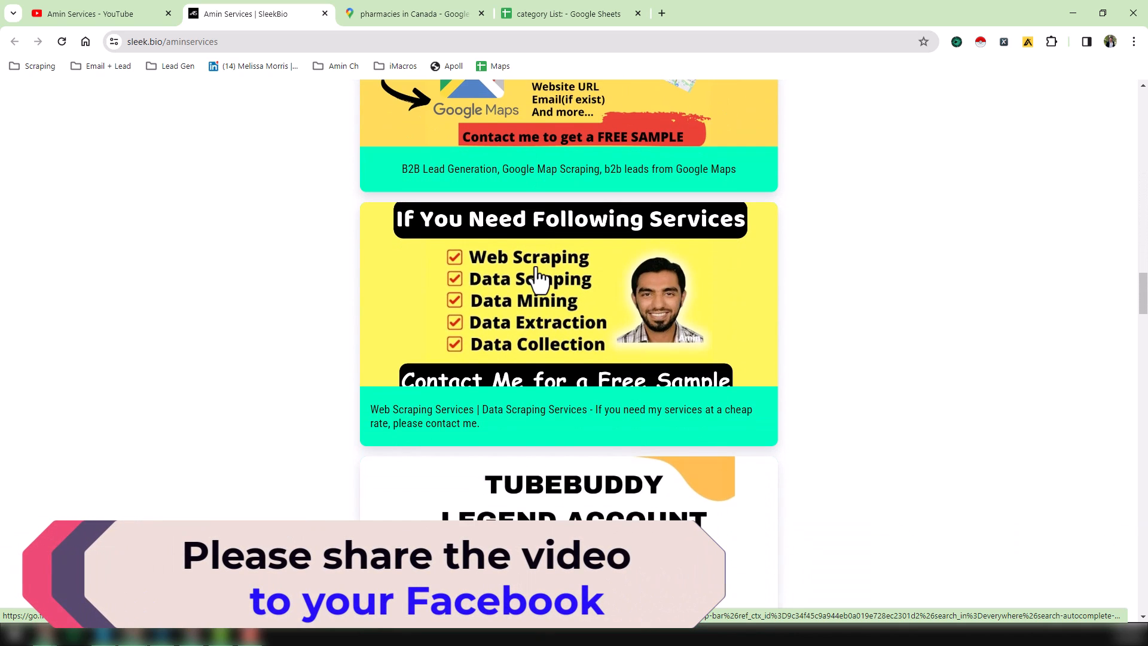
{"action": "scroll", "scroll_direction": "down", "scroll_amount": 3}
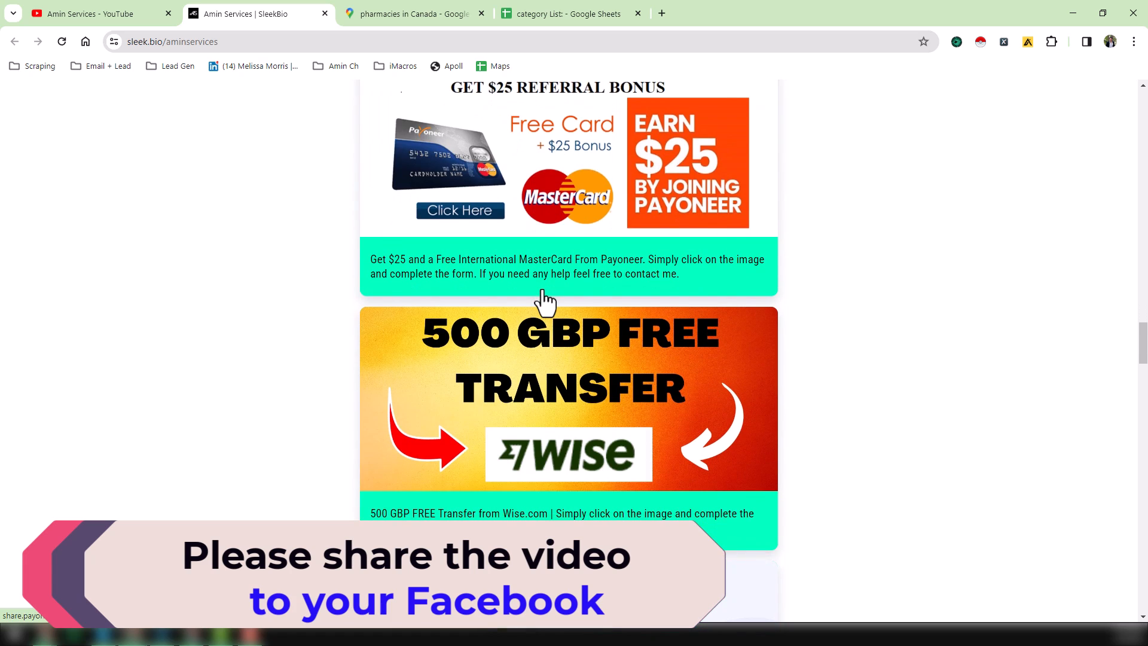
{"action": "scroll", "scroll_direction": "down", "scroll_amount": 3}
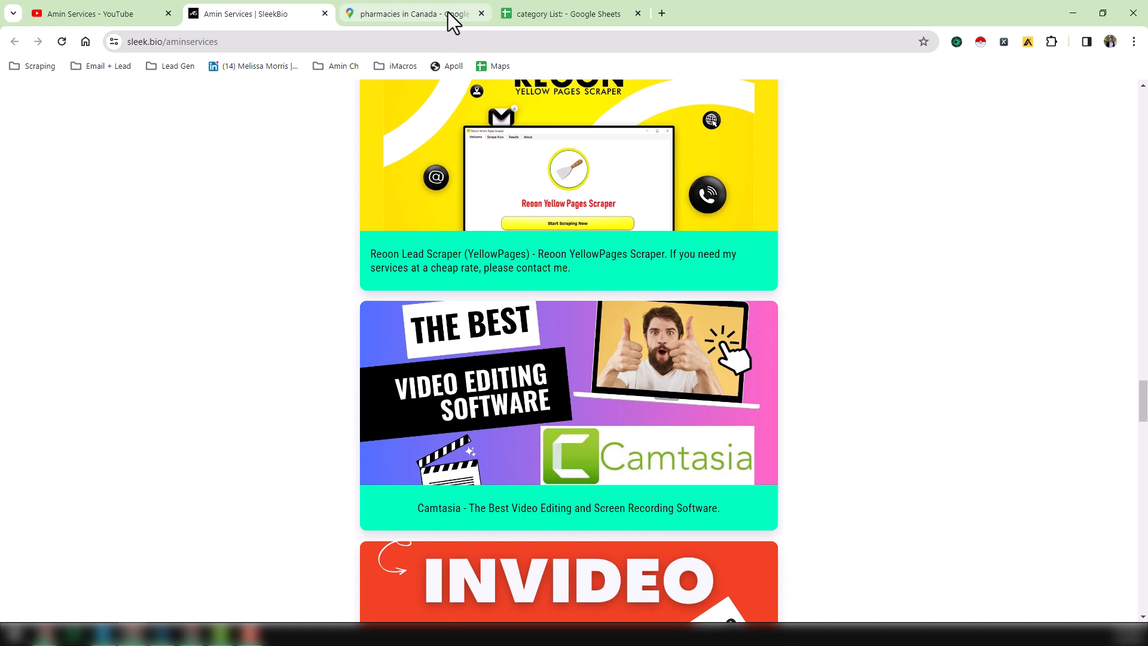
Switch to the 'pharmacies in Canada' Google Maps results with its pins across the map.
{"action": "left_click", "coordinate": [414, 13]}
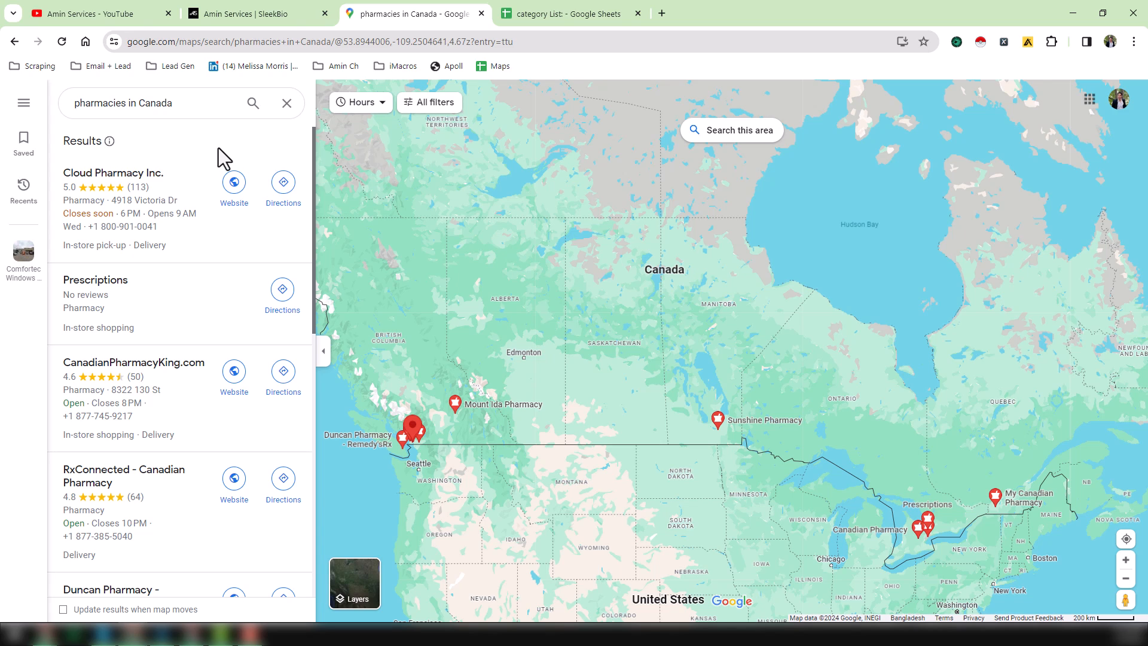
{"action": "mouse_move", "coordinate": [575, 114]}
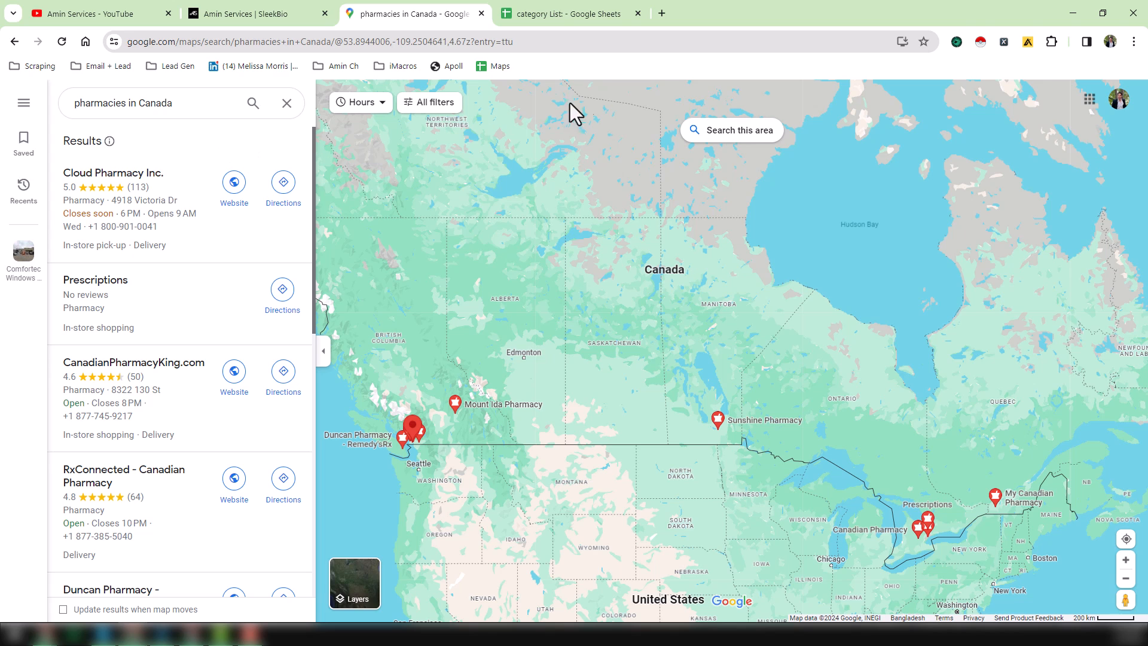
{"action": "mouse_move", "coordinate": [751, 40]}
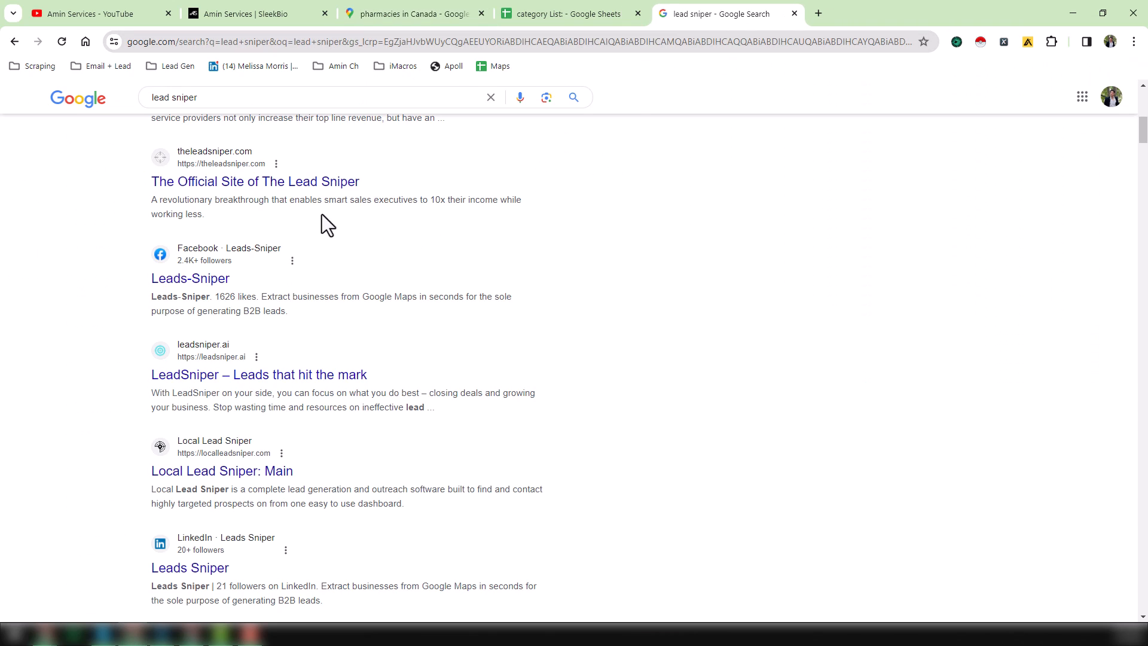
Scroll up the 'lead sniper' Google results to the Leads-Sniper official site listing.
{"action": "scroll", "scroll_direction": "up", "scroll_amount": 3}
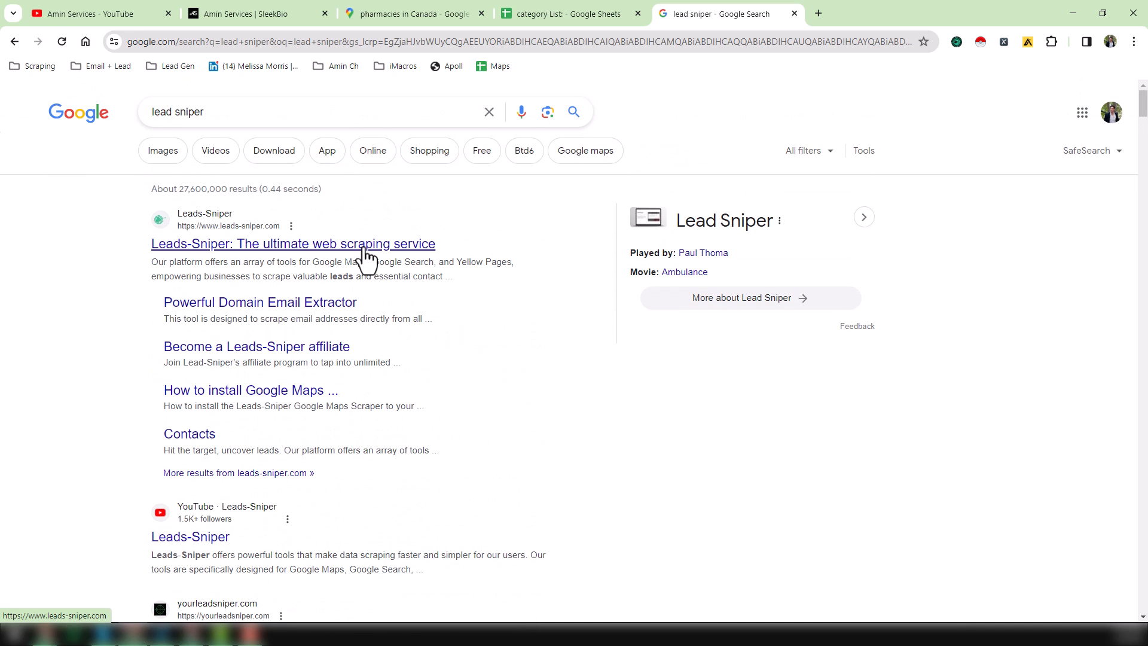
{"action": "mouse_move", "coordinate": [334, 256]}
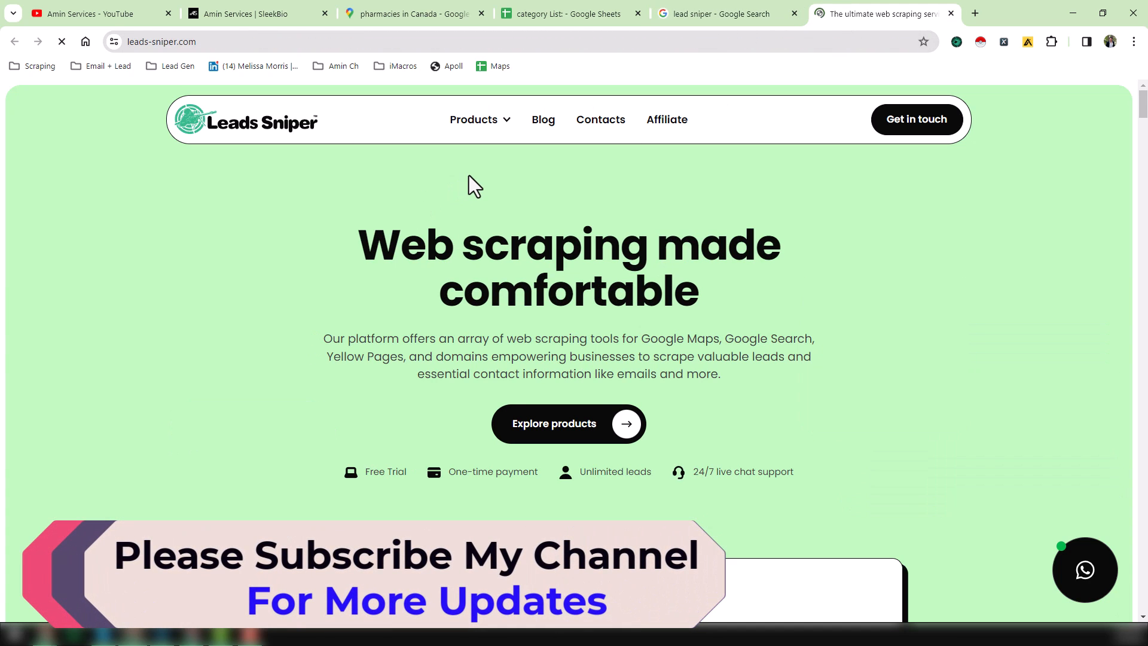
Browse the Leads Sniper Products menu and glance at the YouTube channel's videos.
{"action": "left_click", "coordinate": [474, 120]}
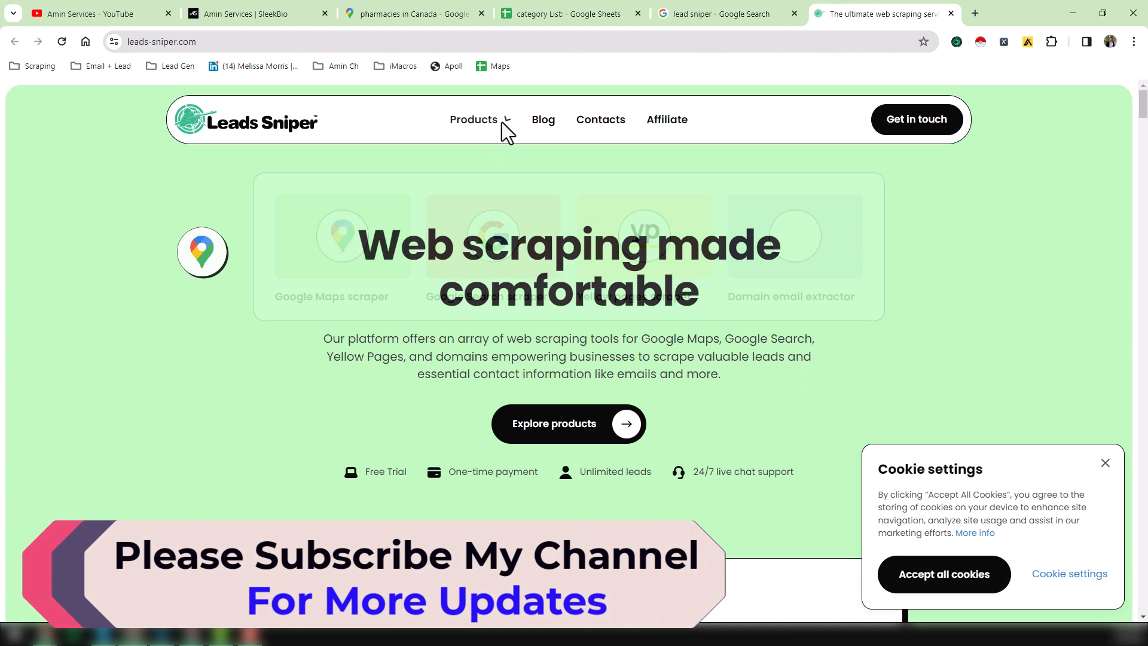
{"action": "left_click", "coordinate": [474, 120]}
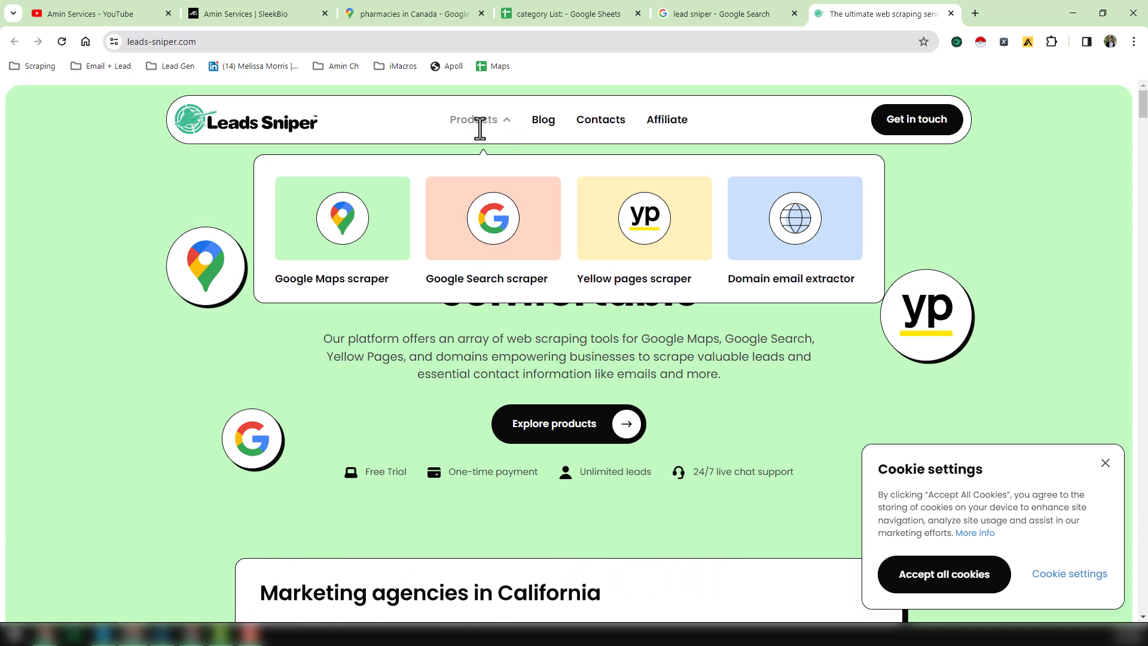
{"action": "mouse_move", "coordinate": [708, 249]}
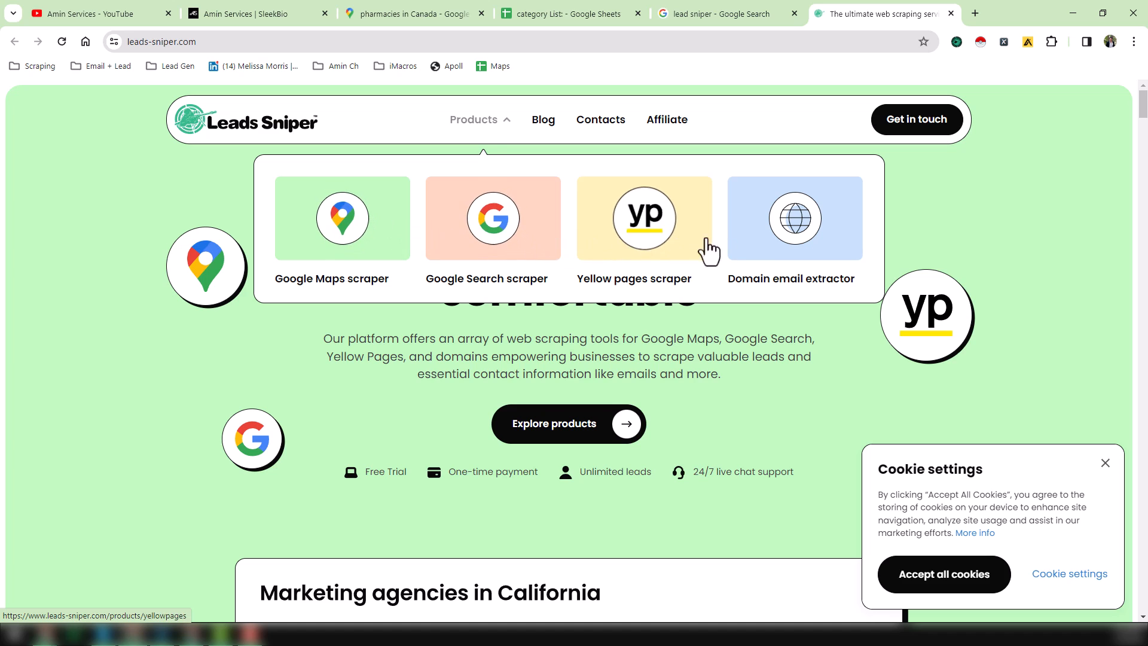
{"action": "mouse_move", "coordinate": [824, 228]}
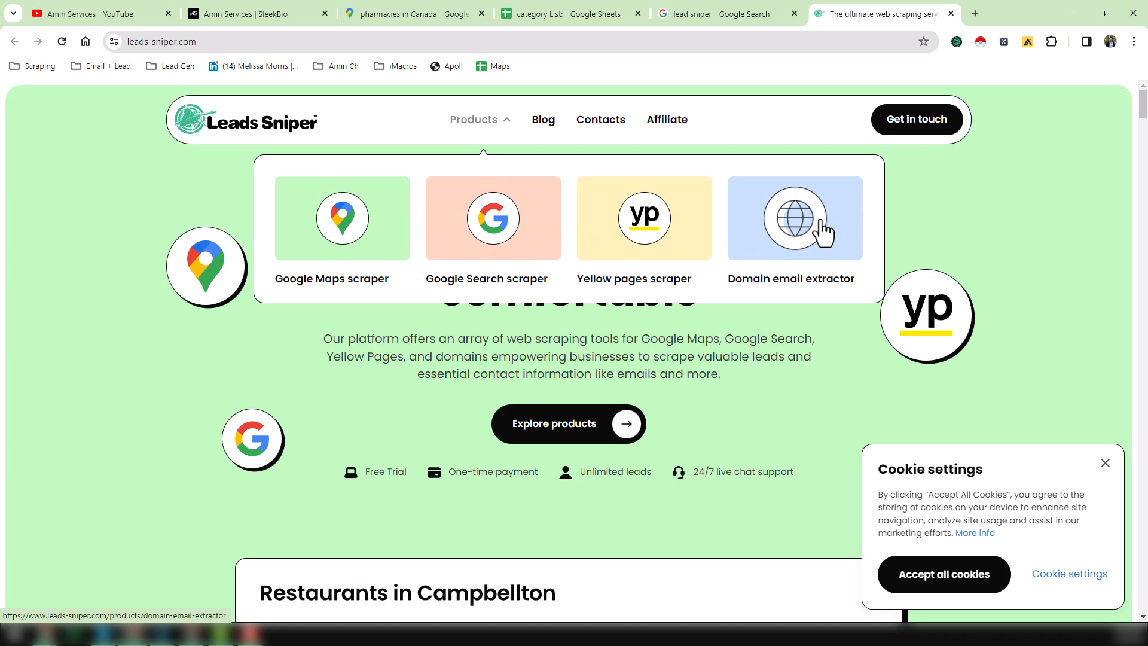
{"action": "mouse_move", "coordinate": [361, 252]}
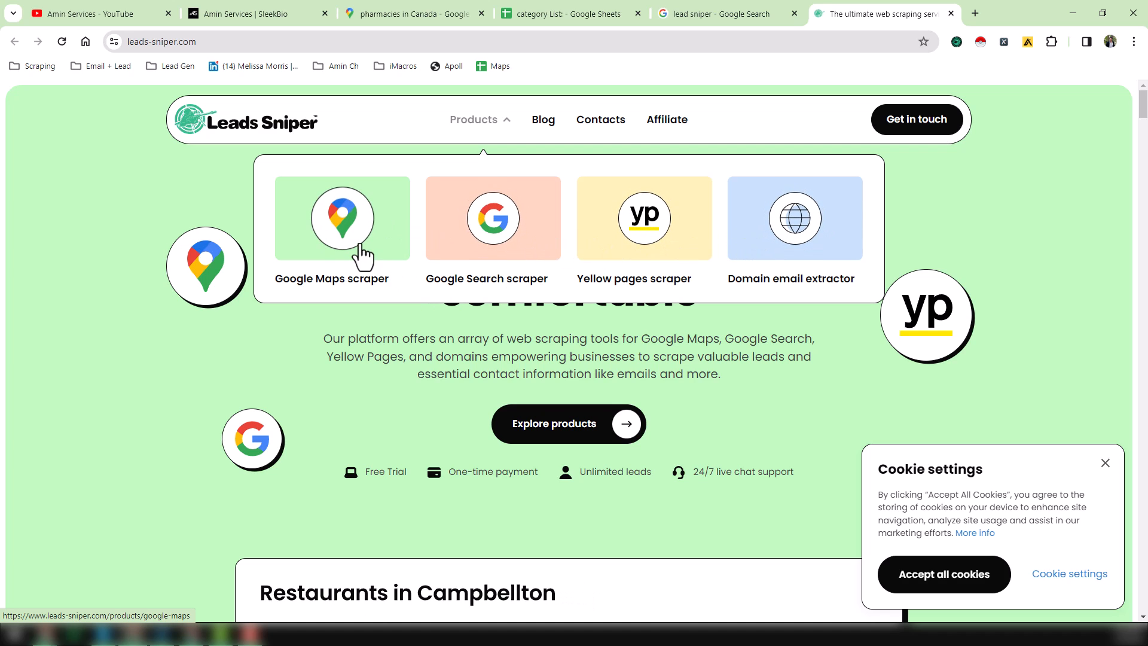
{"action": "mouse_move", "coordinate": [643, 253]}
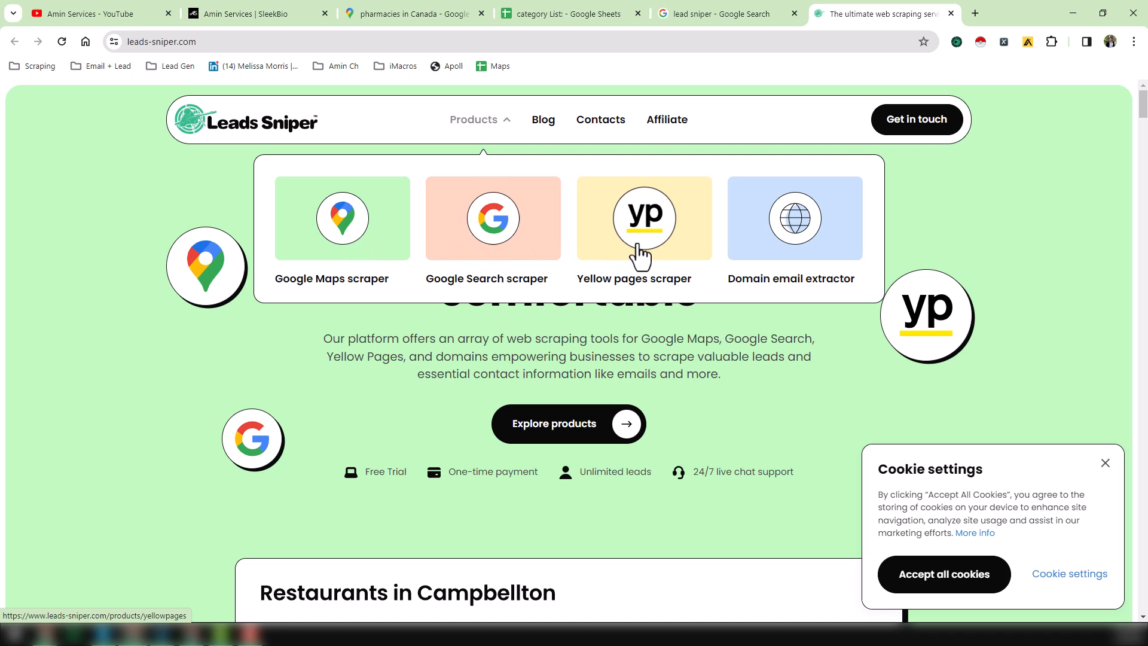
{"action": "mouse_move", "coordinate": [854, 256]}
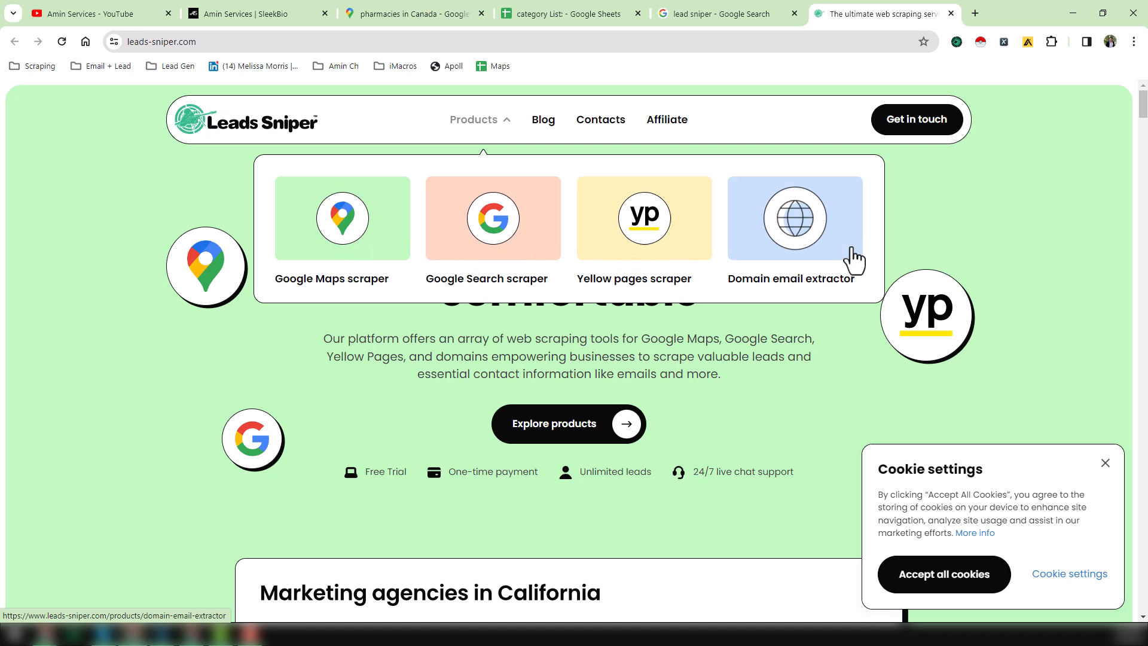
{"action": "mouse_move", "coordinate": [342, 249]}
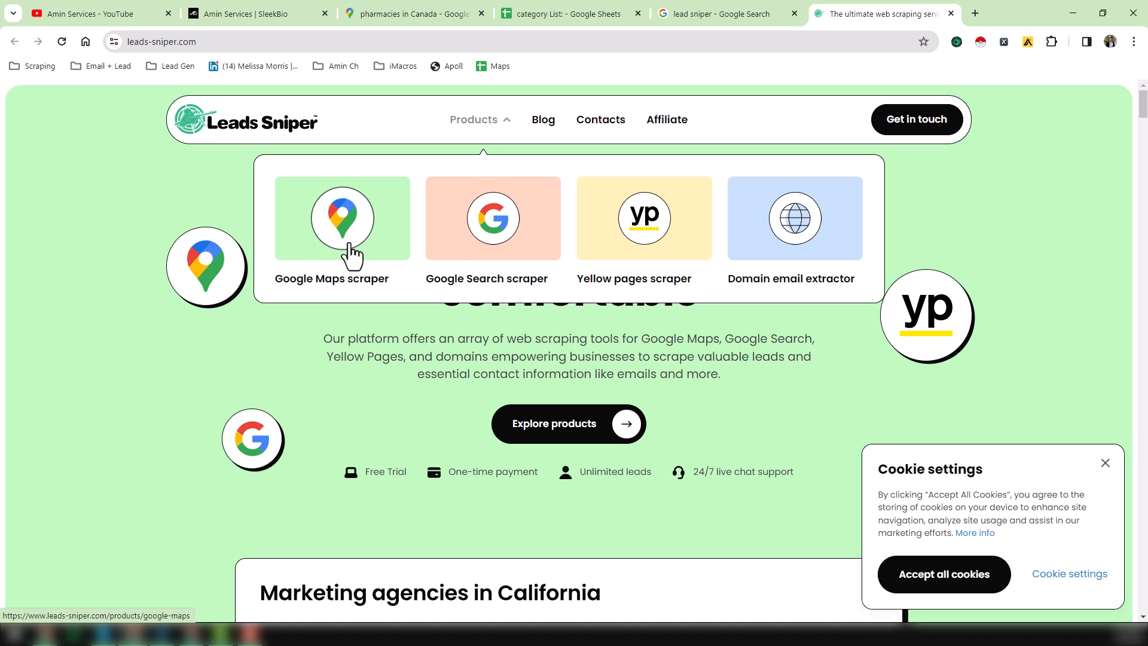
{"action": "mouse_move", "coordinate": [465, 248]}
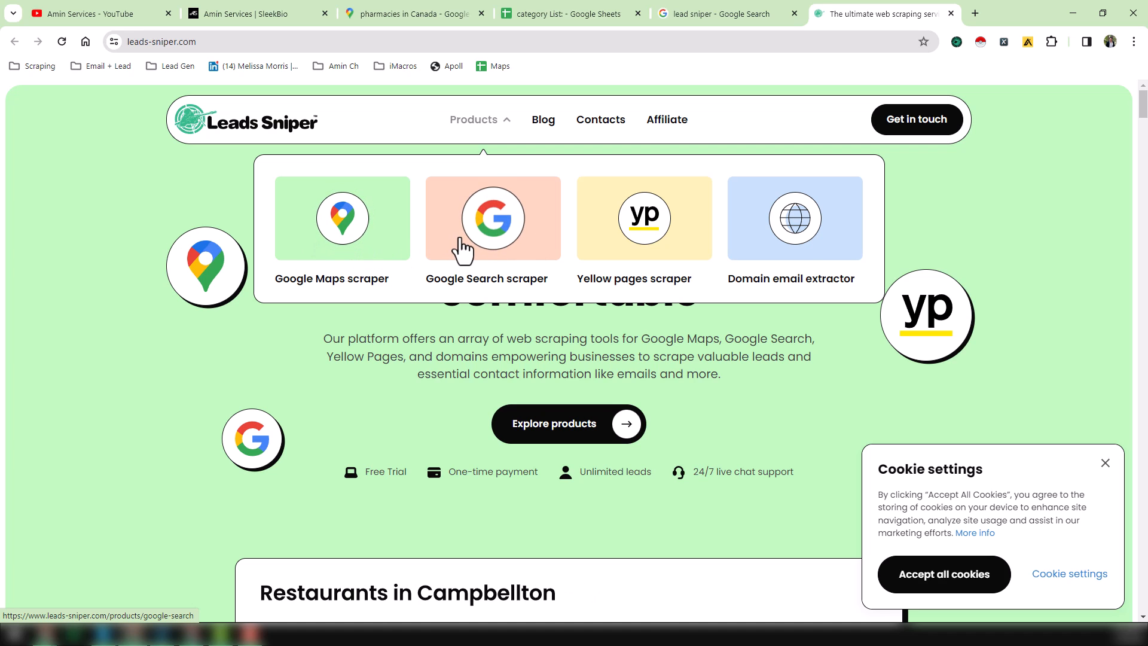
{"action": "mouse_move", "coordinate": [553, 233]}
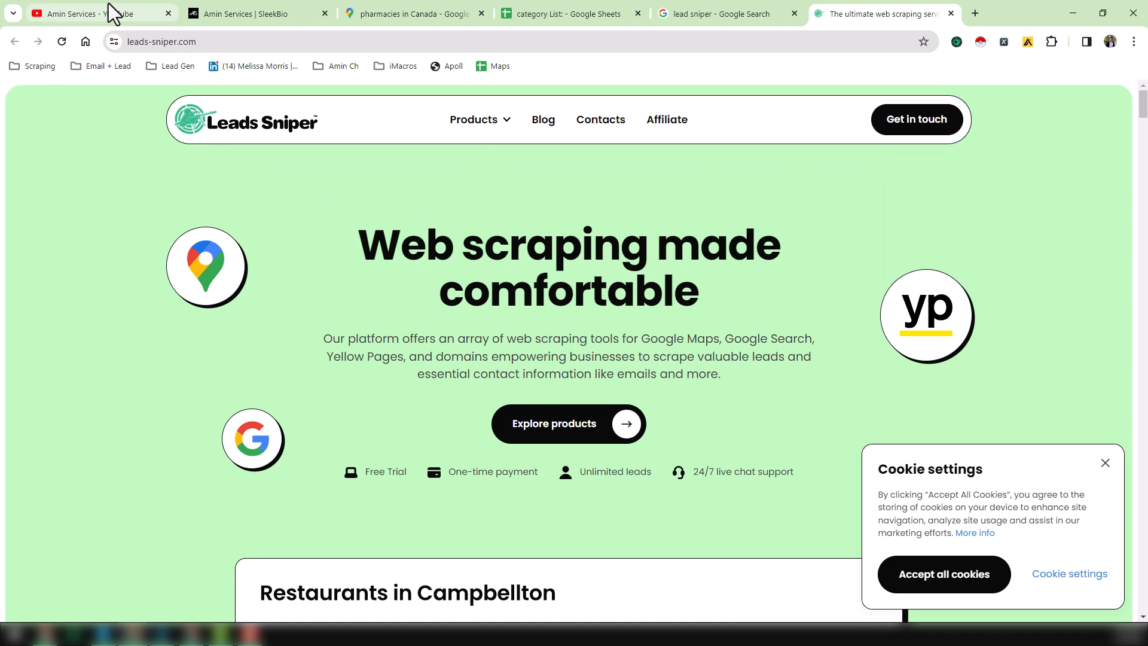
{"action": "left_click", "coordinate": [99, 13]}
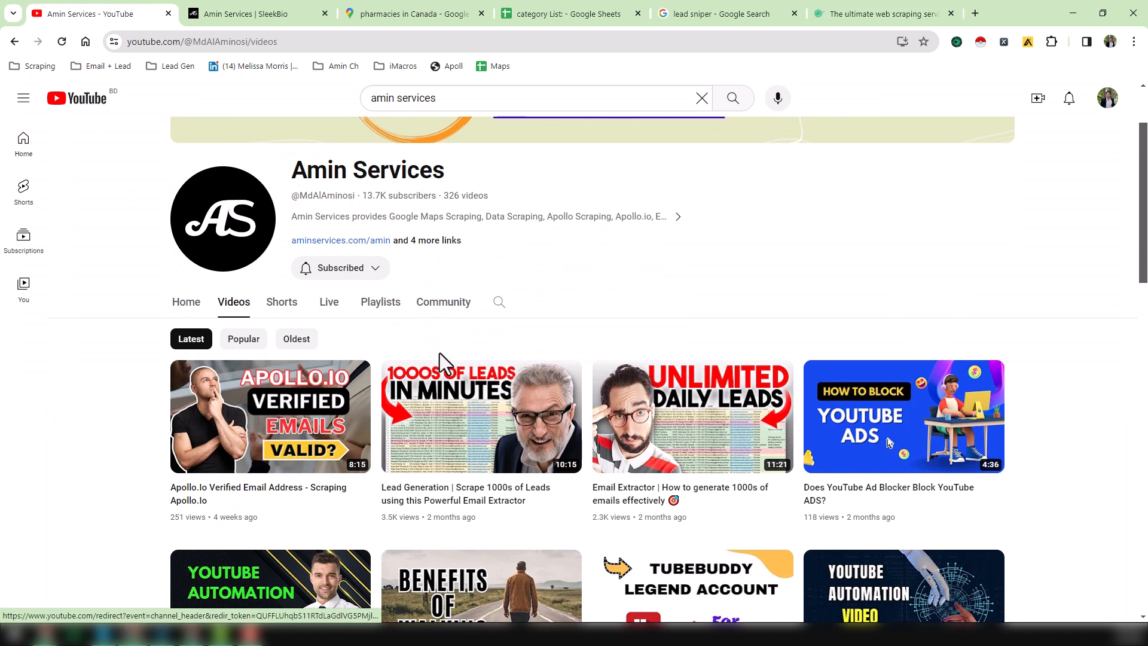
{"action": "scroll", "scroll_direction": "down", "scroll_amount": 3}
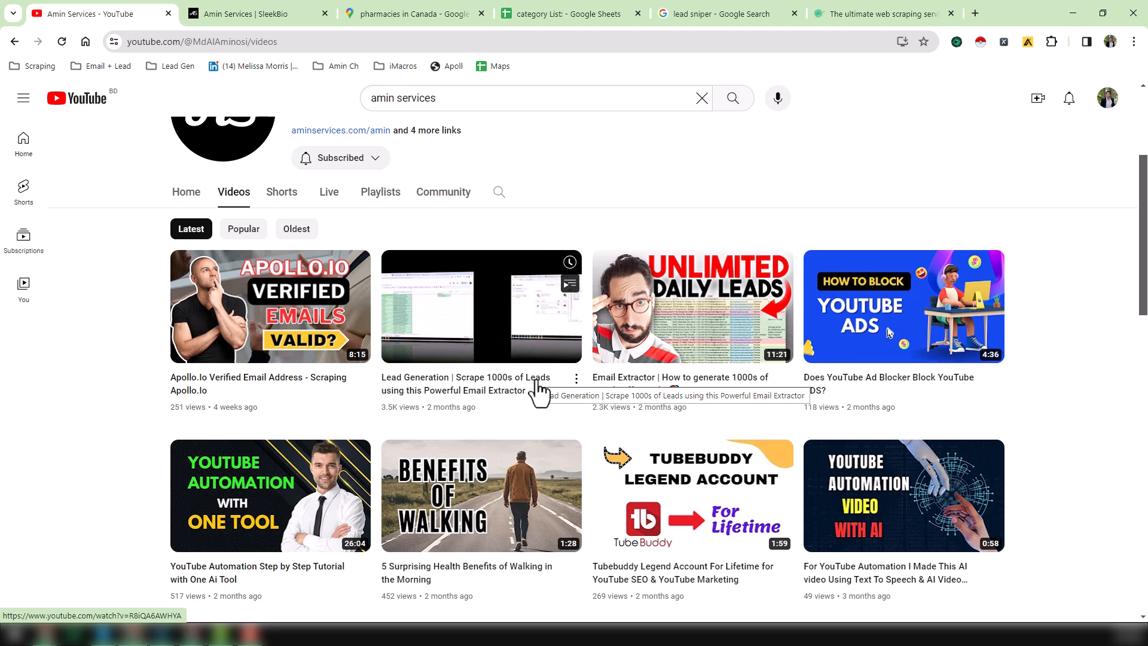
{"action": "left_click", "coordinate": [879, 13]}
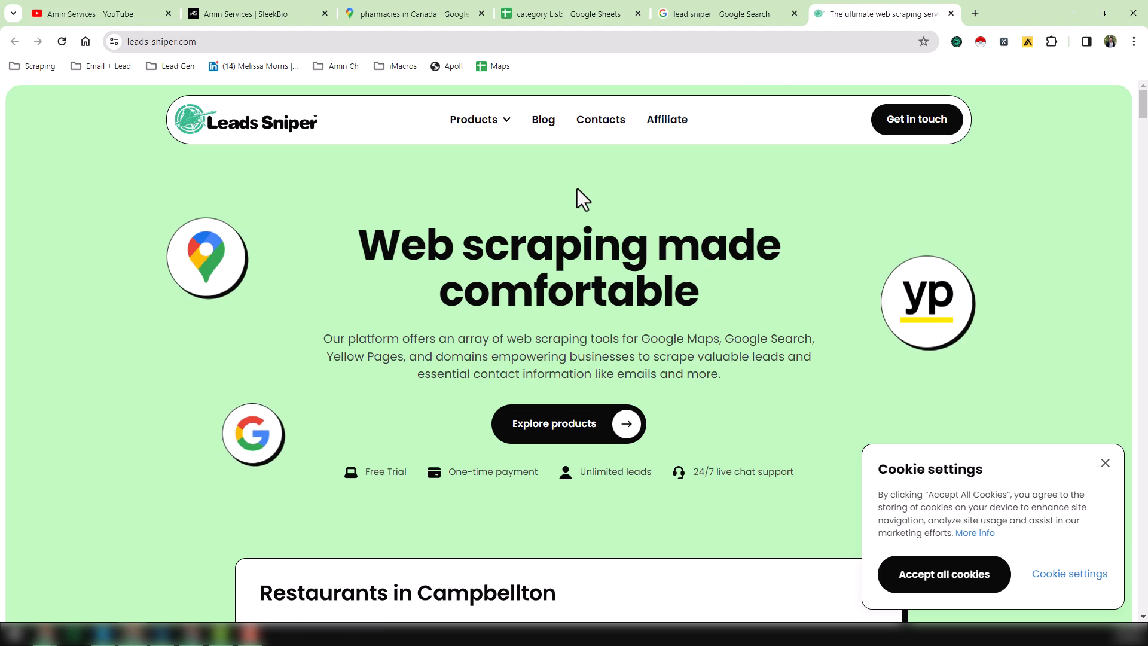
{"action": "mouse_move", "coordinate": [552, 161]}
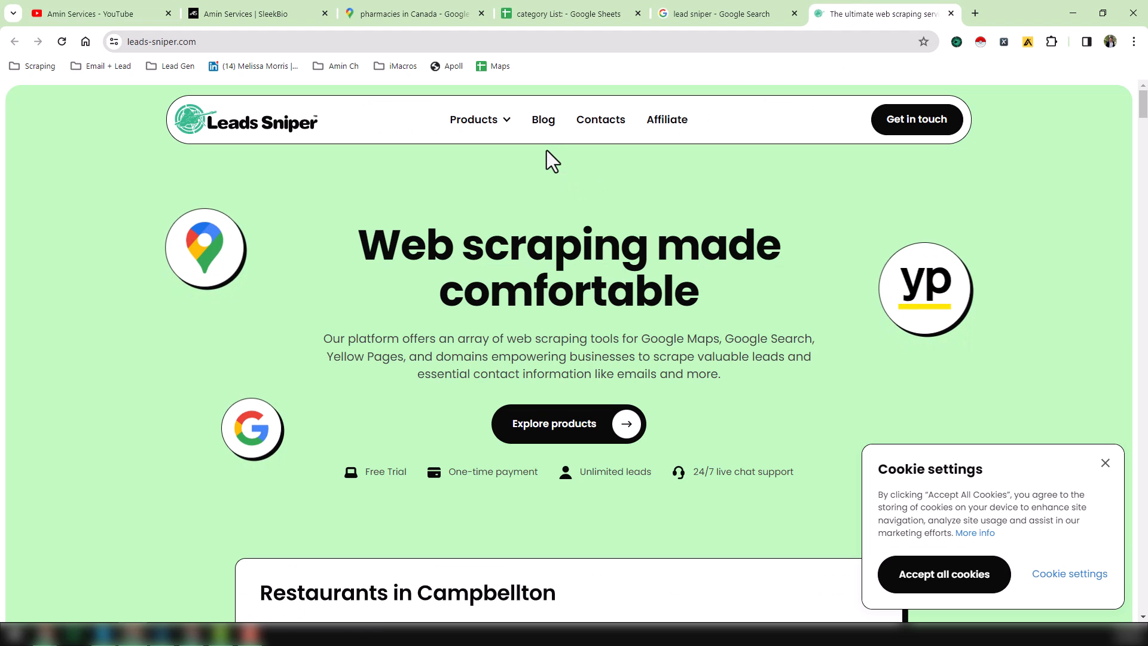
Open the Google Maps scraper product page from the Products menu, then return to the search results.
{"action": "left_click", "coordinate": [475, 119]}
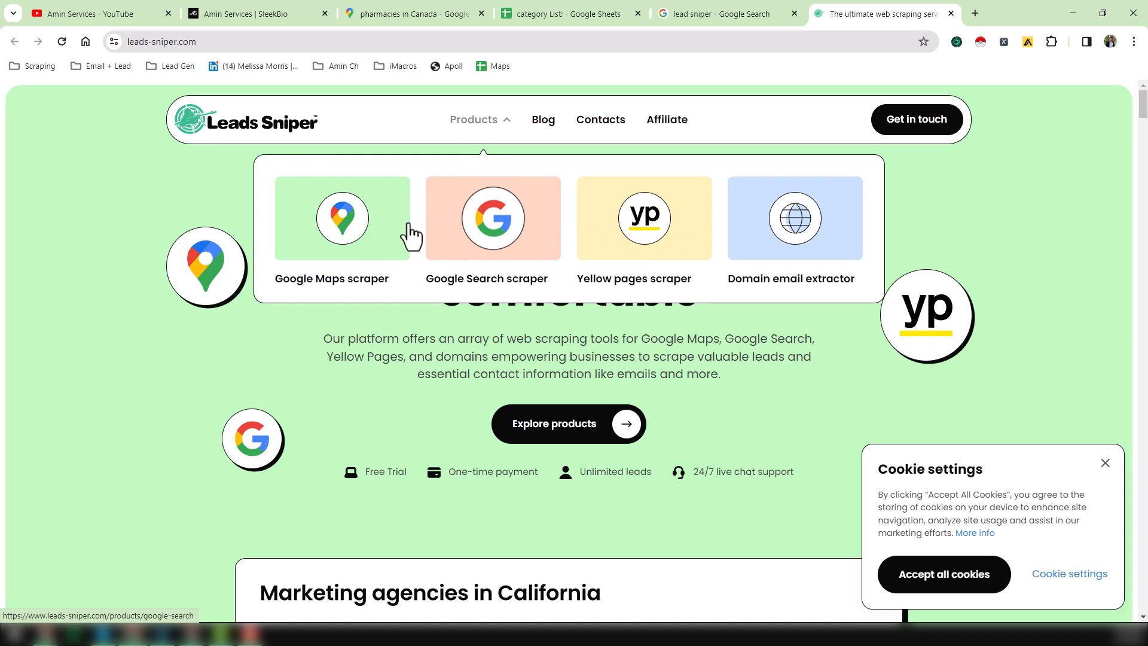
{"action": "mouse_move", "coordinate": [359, 234]}
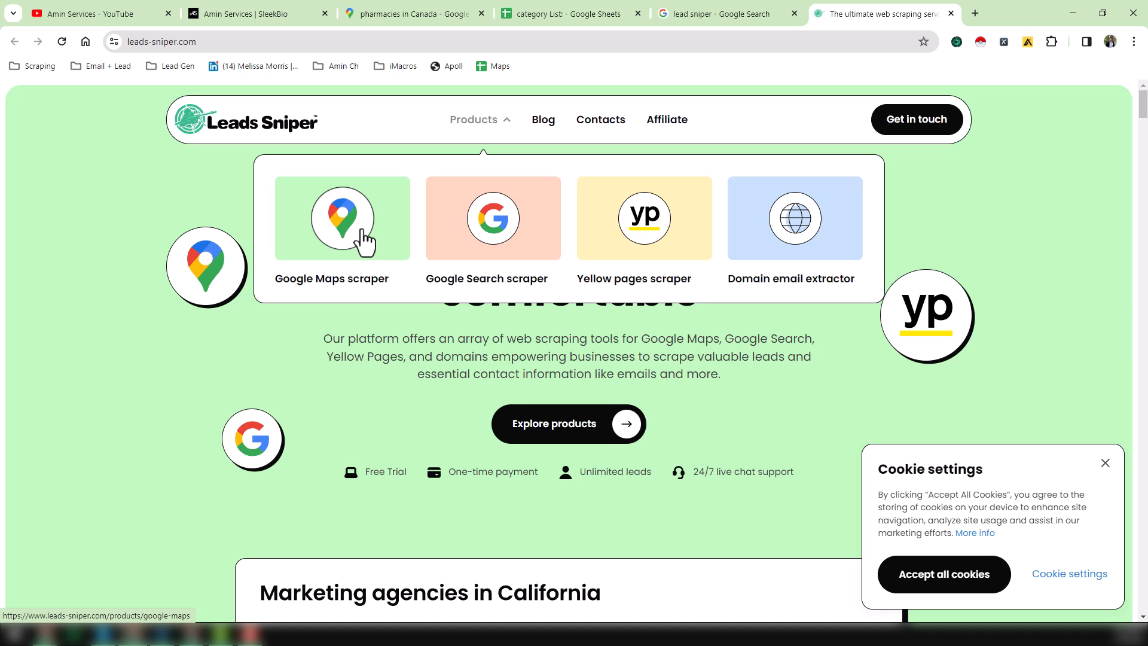
{"action": "left_click", "coordinate": [341, 218]}
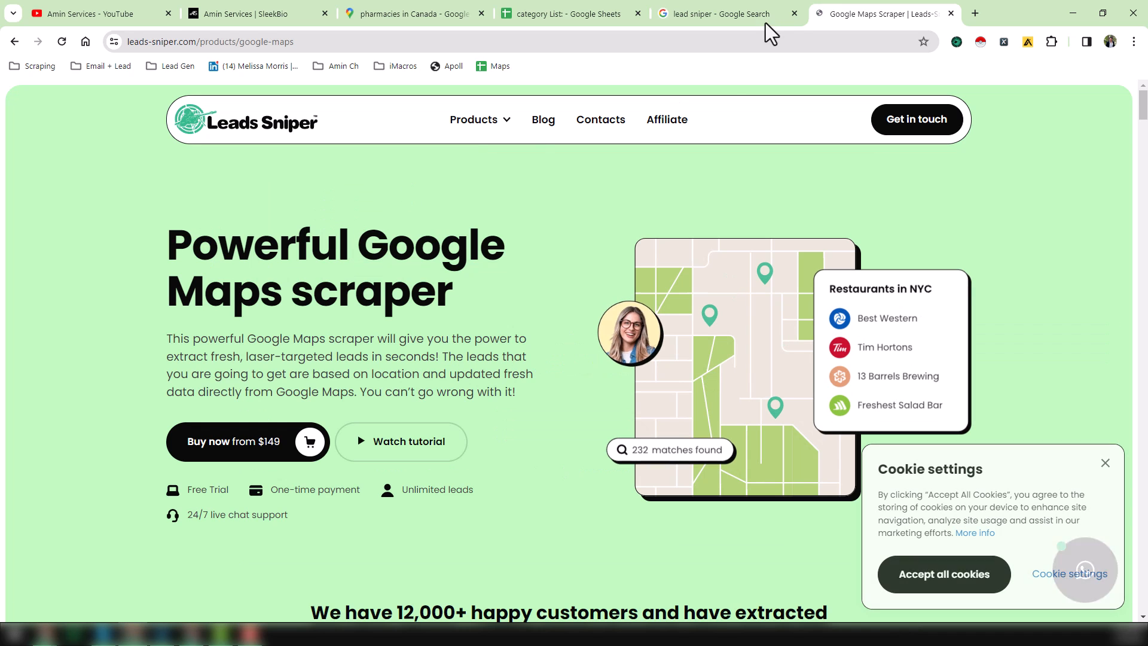
{"action": "left_click", "coordinate": [725, 13]}
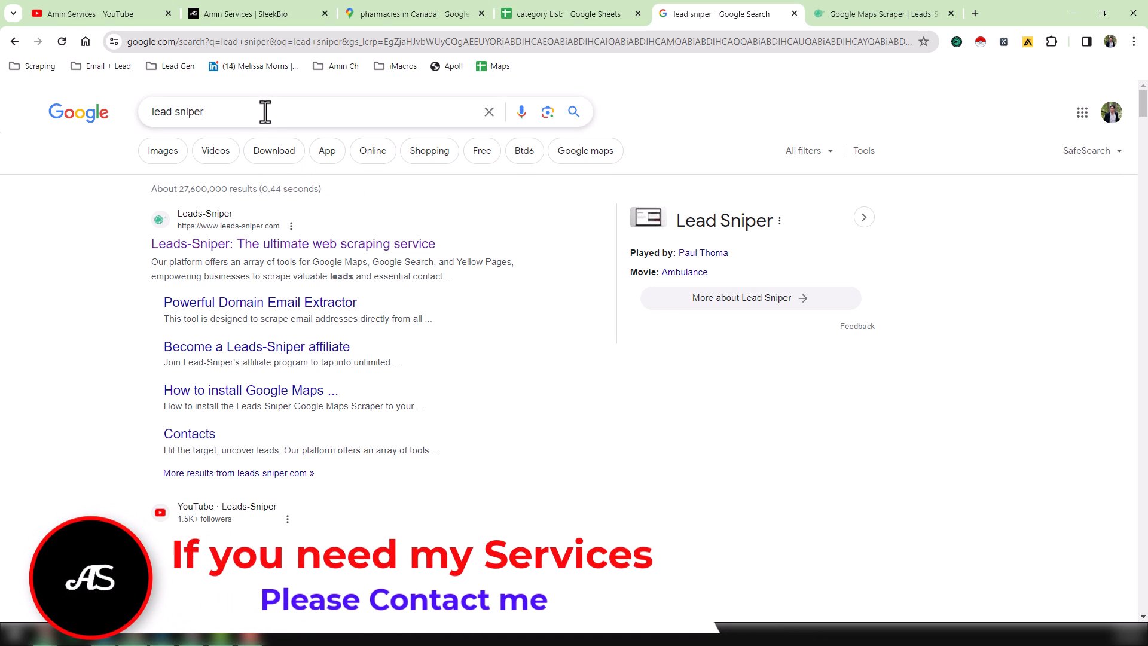
{"action": "mouse_move", "coordinate": [250, 390]}
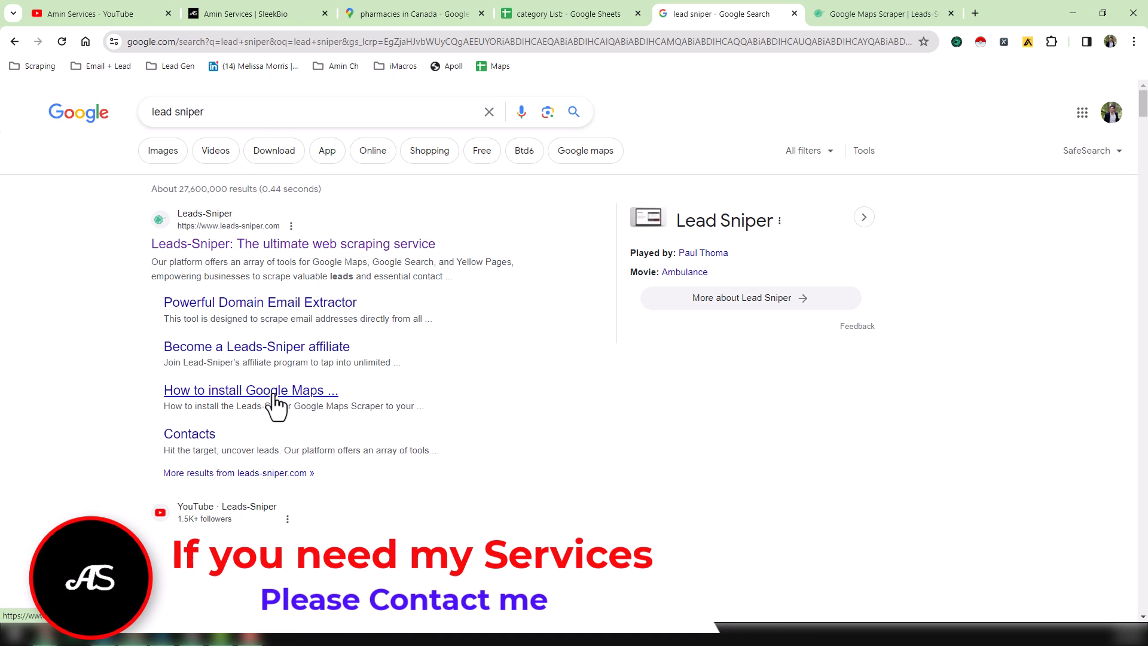
Open the Google Maps scraper installation guide and accept the cookies notice.
{"action": "left_click", "coordinate": [250, 390]}
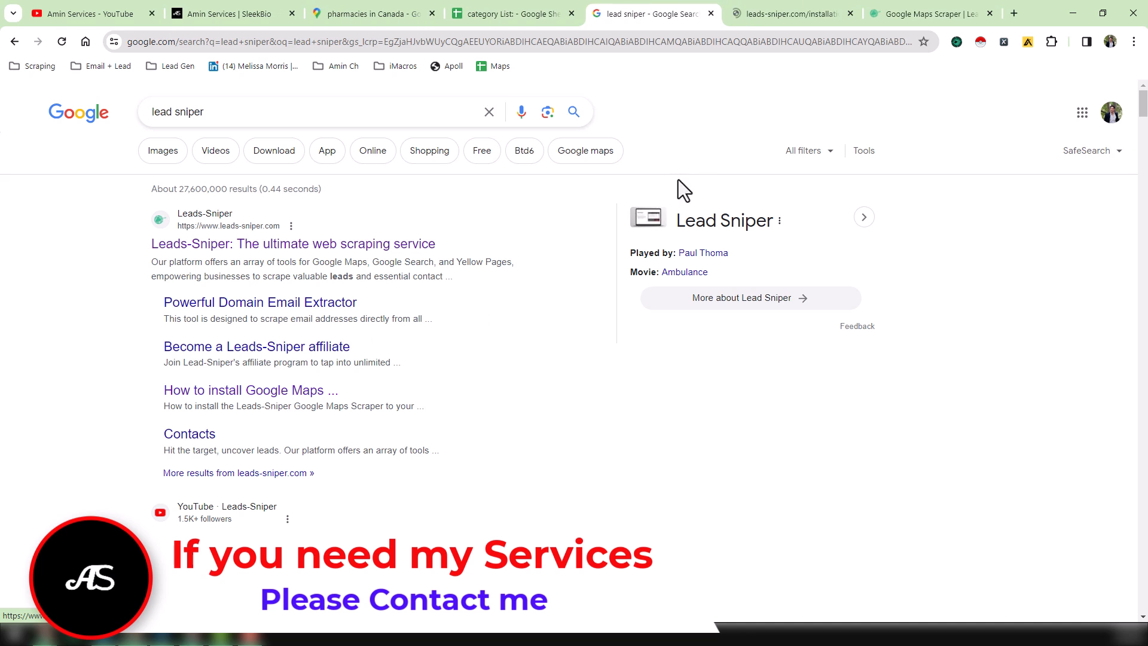
{"action": "left_click", "coordinate": [250, 390]}
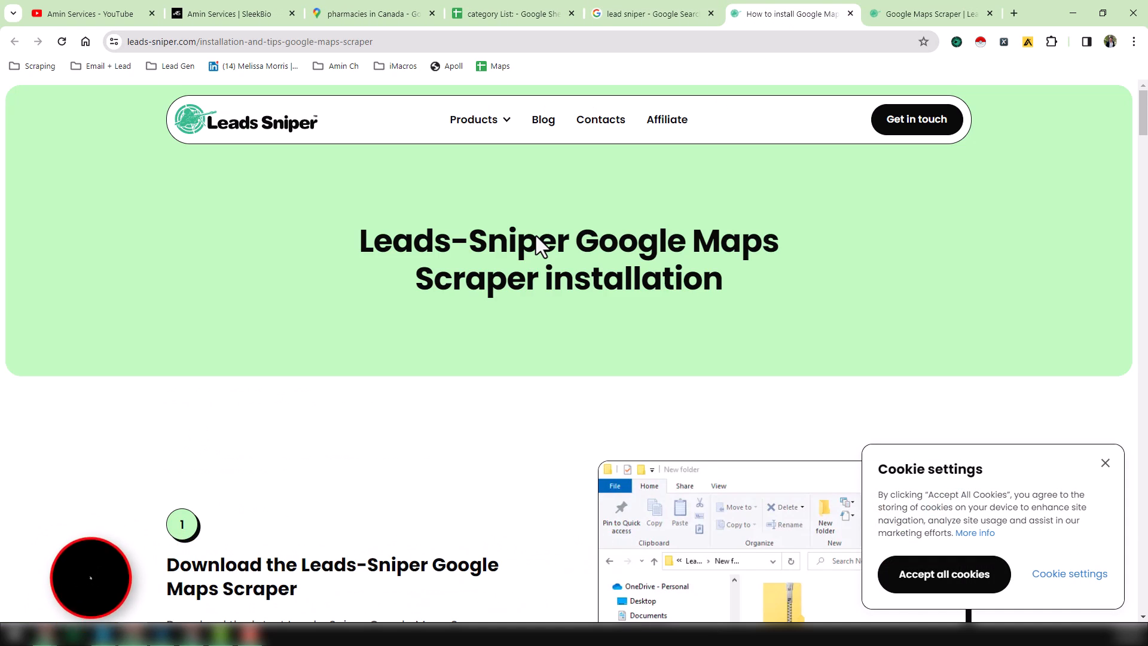
{"action": "scroll", "scroll_direction": "down", "scroll_amount": 3}
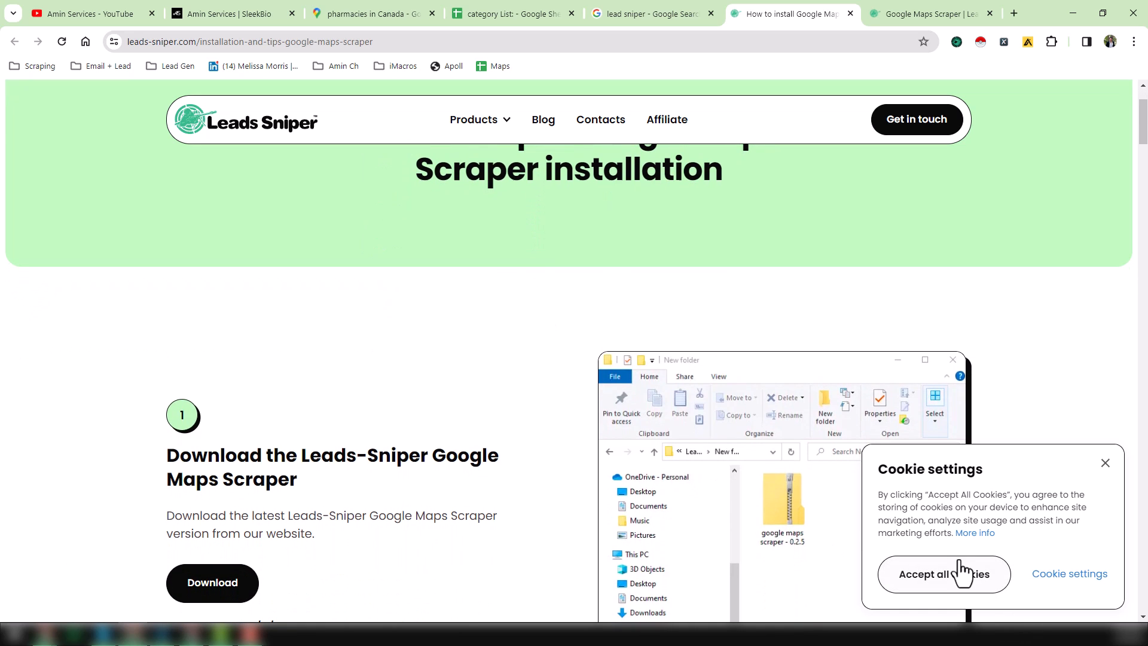
{"action": "left_click", "coordinate": [942, 572]}
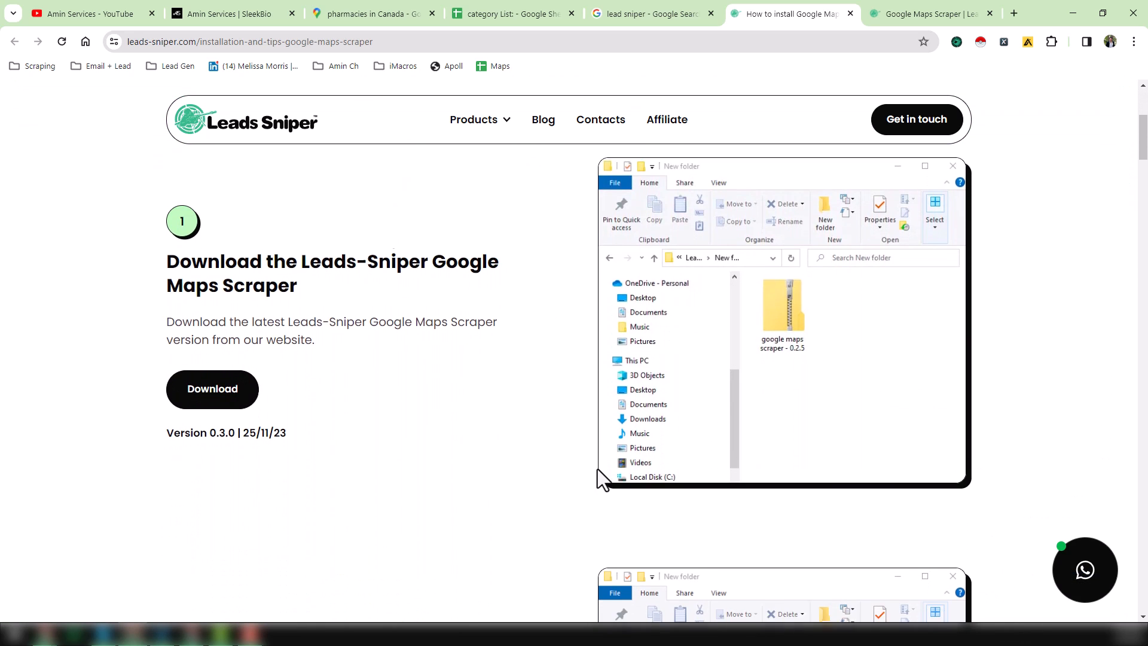
{"action": "scroll", "scroll_direction": "down", "scroll_amount": 3}
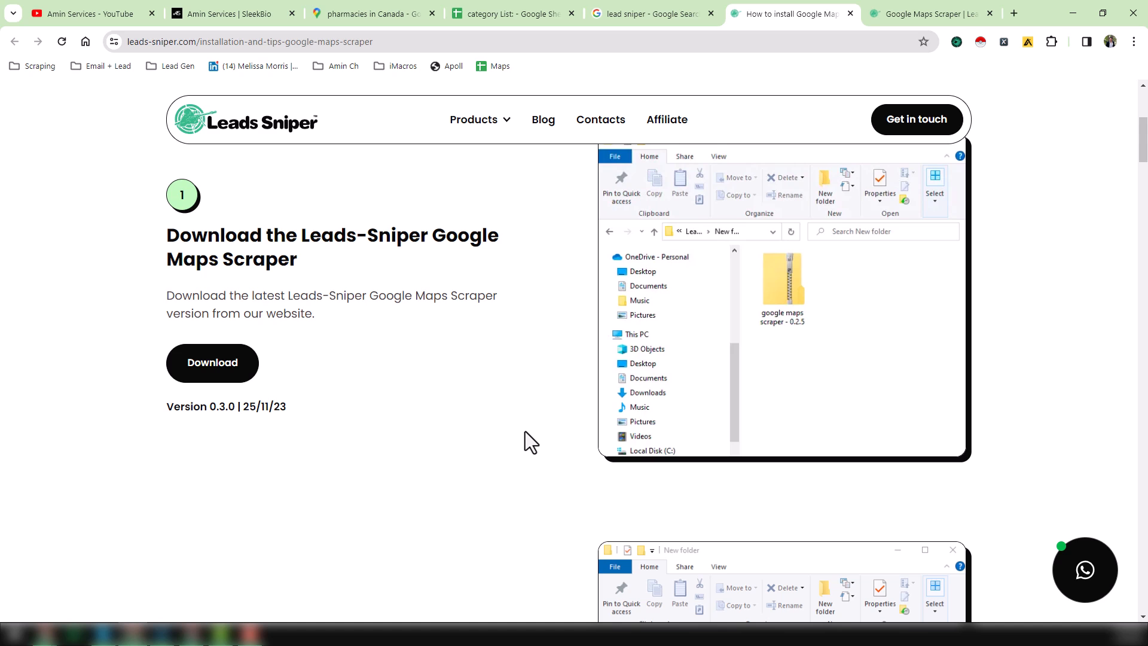
{"action": "scroll", "scroll_direction": "down", "scroll_amount": 3}
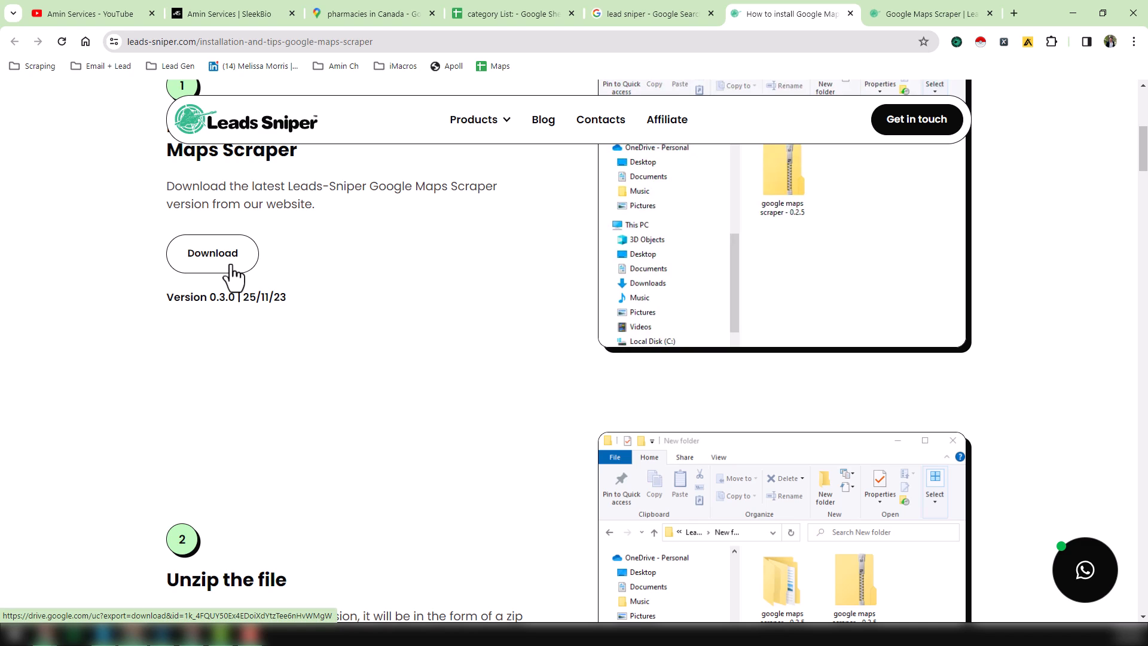
{"action": "mouse_move", "coordinate": [292, 278]}
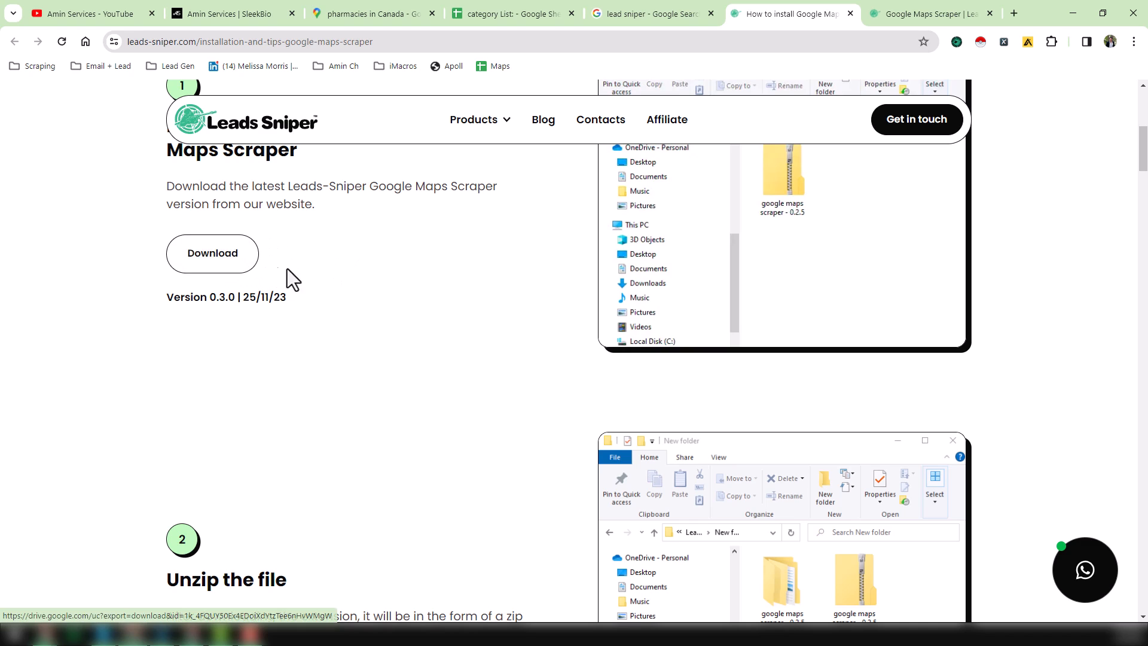
{"action": "scroll", "scroll_direction": "down", "scroll_amount": 3}
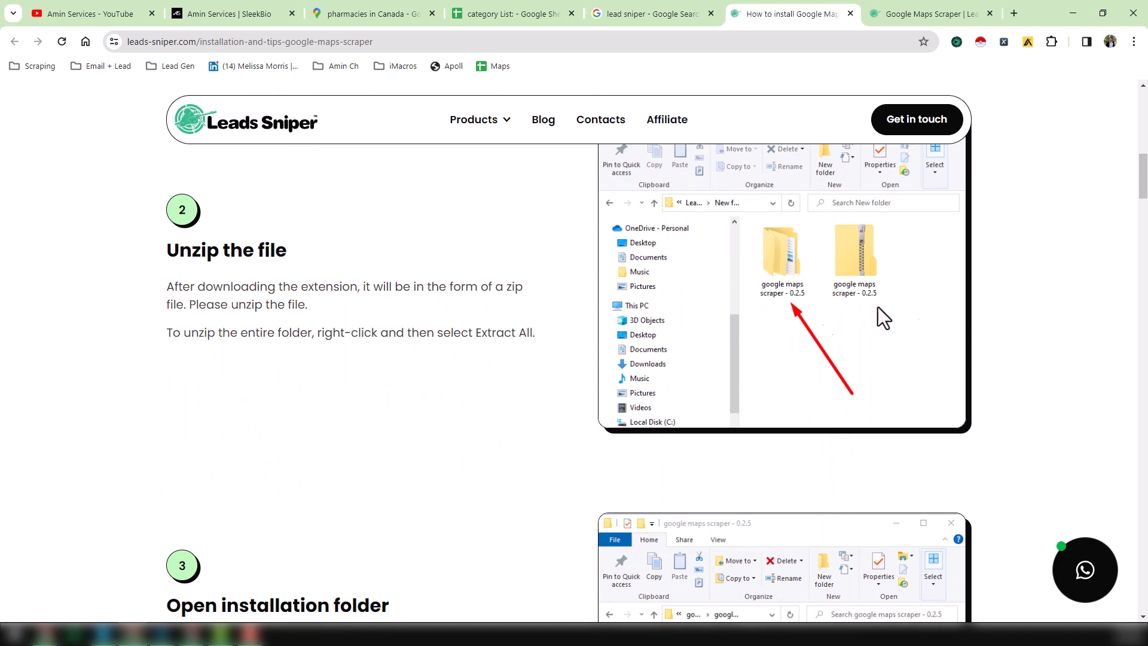
Read down the installation steps to step 9, Unlock unlimited features.
{"action": "scroll", "scroll_direction": "down", "scroll_amount": 3}
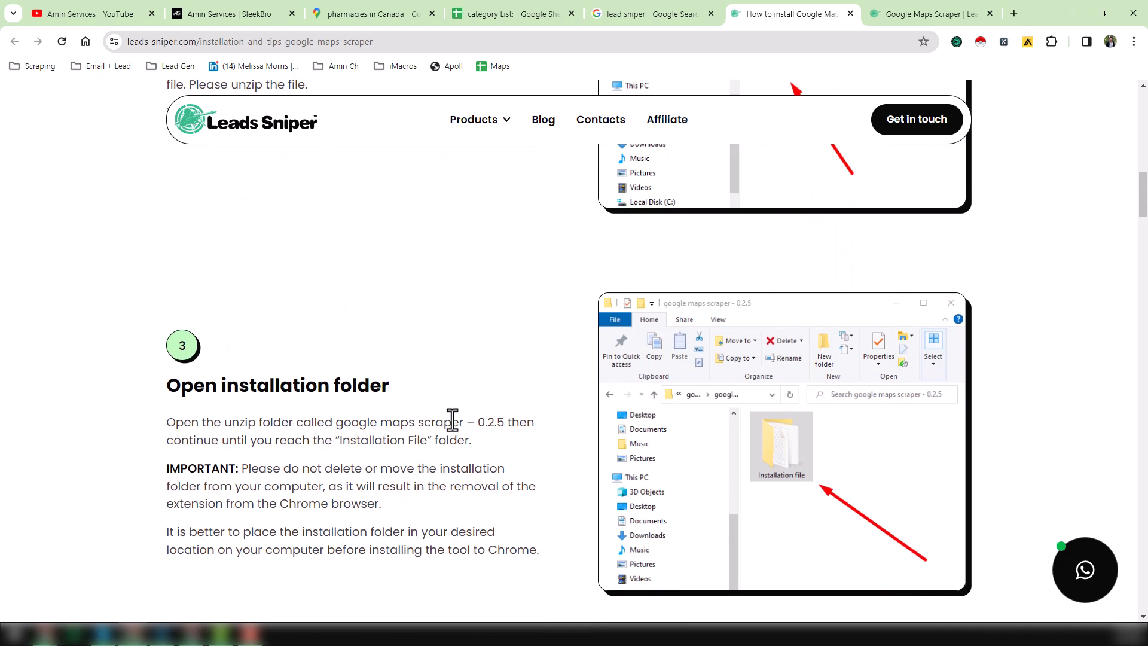
{"action": "scroll", "scroll_direction": "down", "scroll_amount": 3}
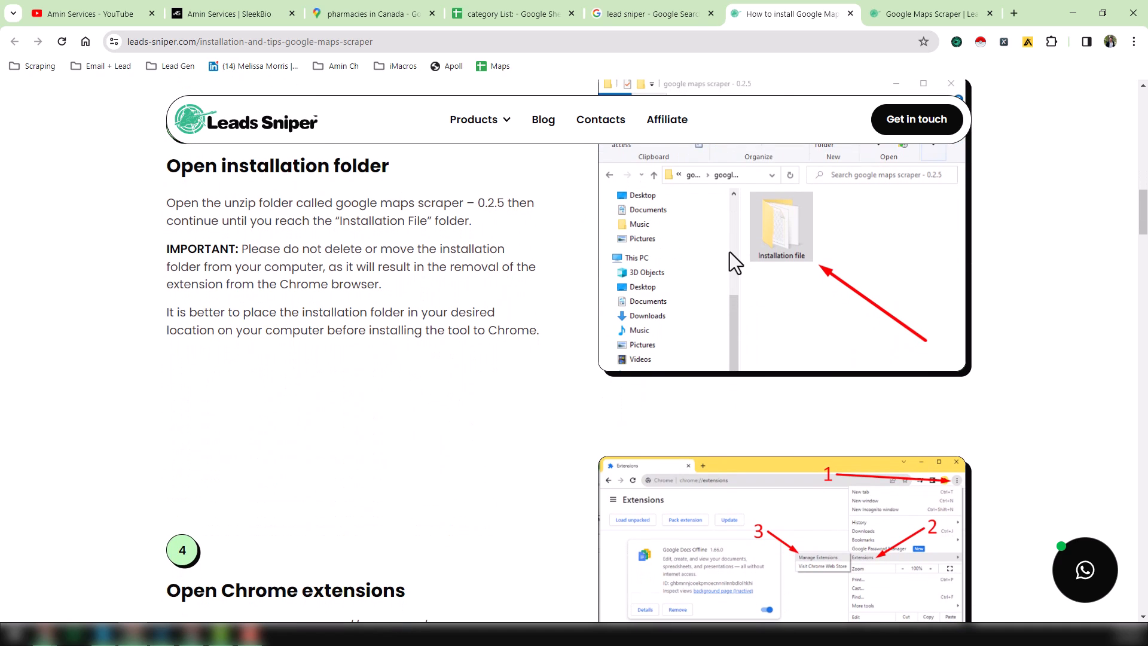
{"action": "scroll", "scroll_direction": "down", "scroll_amount": 3}
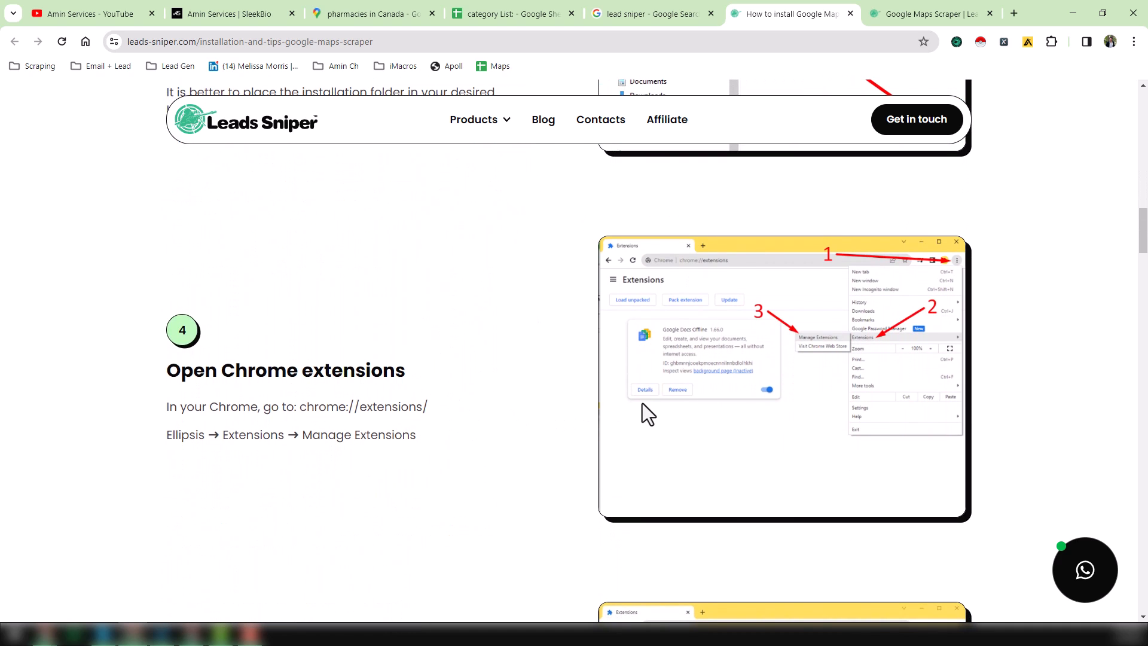
{"action": "scroll", "scroll_direction": "down", "scroll_amount": 3}
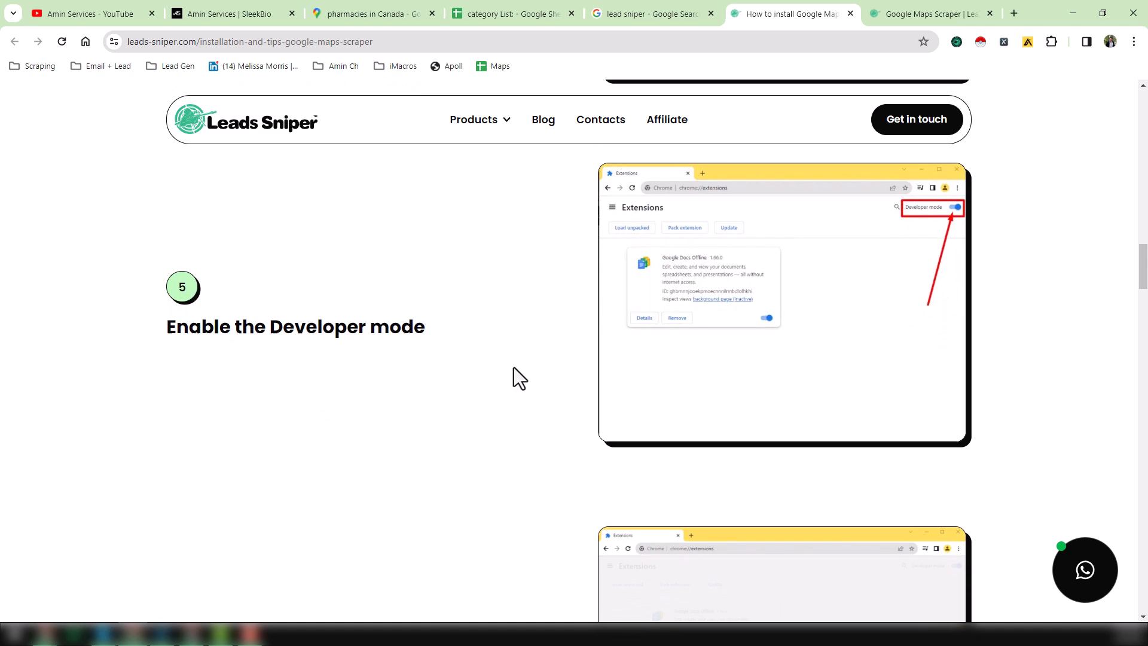
{"action": "scroll", "scroll_direction": "down", "scroll_amount": 3}
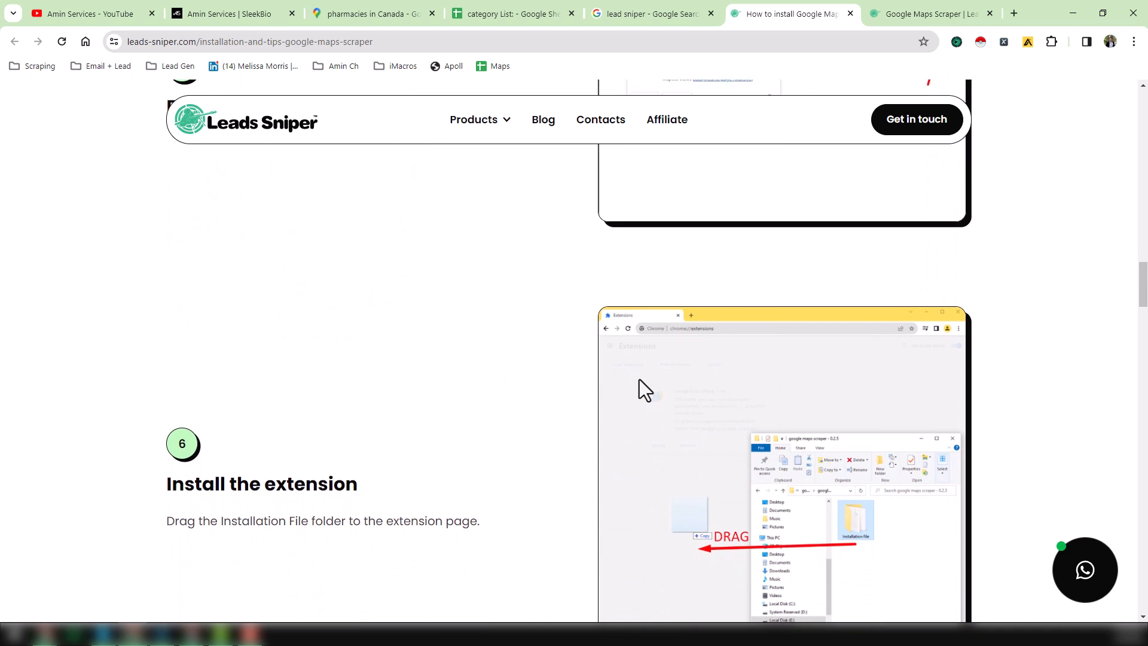
{"action": "scroll", "scroll_direction": "down", "scroll_amount": 3}
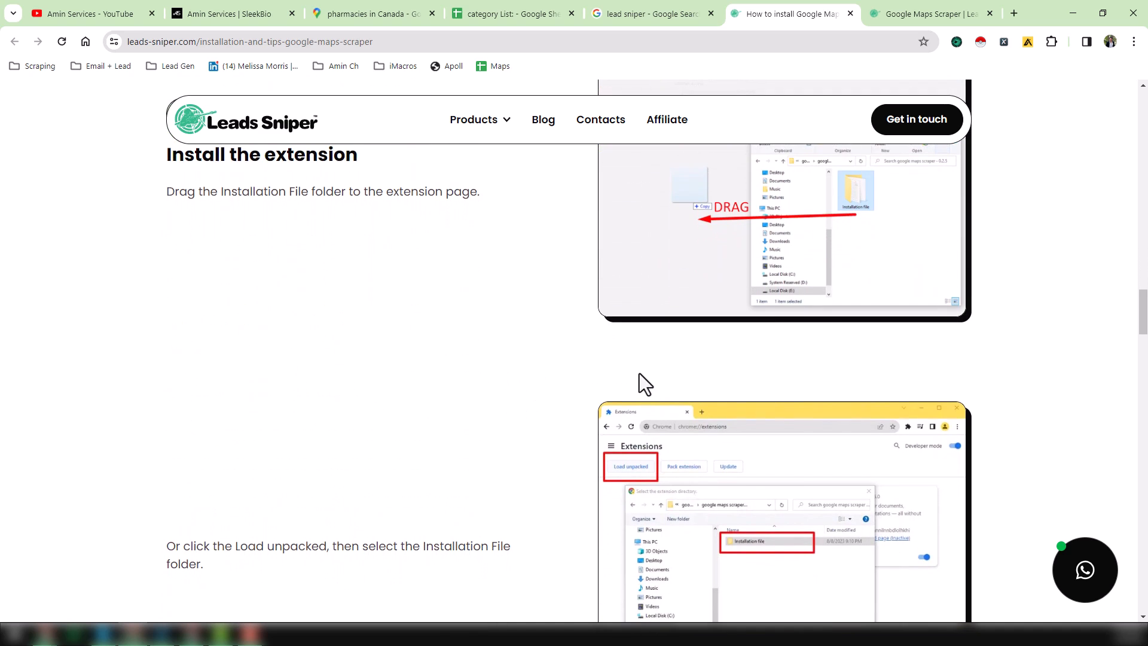
{"action": "scroll", "scroll_direction": "down", "scroll_amount": 3}
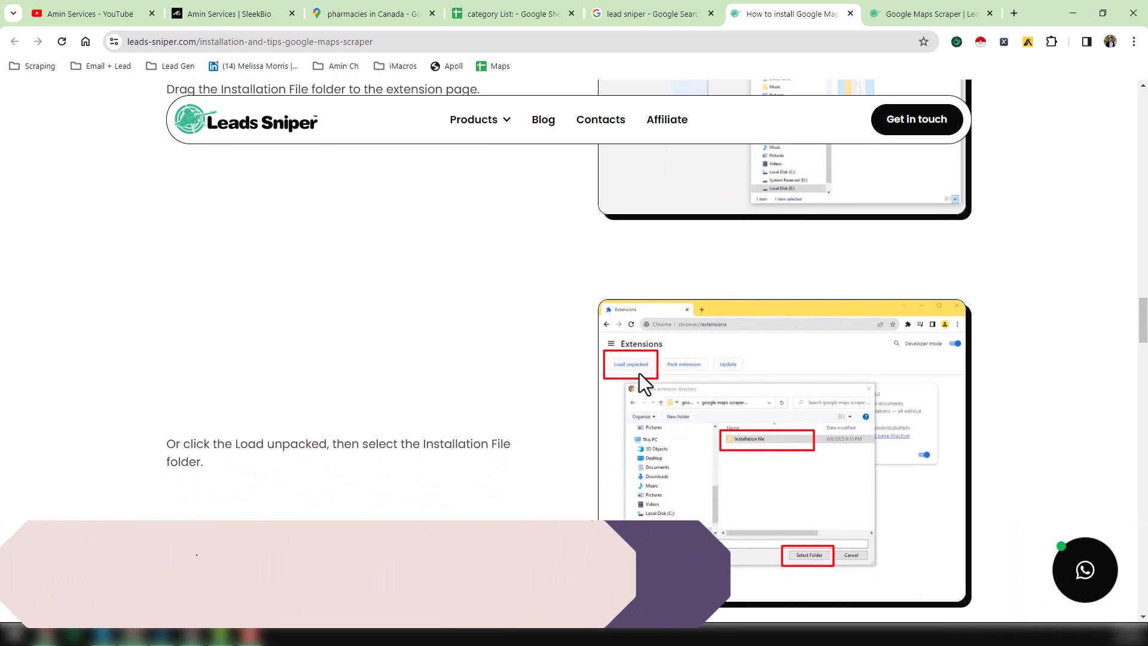
{"action": "scroll", "scroll_direction": "down", "scroll_amount": 3}
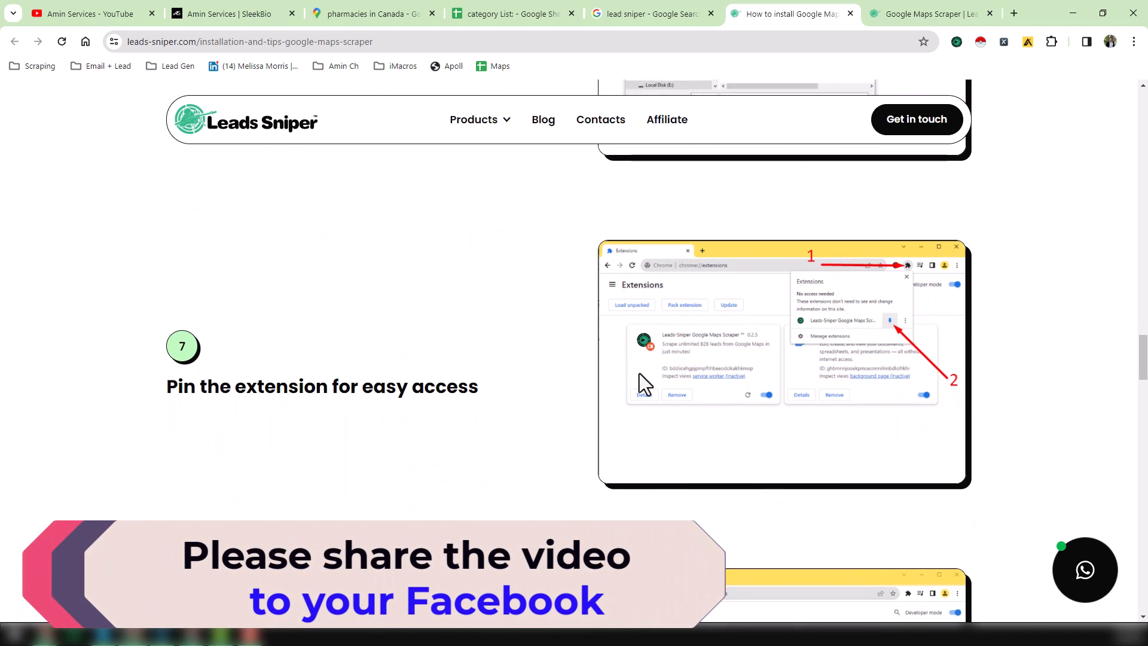
{"action": "scroll", "scroll_direction": "down", "scroll_amount": 3}
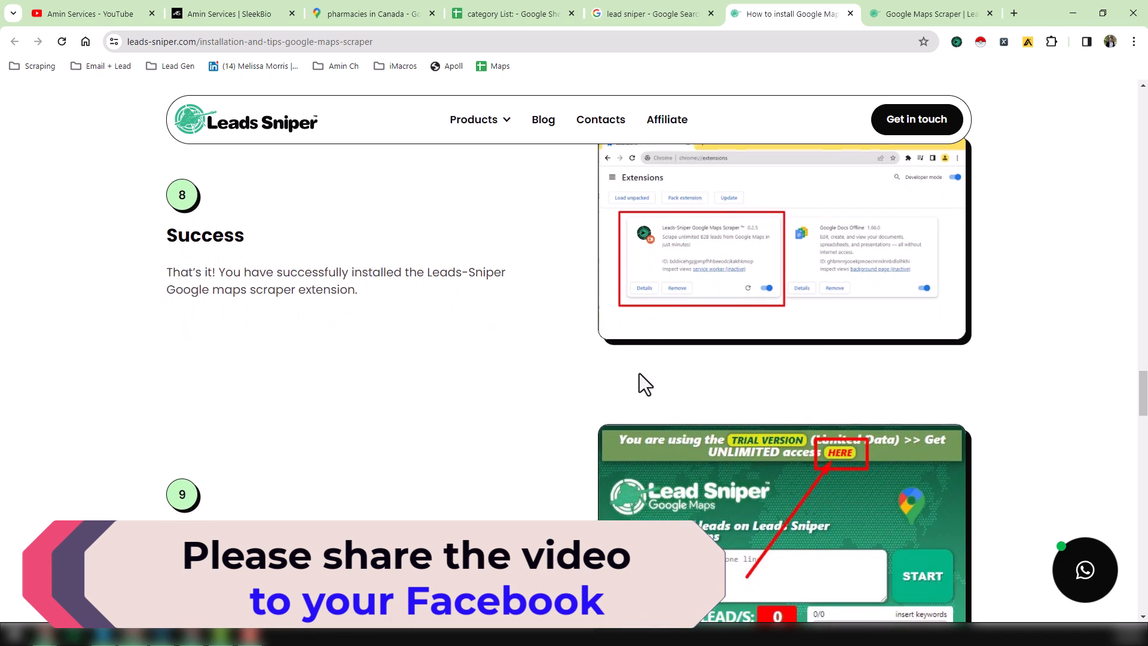
{"action": "scroll", "scroll_direction": "down", "scroll_amount": 3}
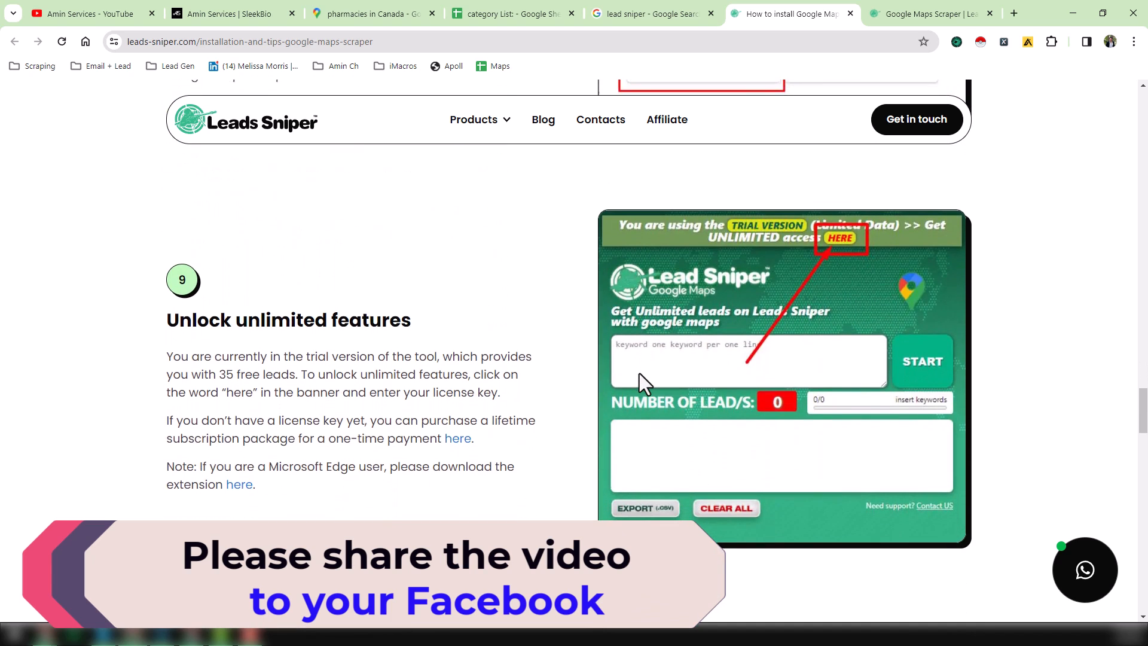
{"action": "scroll", "scroll_direction": "down", "scroll_amount": 3}
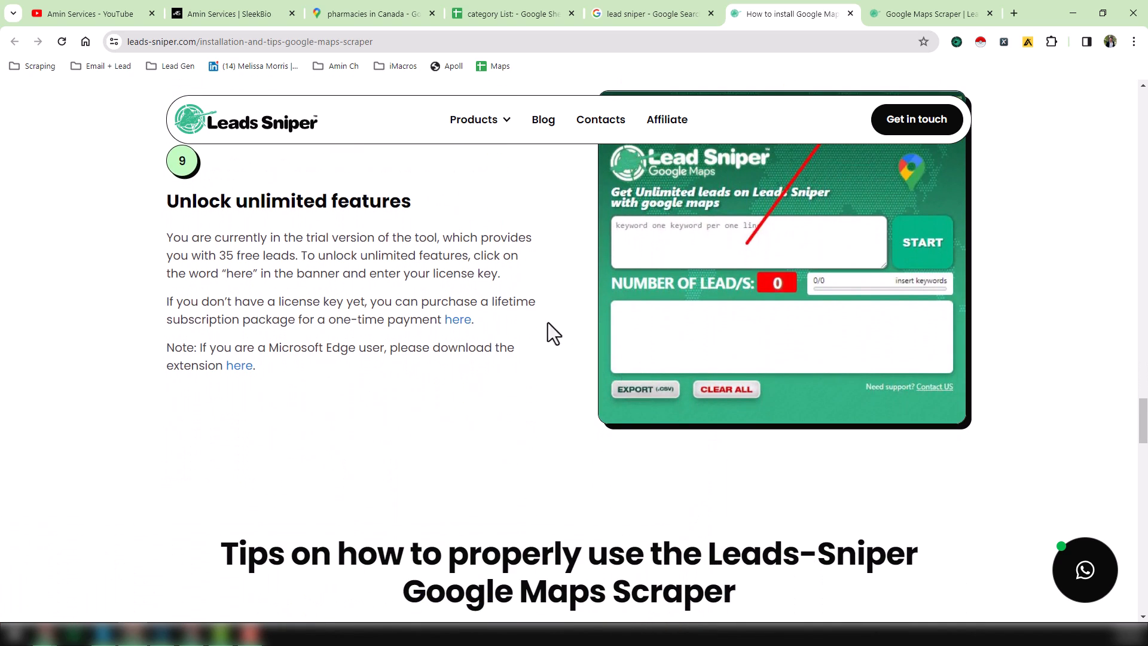
Glance at the YouTube channel's Videos page, then return to the Google Maps scraper product page.
{"action": "left_click", "coordinate": [84, 13]}
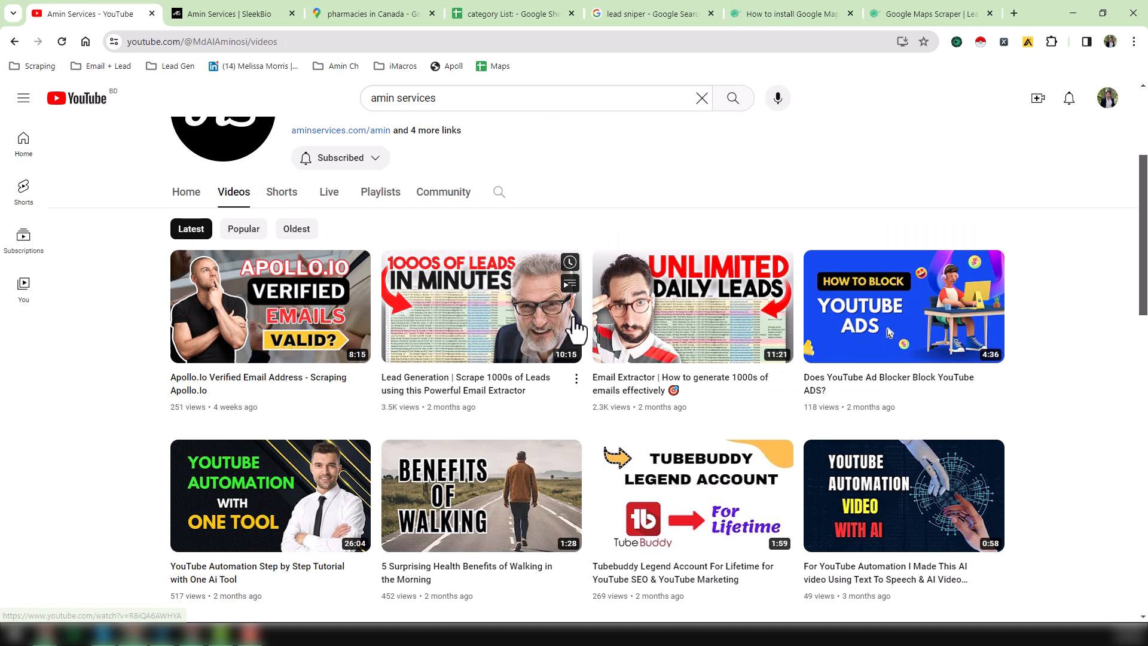
{"action": "mouse_move", "coordinate": [551, 387]}
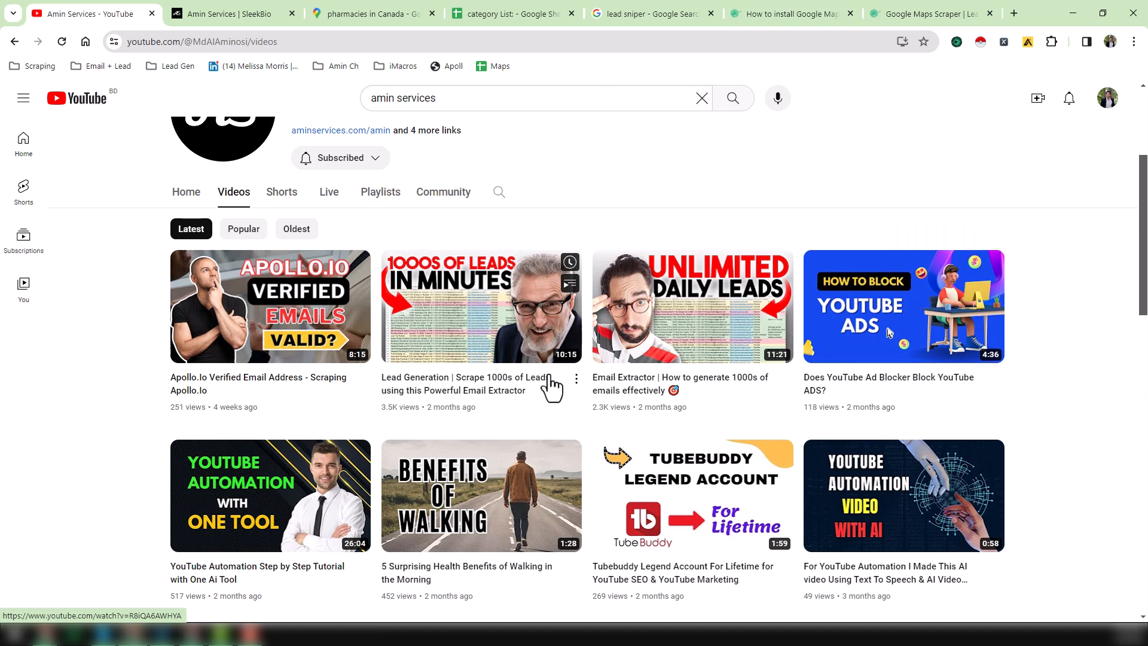
{"action": "left_click", "coordinate": [931, 13]}
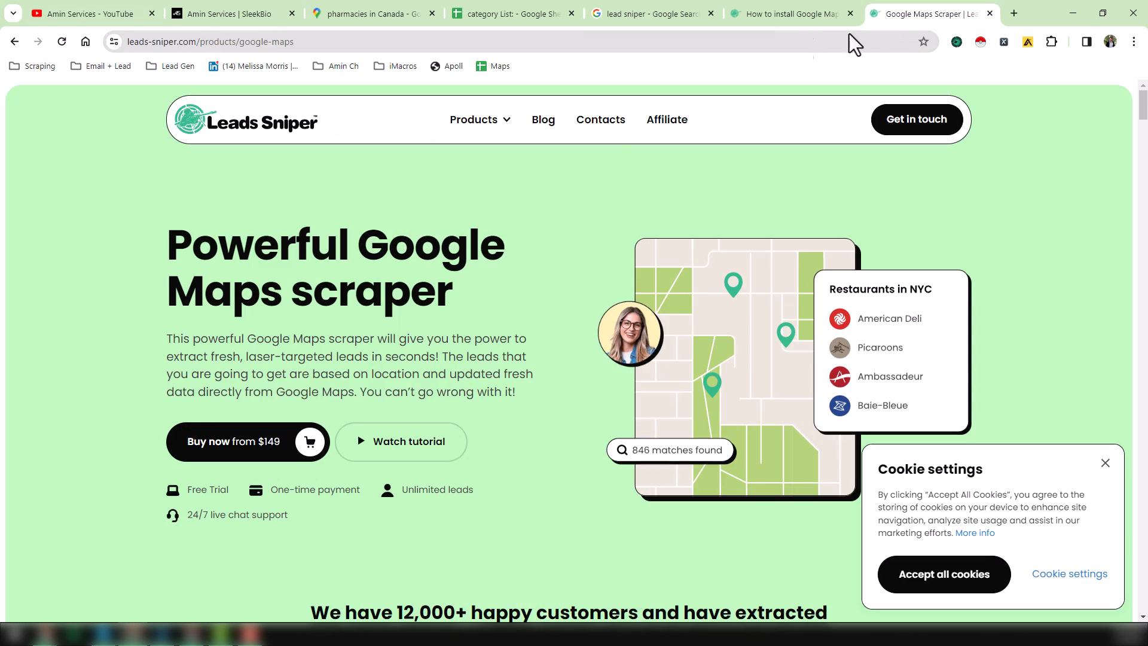
{"action": "mouse_move", "coordinate": [537, 187]}
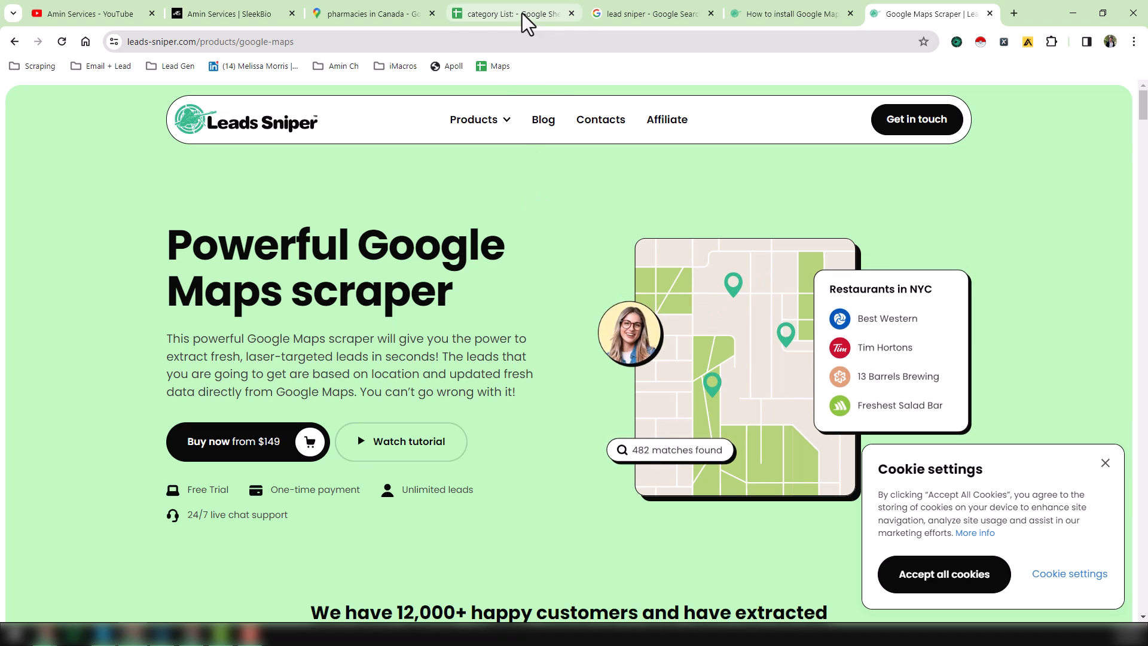
Review the category List sheet's City Name, Keywords 1 (plumber) and Keywords 2 (plumbing) columns.
{"action": "left_click", "coordinate": [513, 13]}
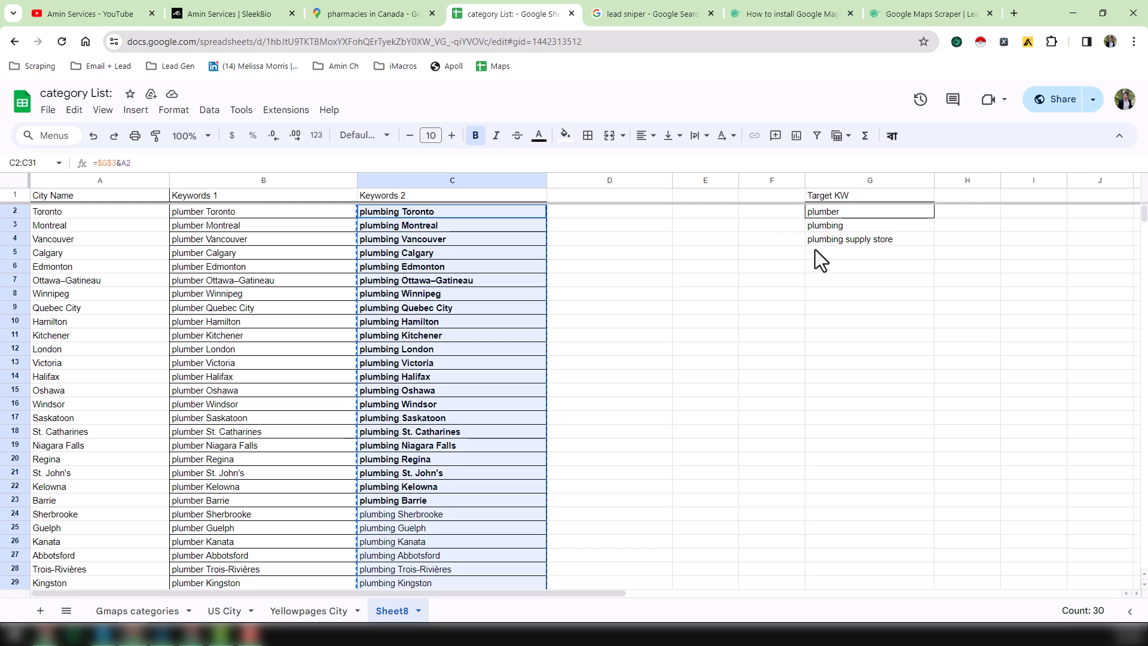
{"action": "mouse_move", "coordinate": [381, 189]}
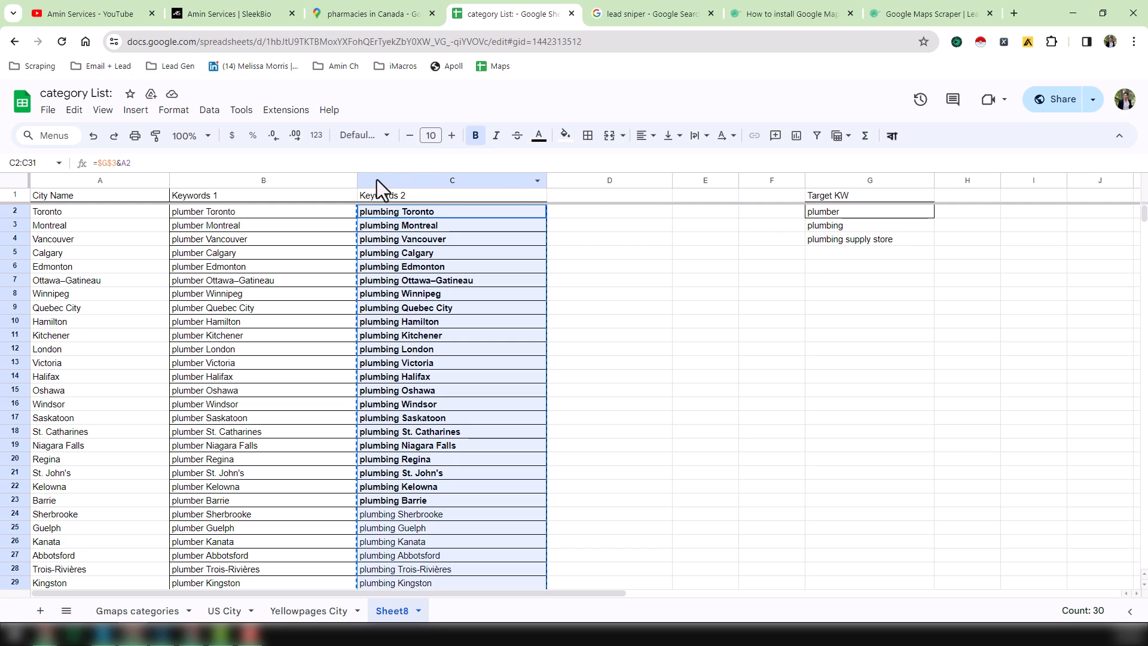
{"action": "left_click", "coordinate": [99, 211]}
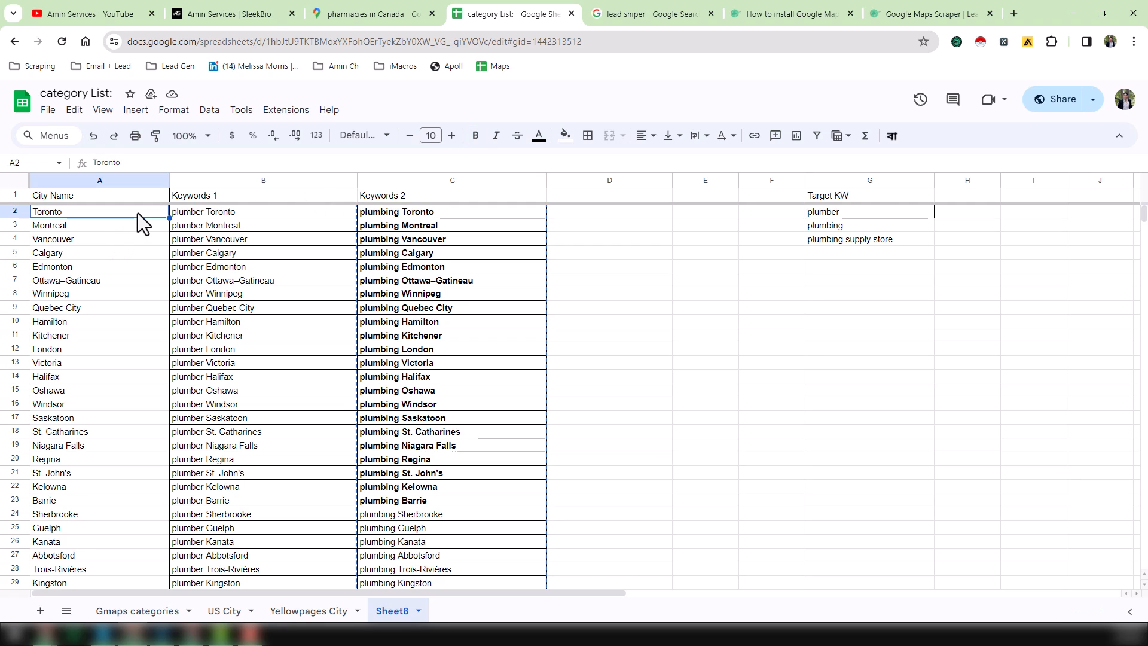
{"action": "mouse_move", "coordinate": [110, 187]}
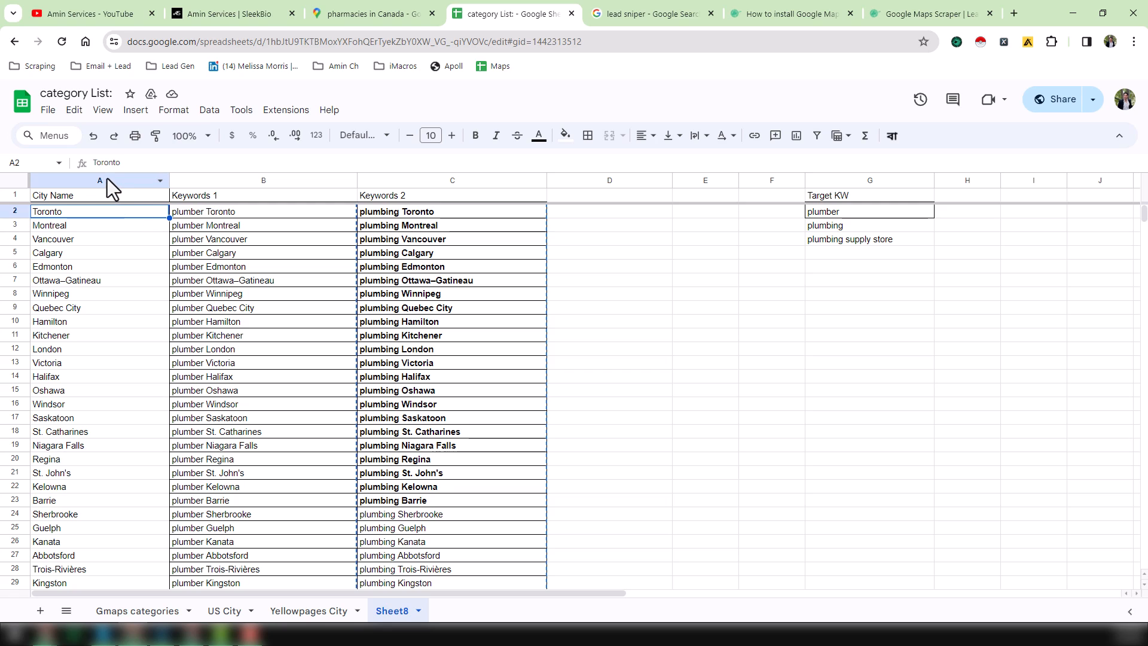
{"action": "mouse_move", "coordinate": [101, 233]}
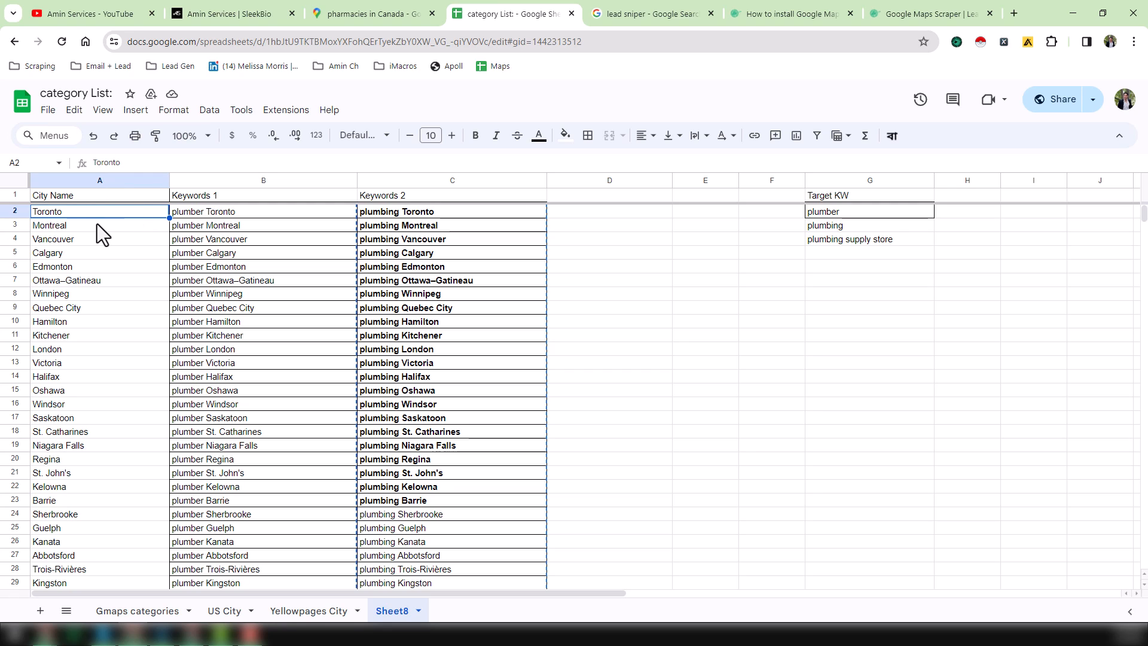
{"action": "mouse_move", "coordinate": [110, 223]}
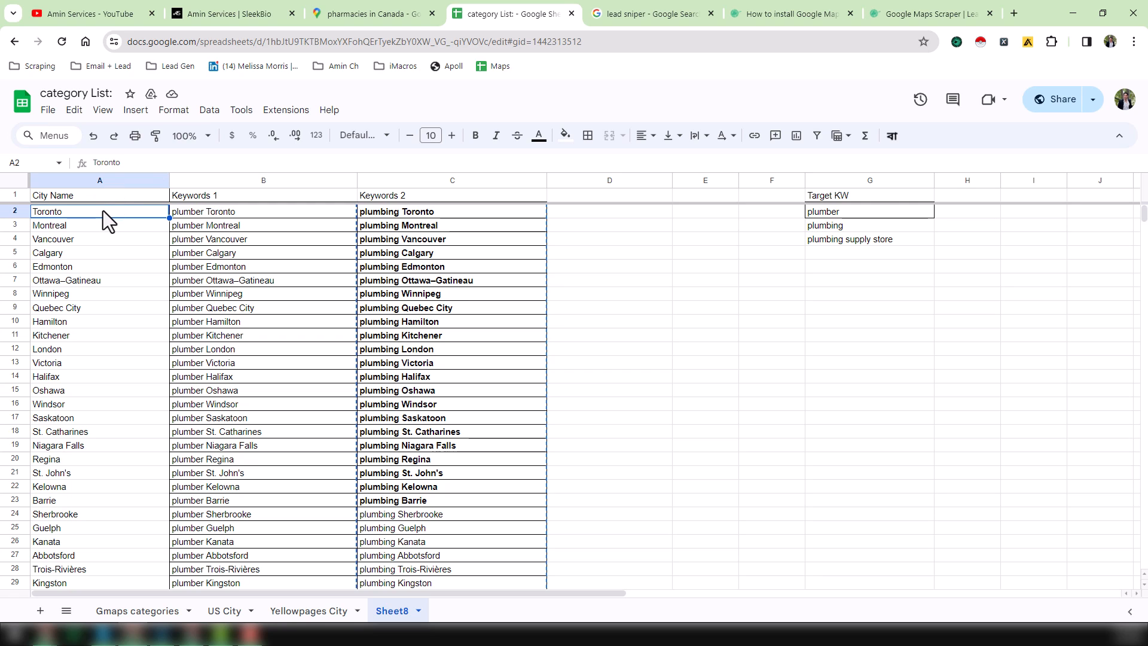
{"action": "mouse_move", "coordinate": [123, 217]}
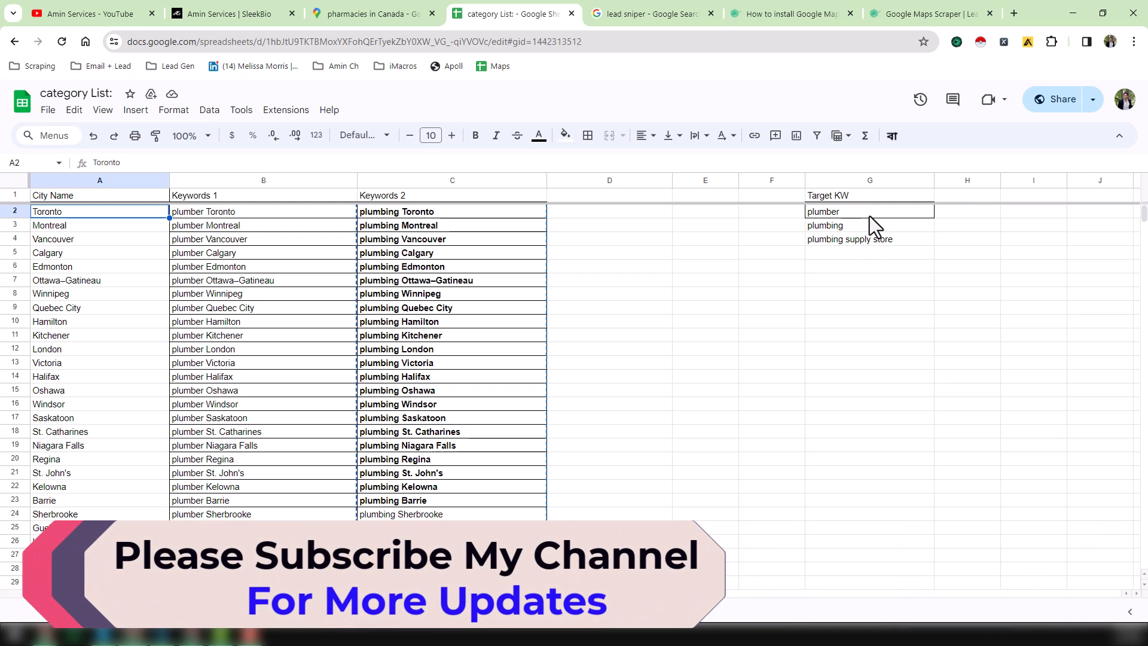
{"action": "mouse_move", "coordinate": [402, 243]}
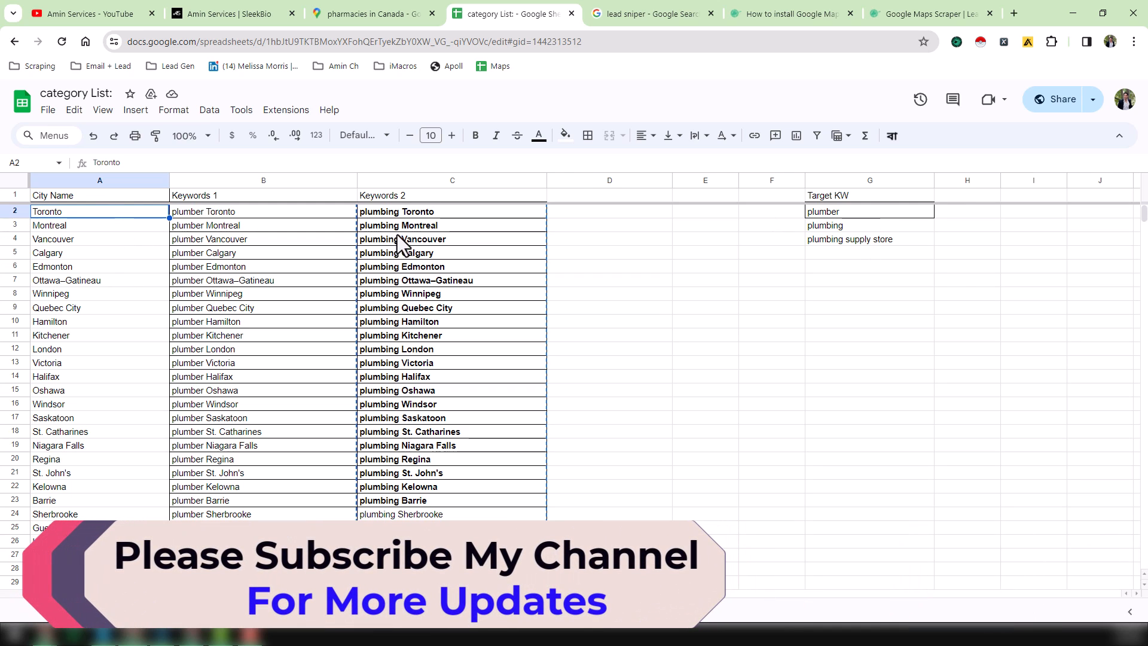
{"action": "mouse_move", "coordinate": [238, 223]}
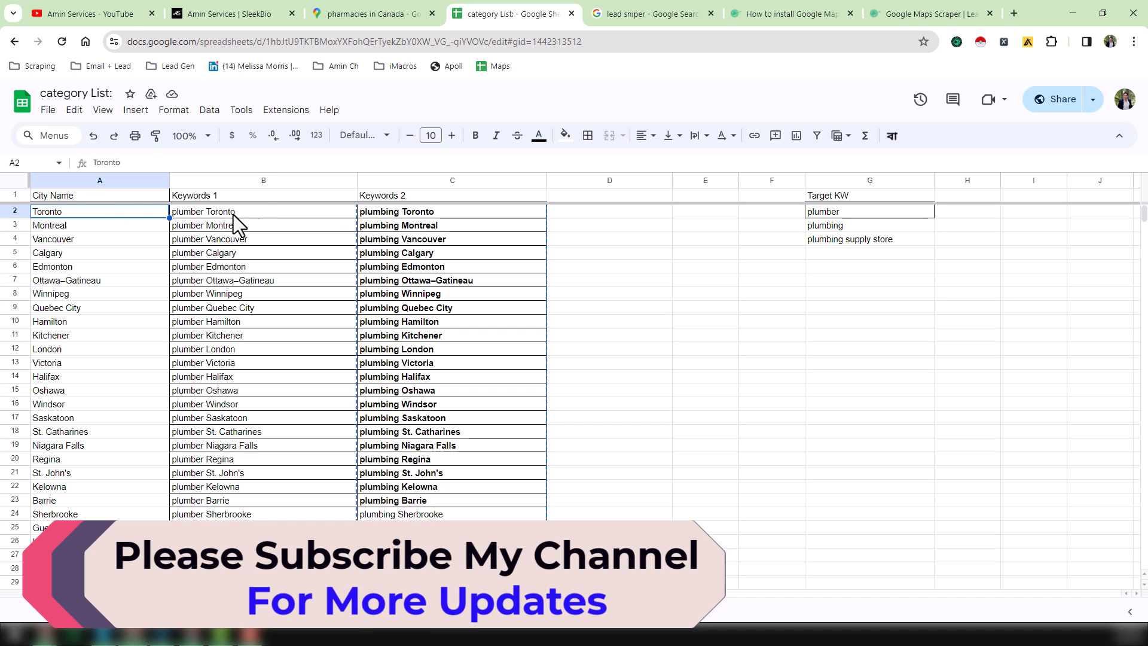
{"action": "left_click", "coordinate": [263, 195]}
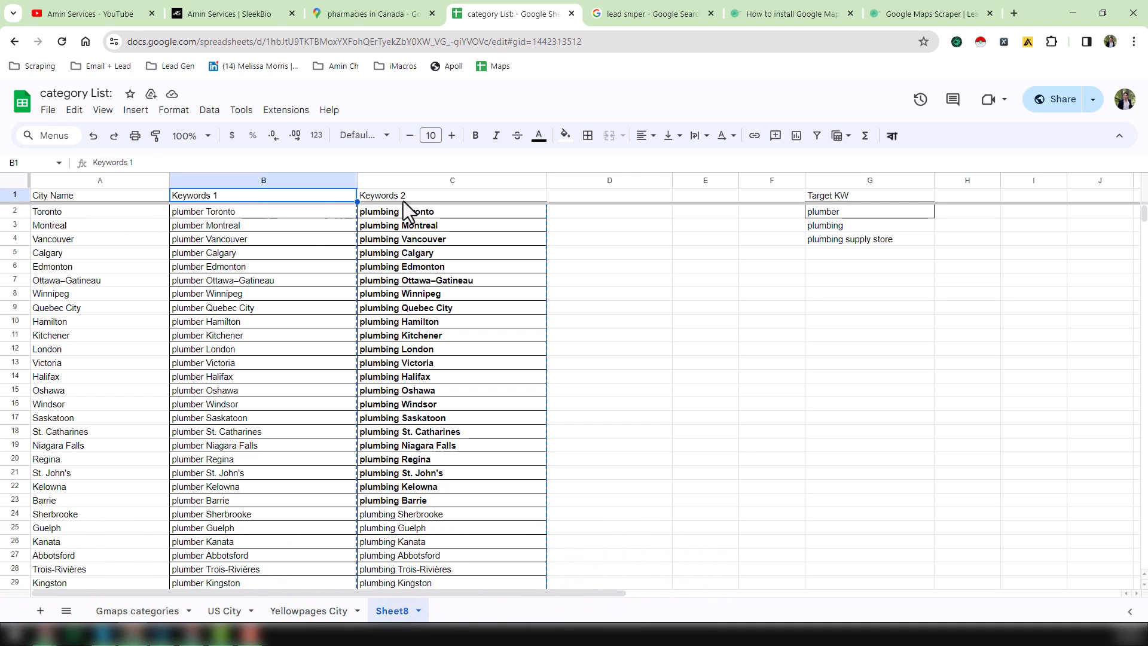
{"action": "left_click", "coordinate": [452, 195]}
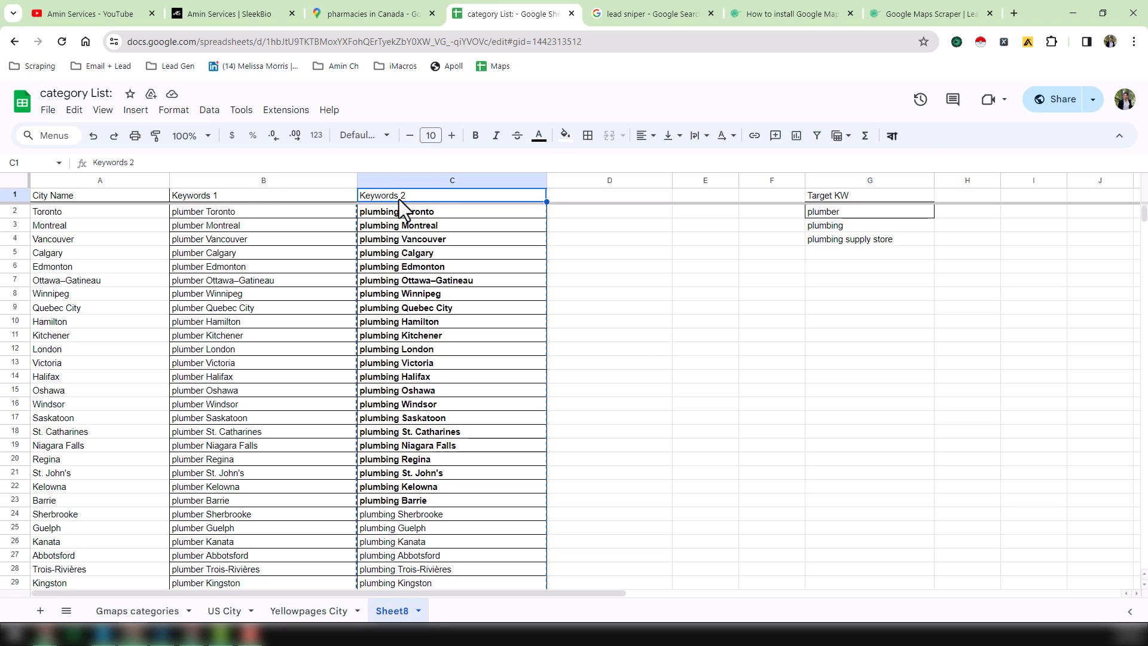
{"action": "mouse_move", "coordinate": [459, 200]}
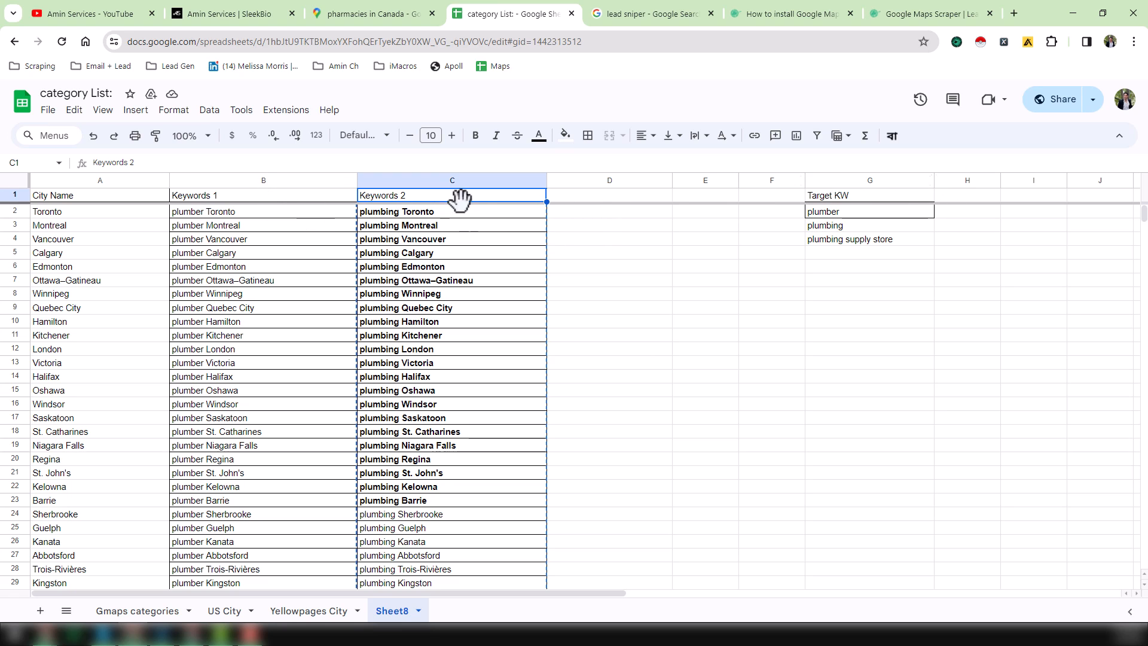
{"action": "mouse_move", "coordinate": [350, 212]}
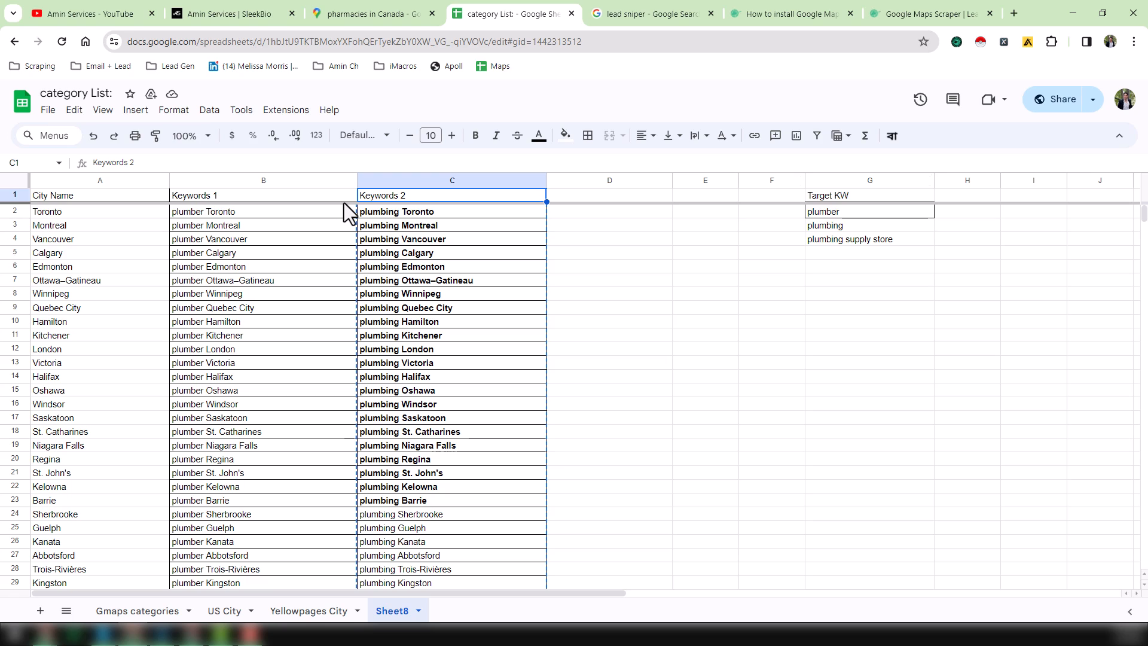
{"action": "mouse_move", "coordinate": [1113, 57]}
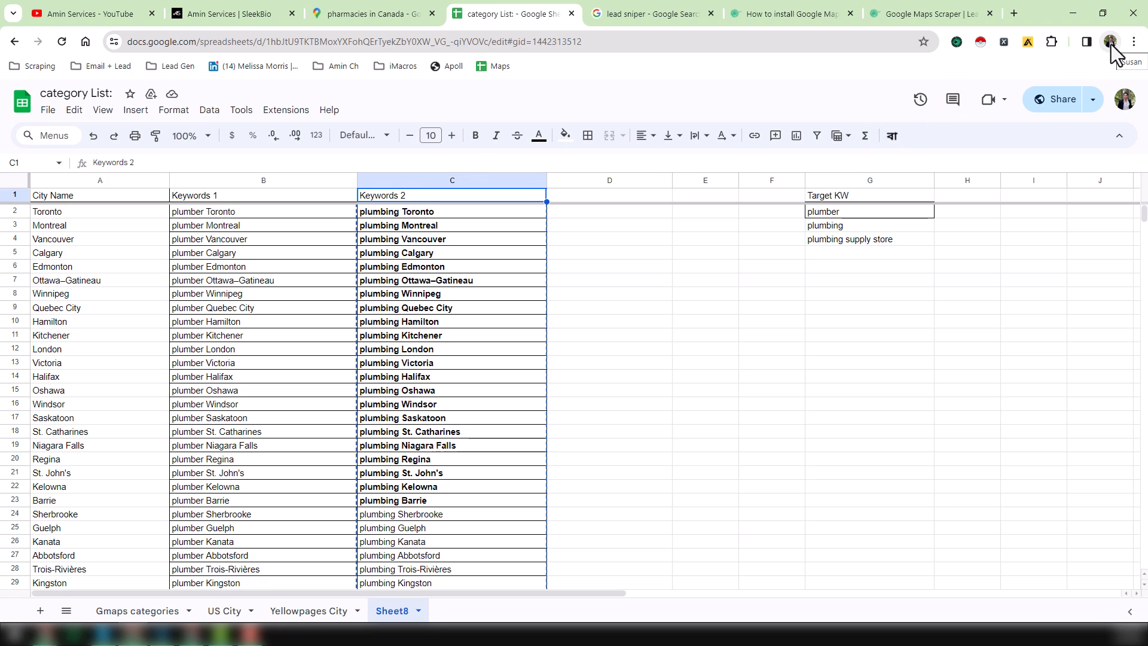
{"action": "mouse_move", "coordinate": [343, 222]}
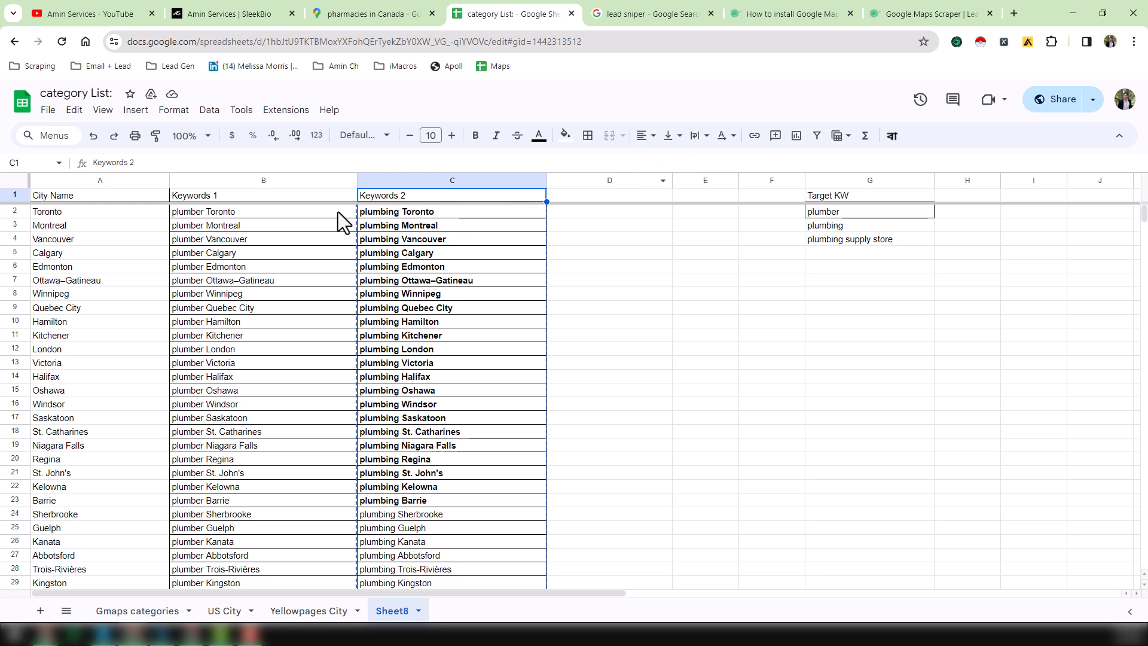
{"action": "mouse_move", "coordinate": [583, 240]}
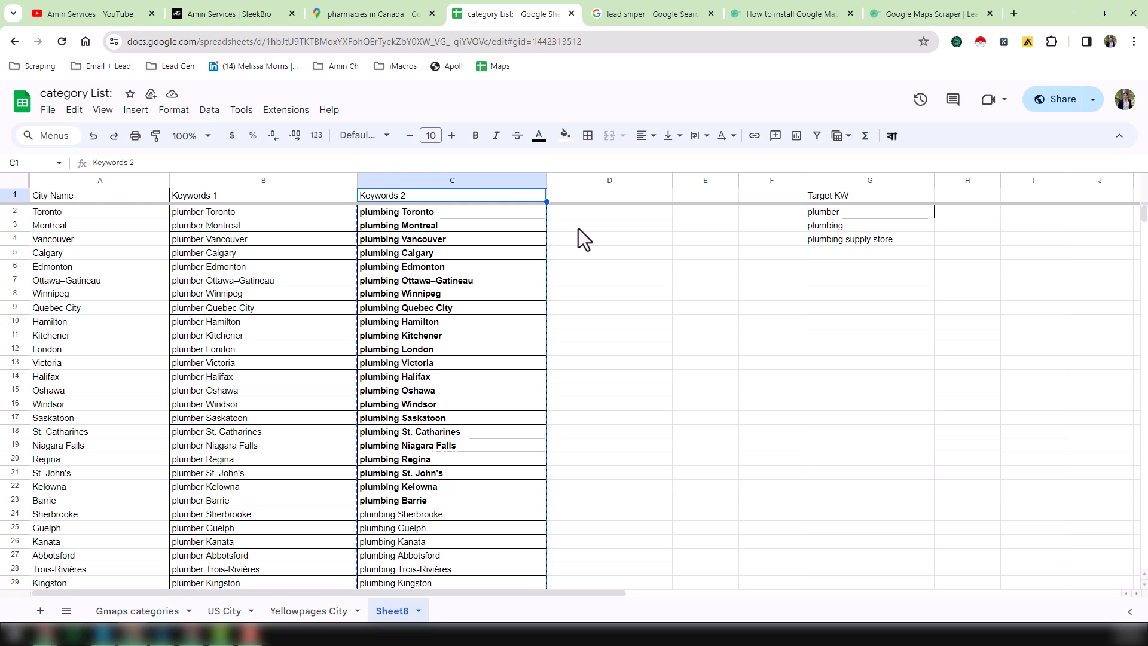
{"action": "mouse_move", "coordinate": [347, 238]}
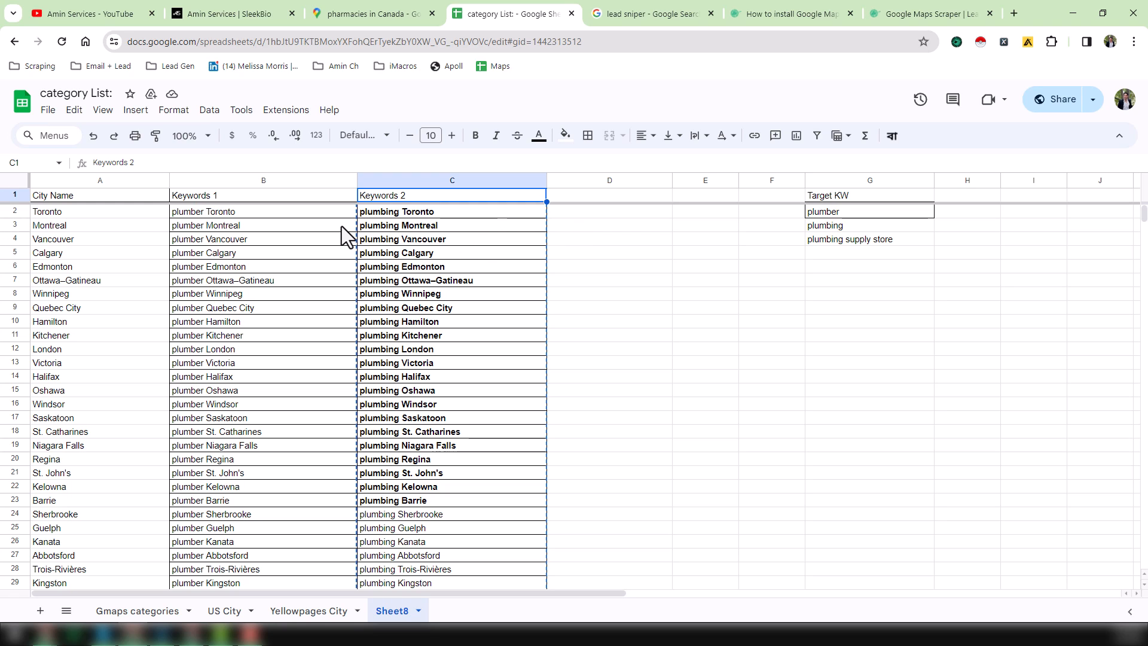
{"action": "mouse_move", "coordinate": [255, 236]}
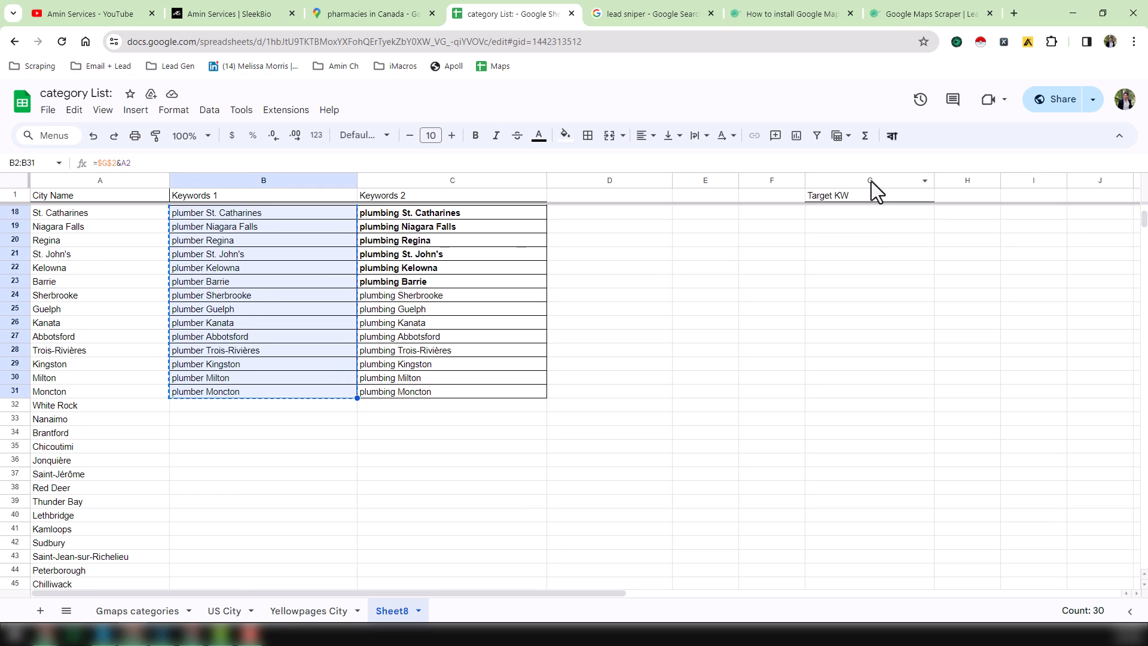
Start Leads Sniper scraping with the 30 pasted plumber-city keywords.
{"action": "left_click", "coordinate": [957, 42]}
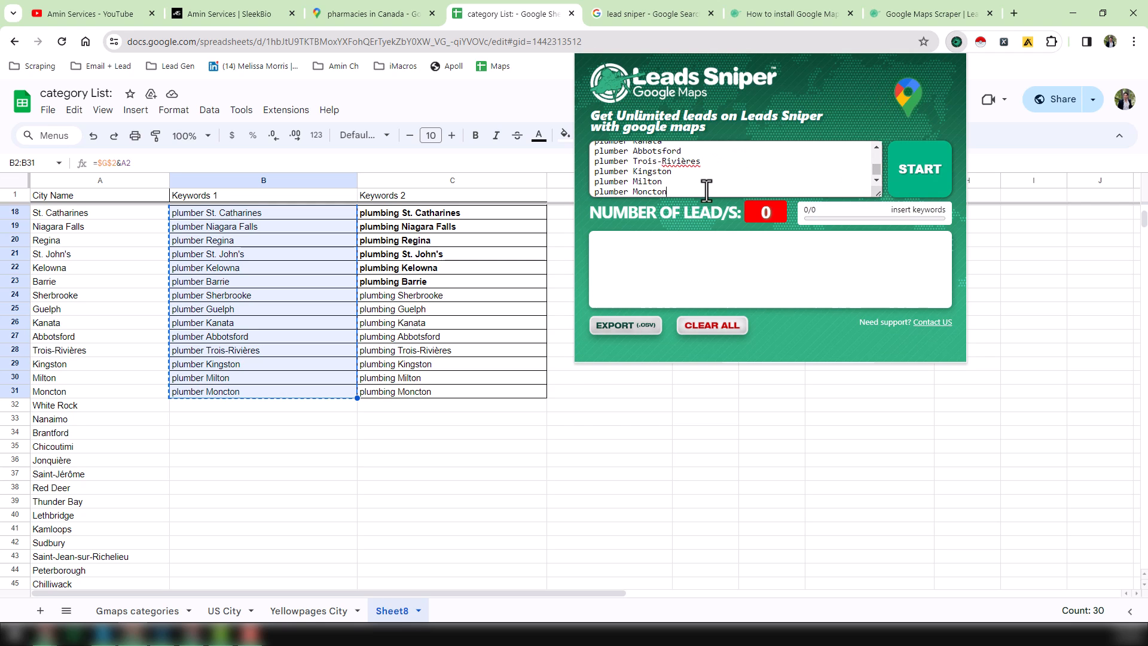
{"action": "mouse_move", "coordinate": [961, 190]}
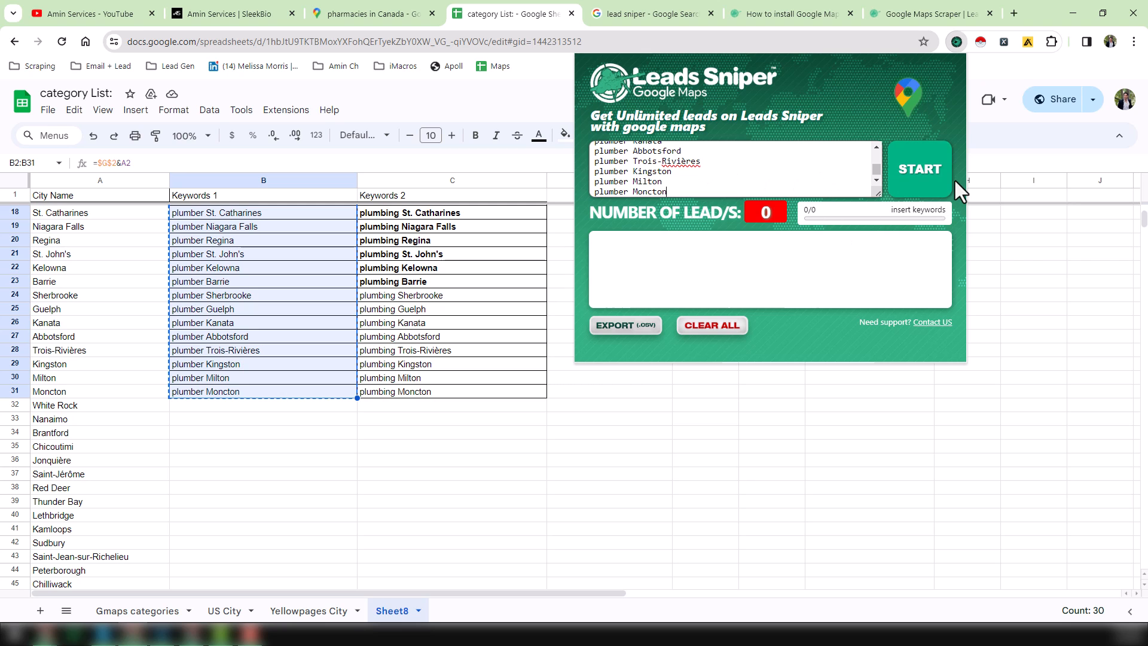
{"action": "left_click", "coordinate": [919, 169]}
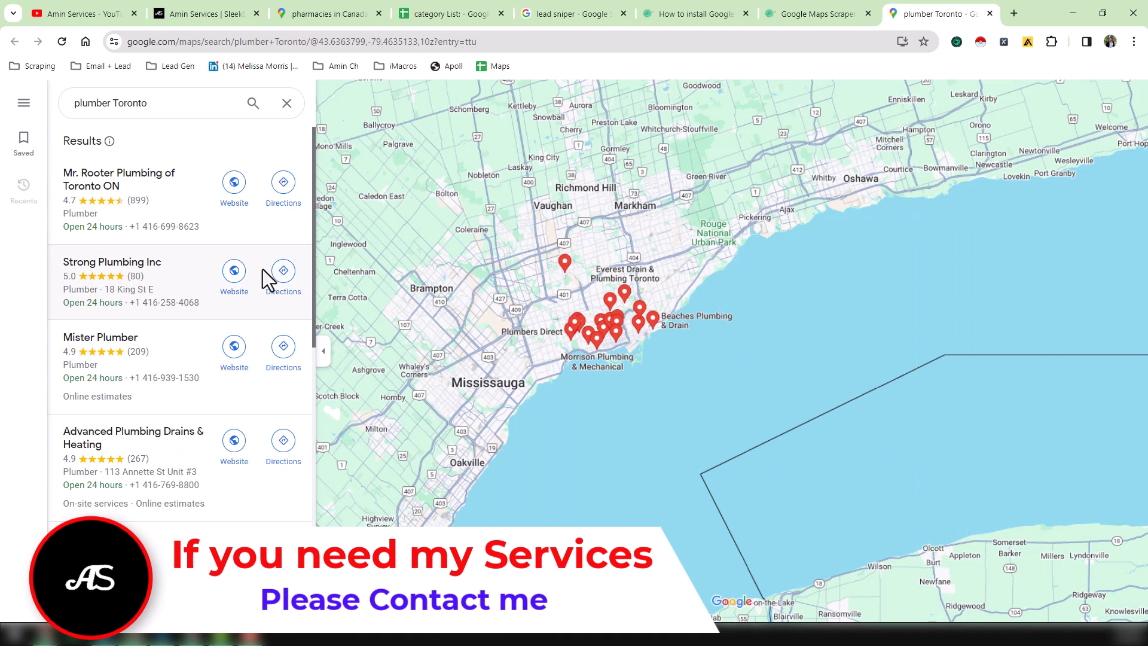
{"action": "scroll", "scroll_direction": "down", "scroll_amount": 3}
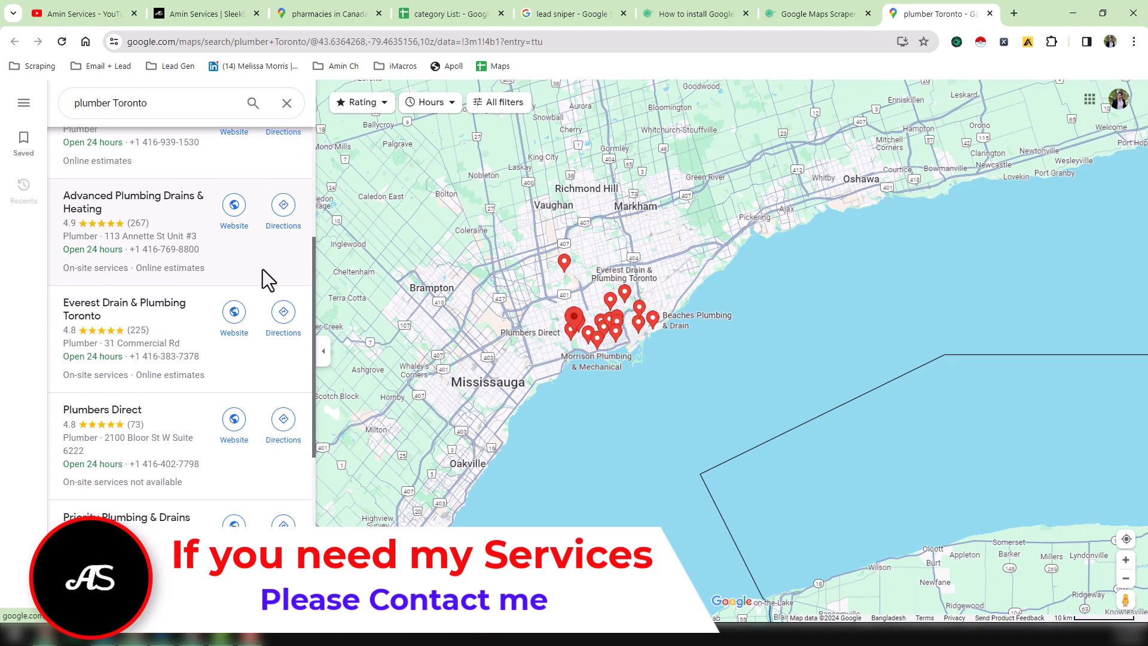
{"action": "scroll", "scroll_direction": "down", "scroll_amount": 3}
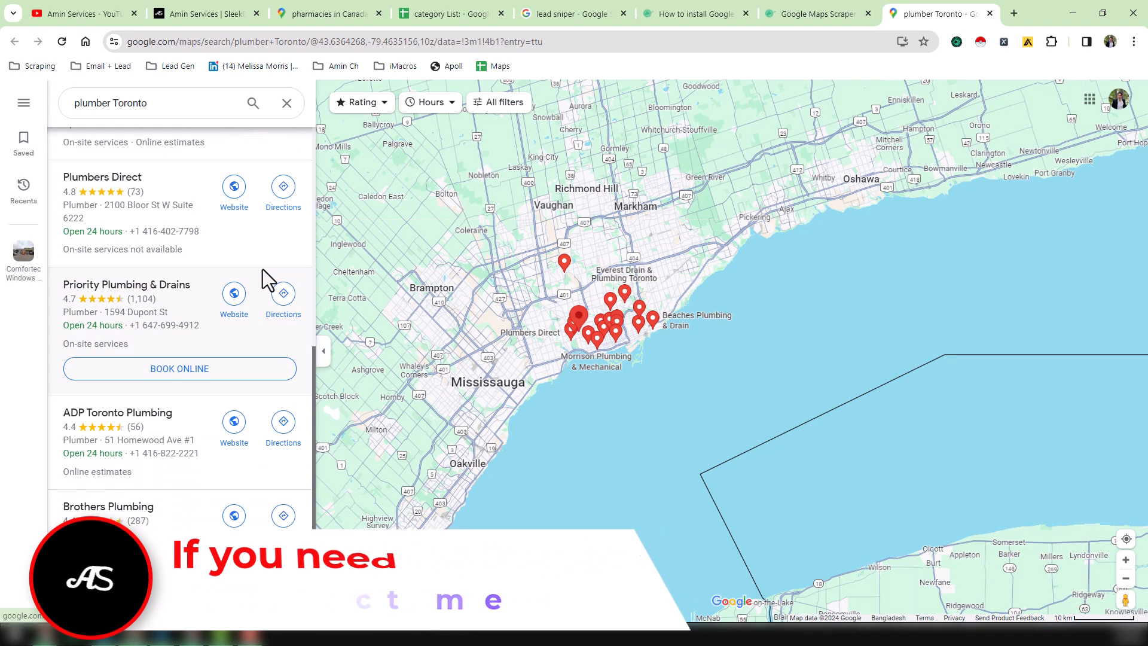
{"action": "scroll", "scroll_direction": "down", "scroll_amount": 3}
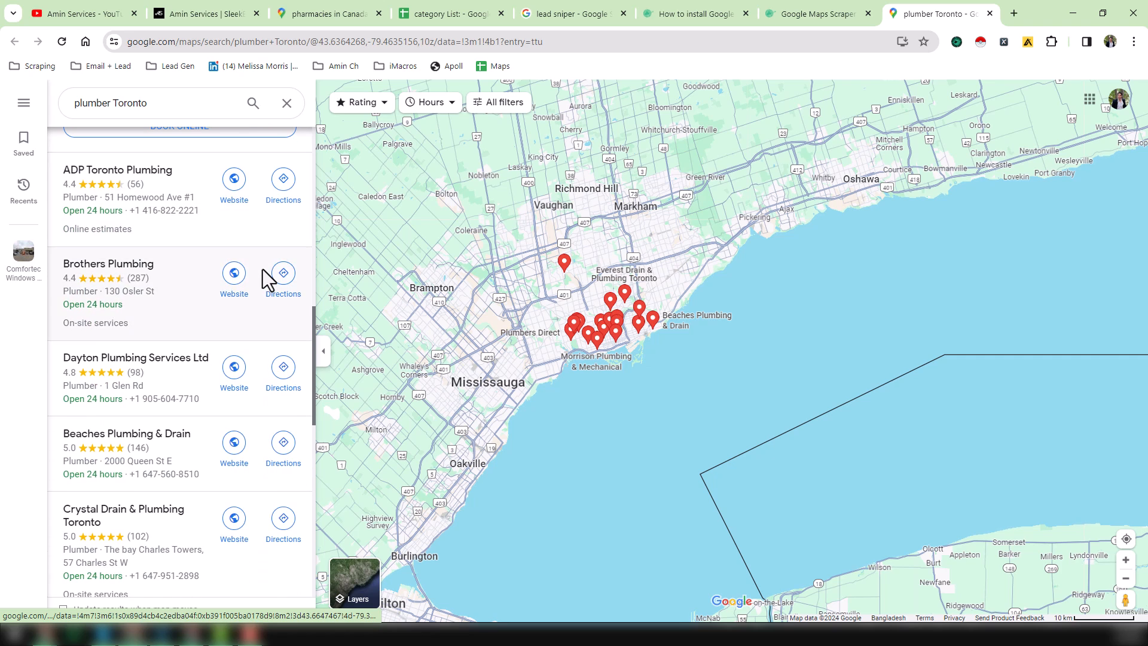
{"action": "scroll", "scroll_direction": "down", "scroll_amount": 3}
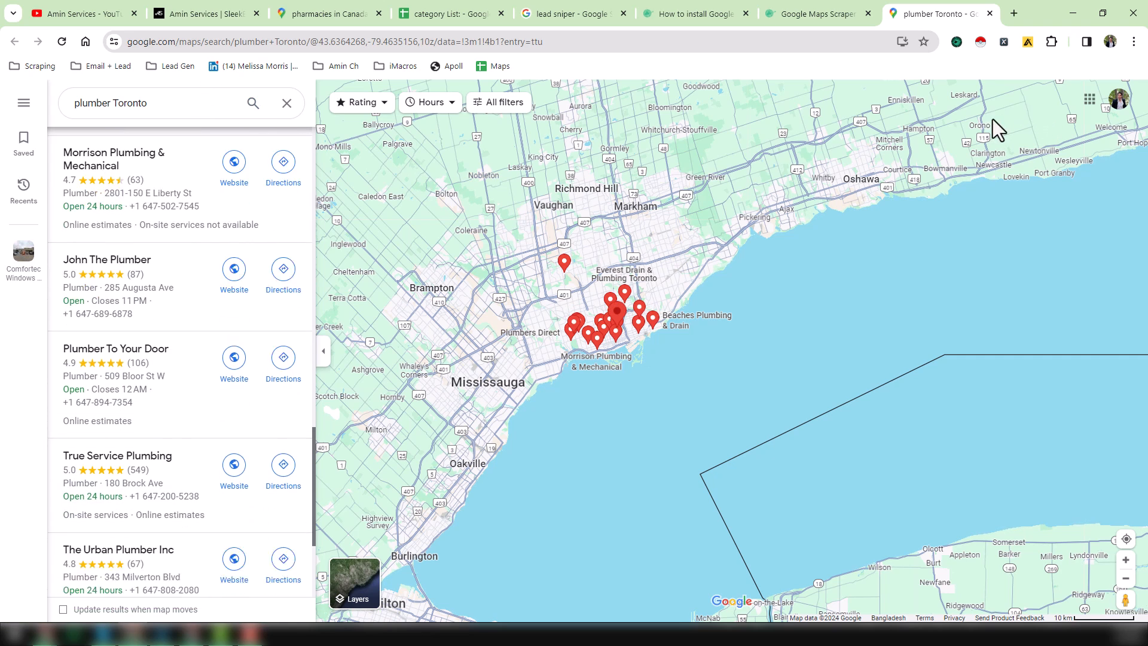
{"action": "scroll", "scroll_direction": "down", "scroll_amount": 3}
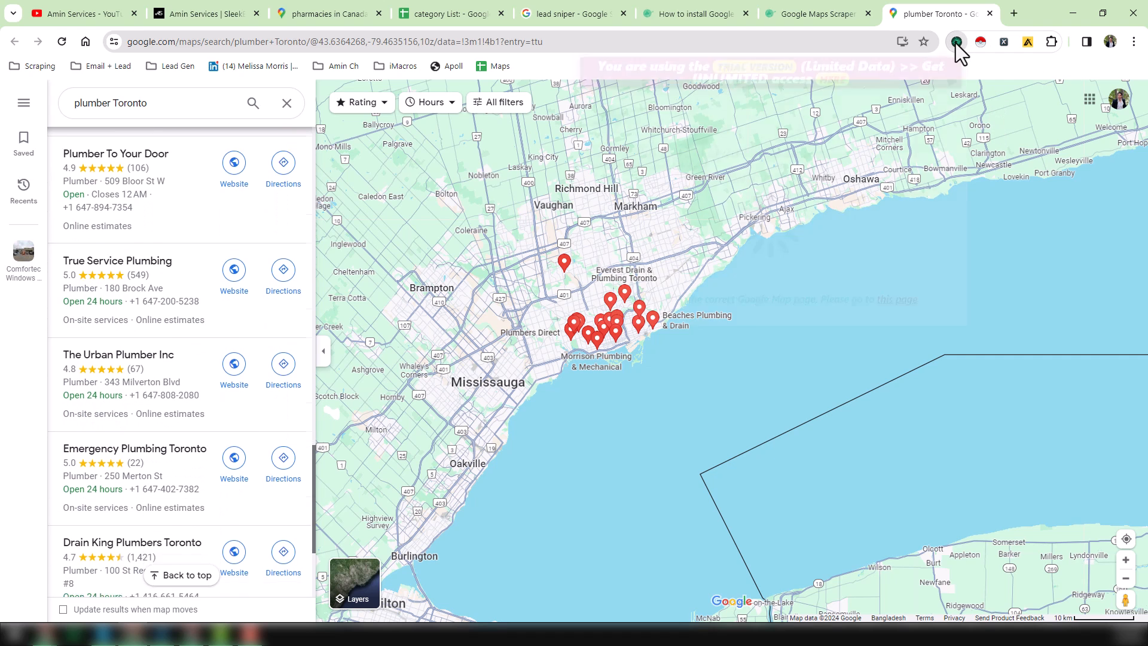
Watch the scraper's plumber Toronto lead count climb to 100 while scrolling the Maps results.
{"action": "left_click", "coordinate": [957, 42]}
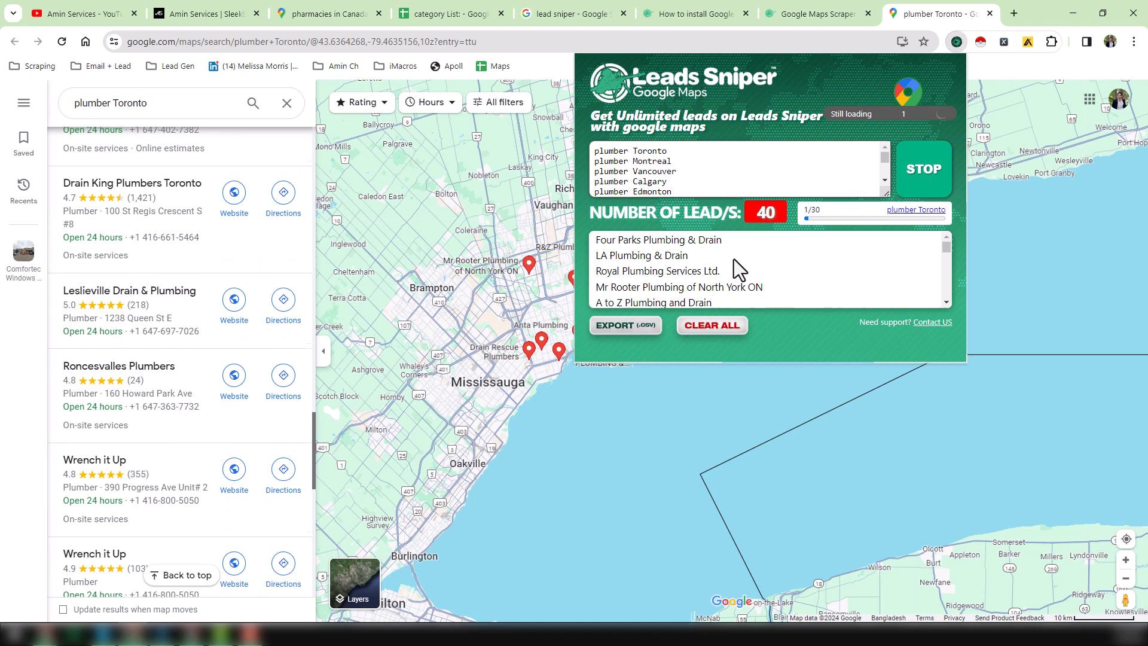
{"action": "scroll", "scroll_direction": "down", "scroll_amount": 3}
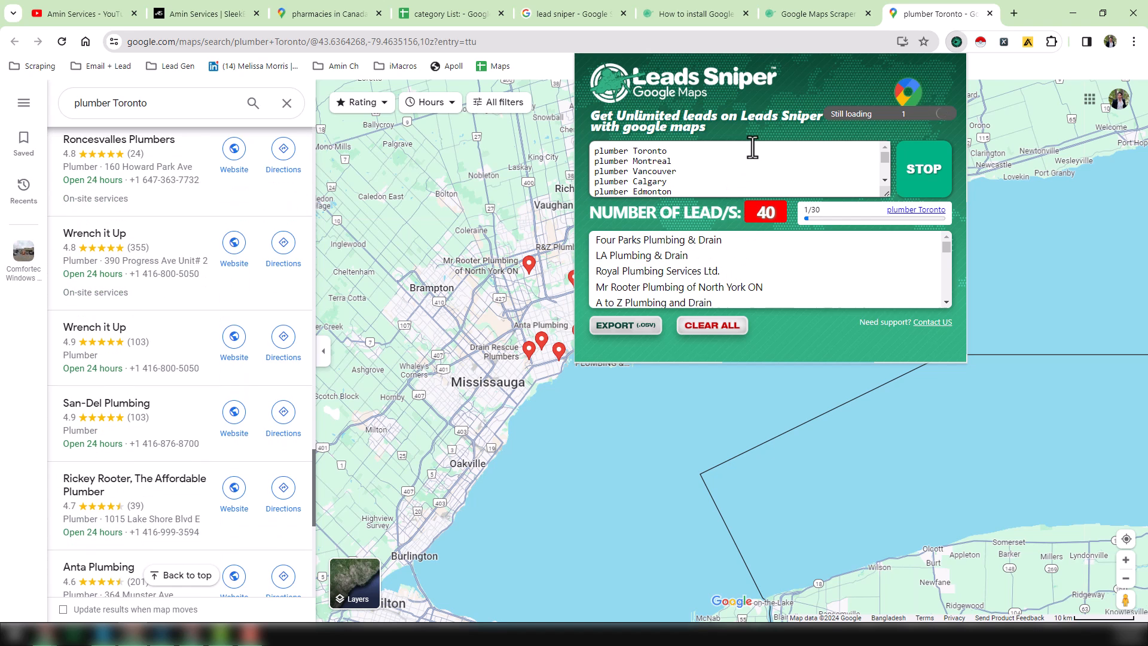
{"action": "scroll", "scroll_direction": "down", "scroll_amount": 3}
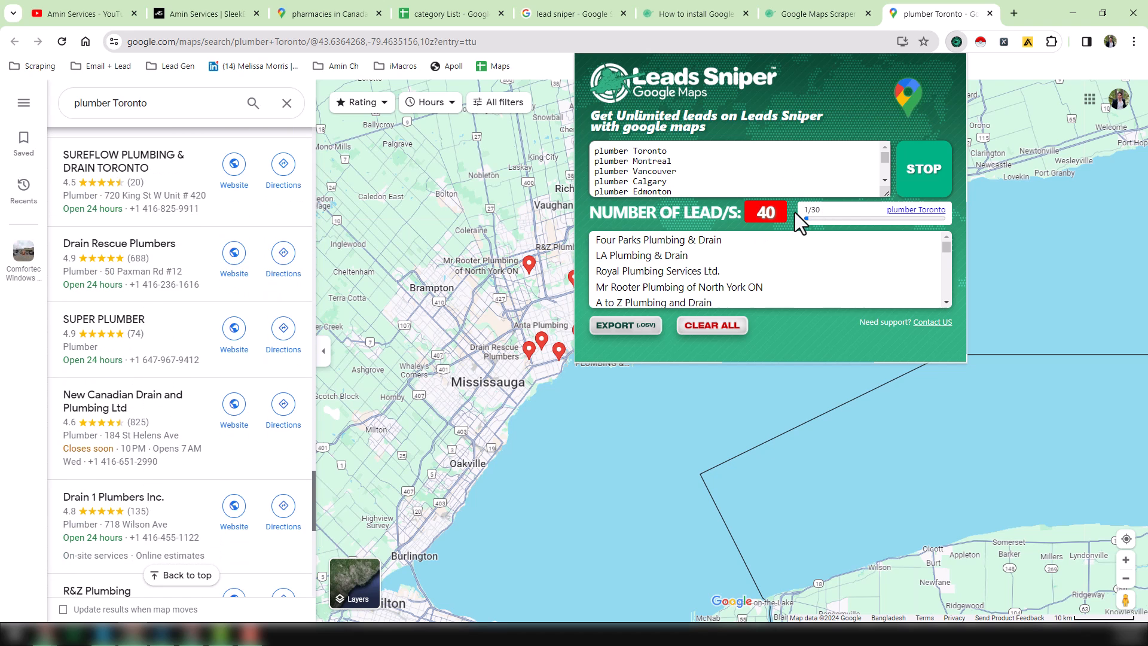
{"action": "scroll", "scroll_direction": "down", "scroll_amount": 3}
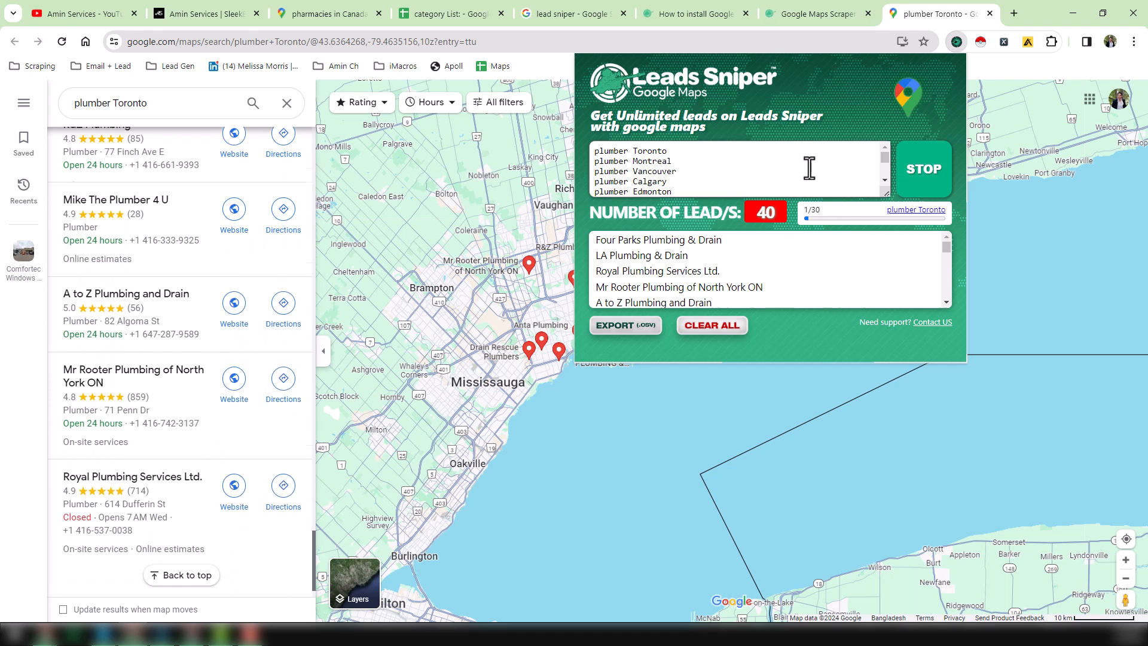
{"action": "scroll", "scroll_direction": "down", "scroll_amount": 3}
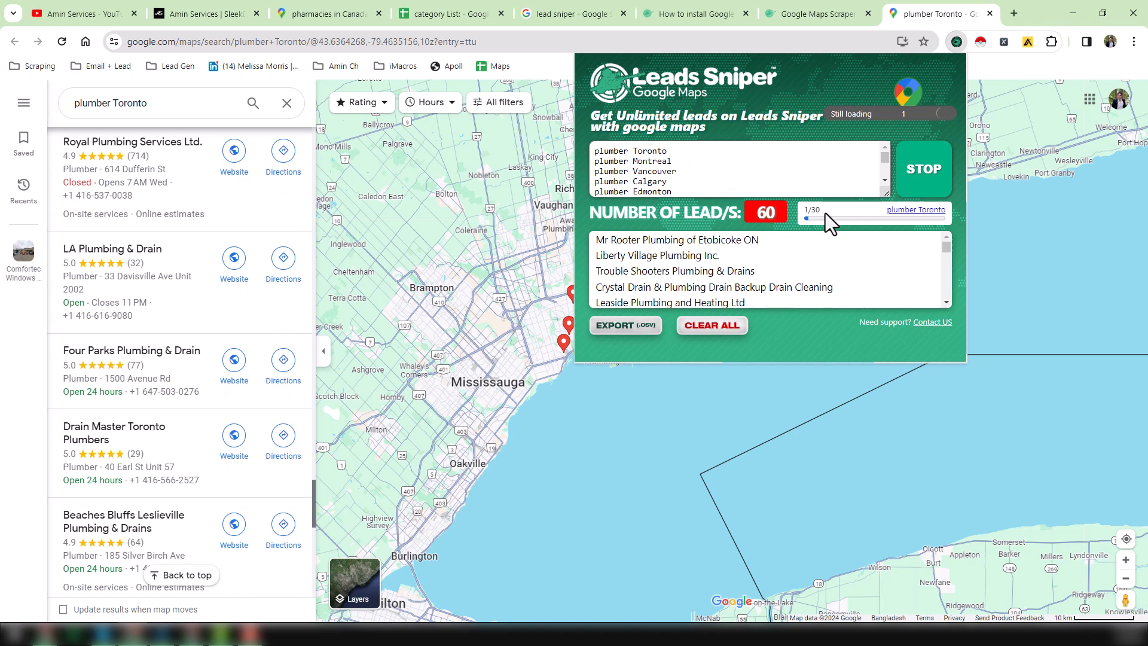
{"action": "scroll", "scroll_direction": "down", "scroll_amount": 3}
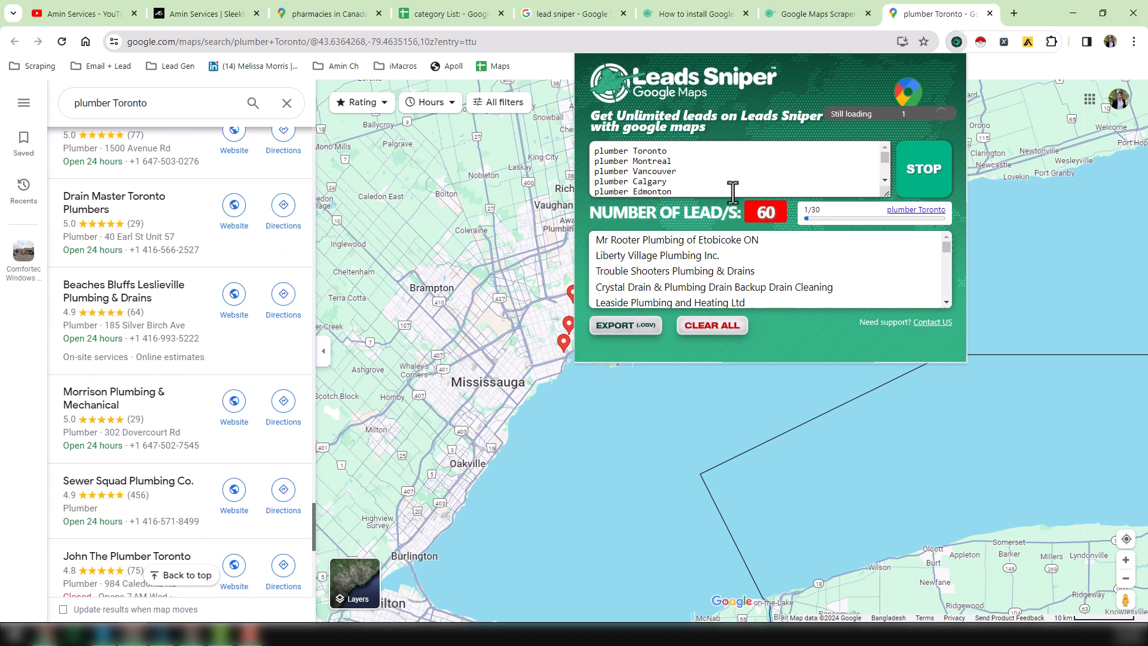
{"action": "scroll", "scroll_direction": "down", "scroll_amount": 3}
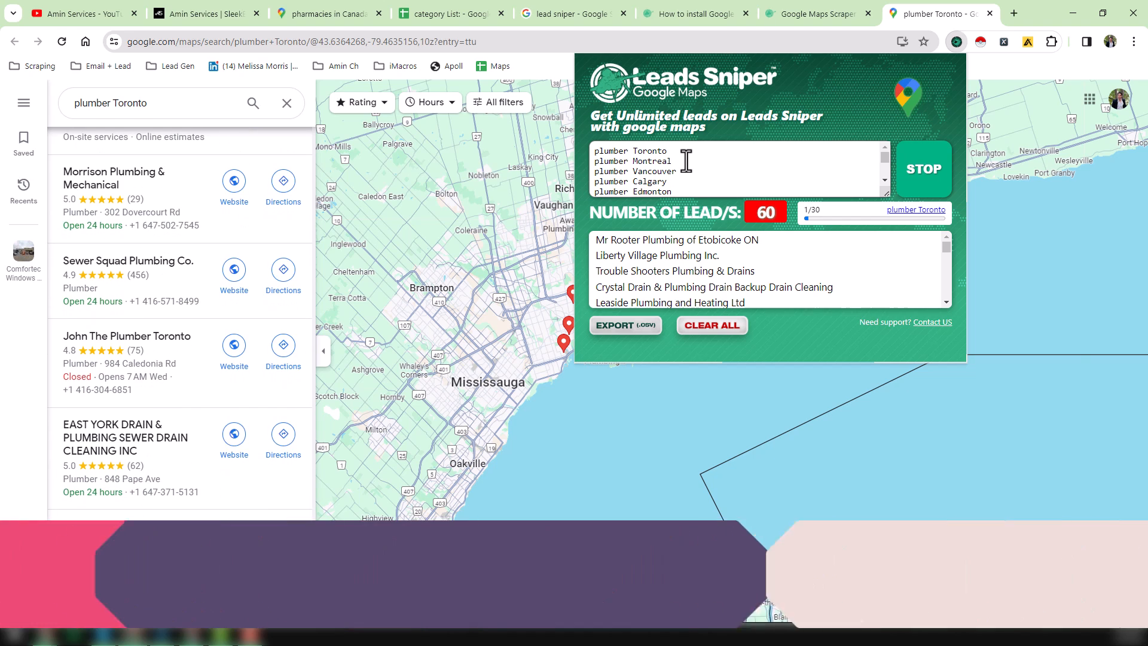
{"action": "scroll", "scroll_direction": "down", "scroll_amount": 3}
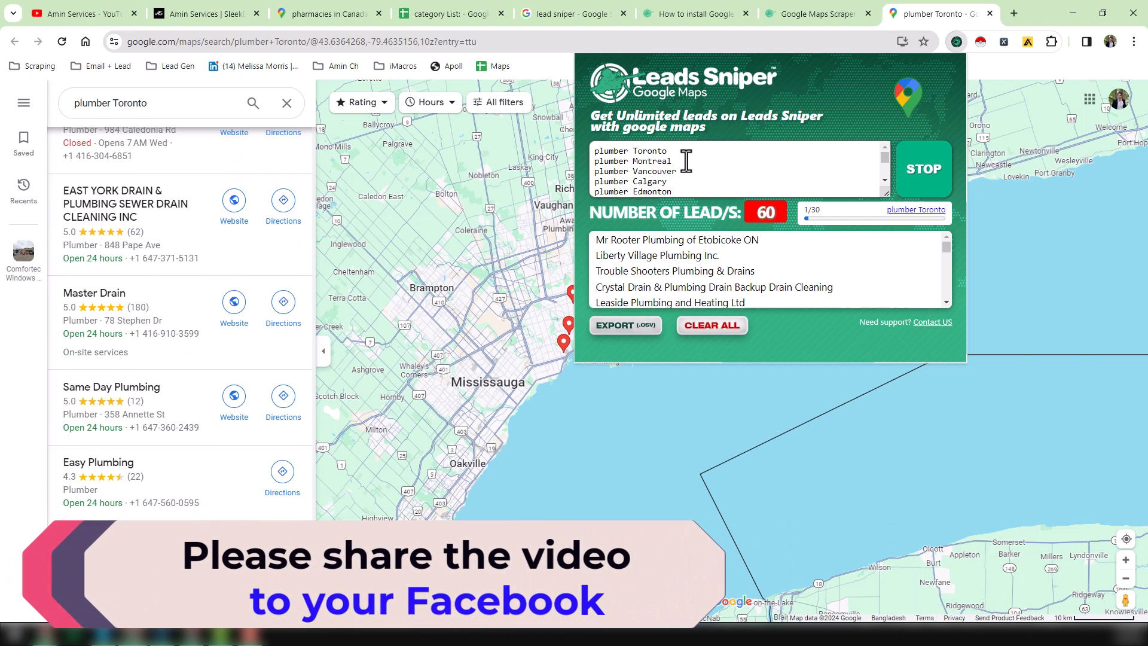
{"action": "scroll", "scroll_direction": "down", "scroll_amount": 3}
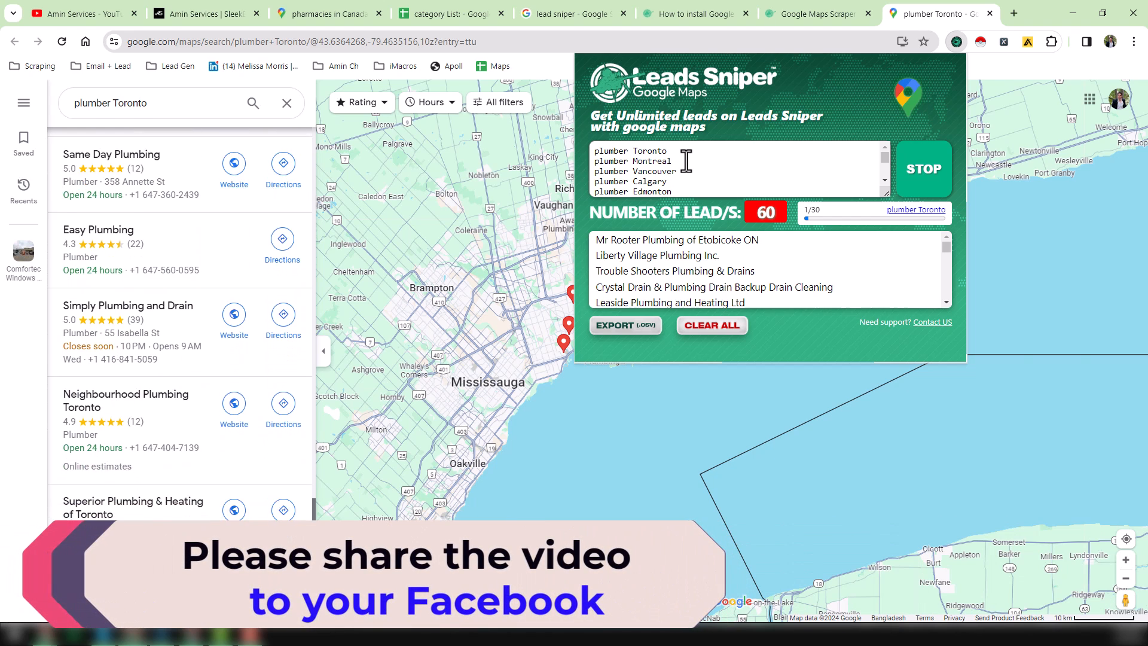
{"action": "scroll", "scroll_direction": "down", "scroll_amount": 3}
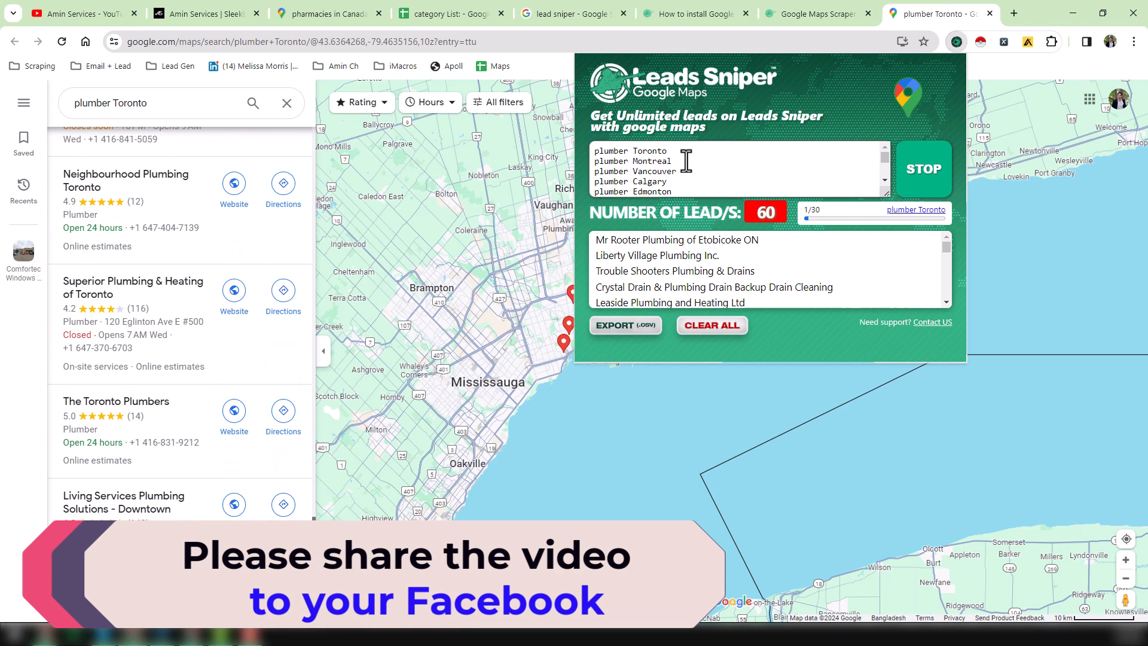
{"action": "scroll", "scroll_direction": "down", "scroll_amount": 3}
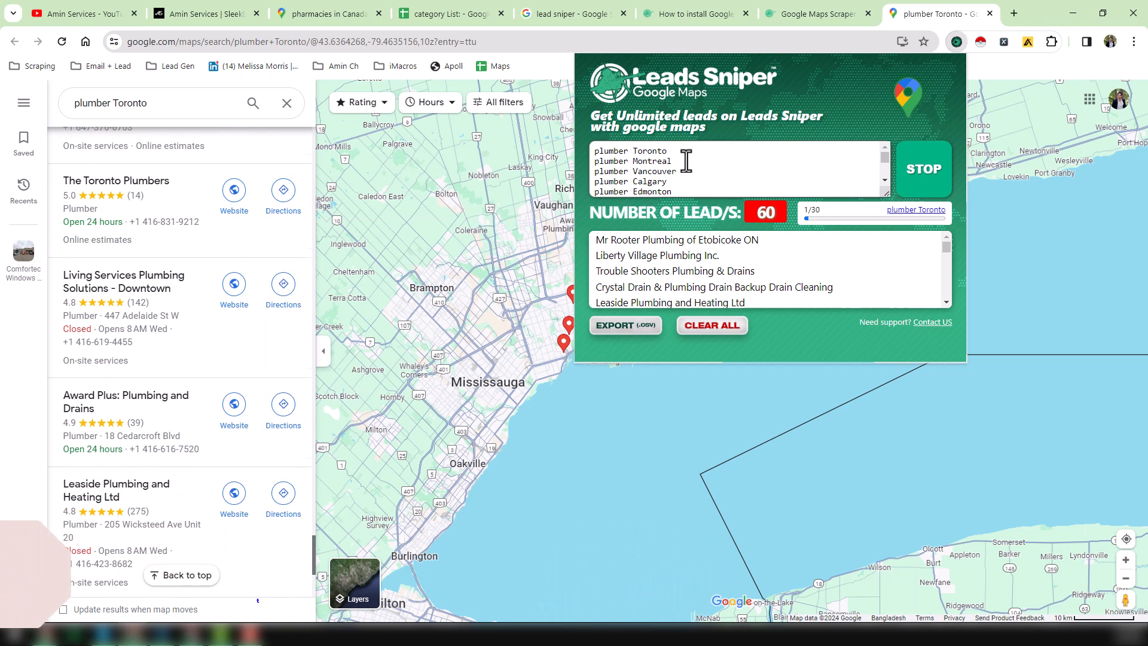
{"action": "scroll", "scroll_direction": "down", "scroll_amount": 3}
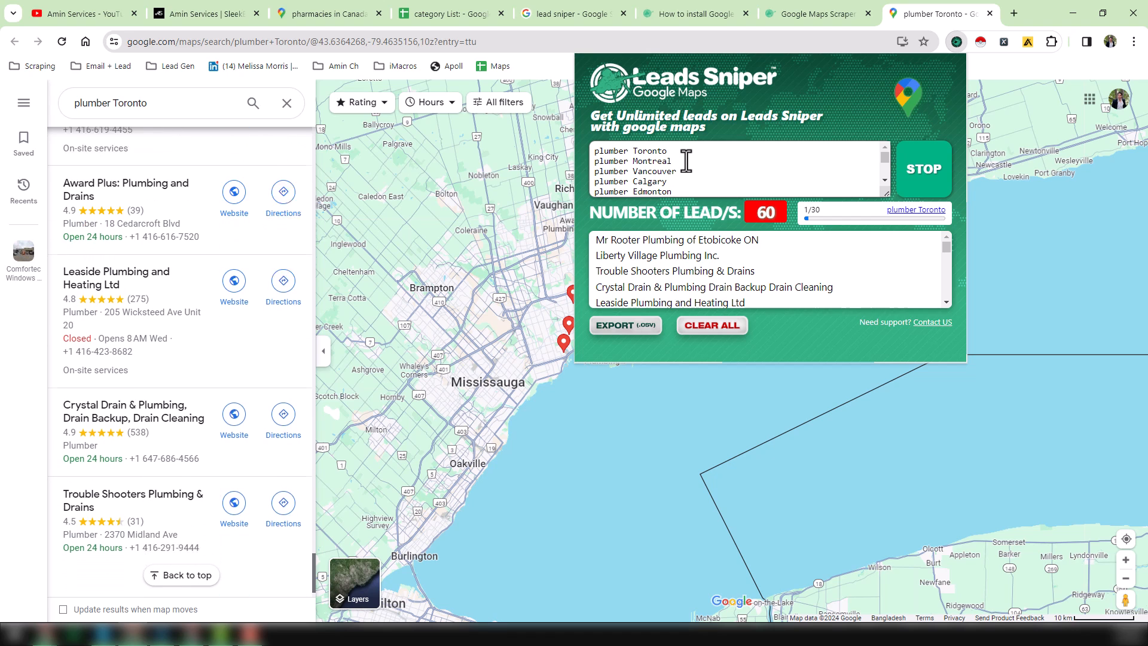
{"action": "scroll", "scroll_direction": "down", "scroll_amount": 3}
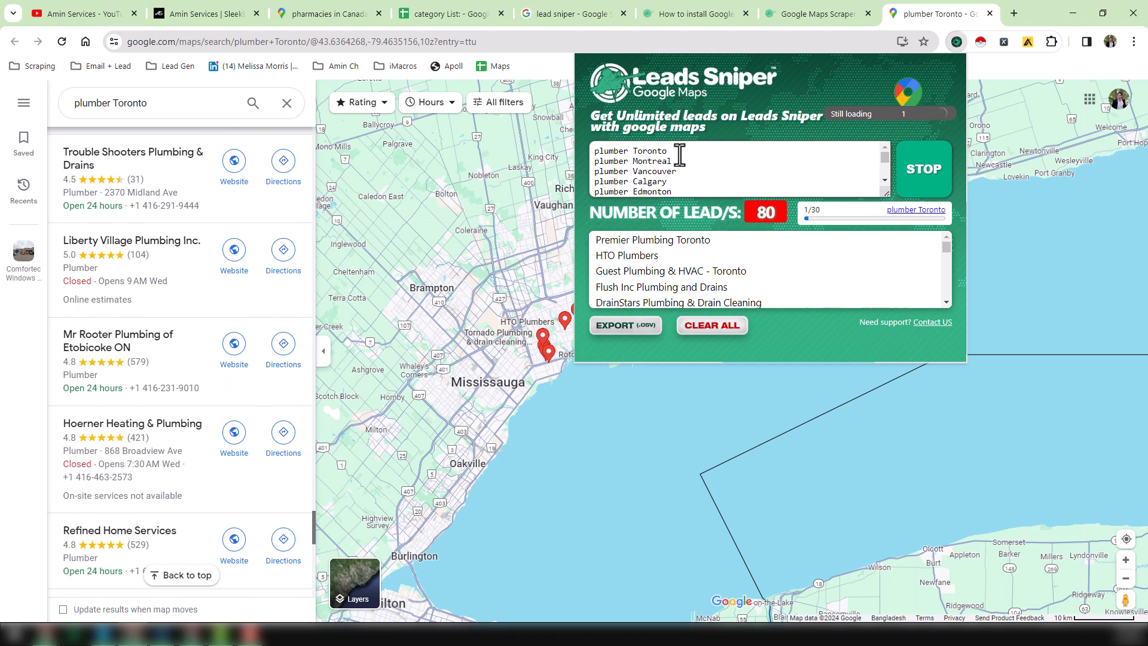
{"action": "scroll", "scroll_direction": "down", "scroll_amount": 3}
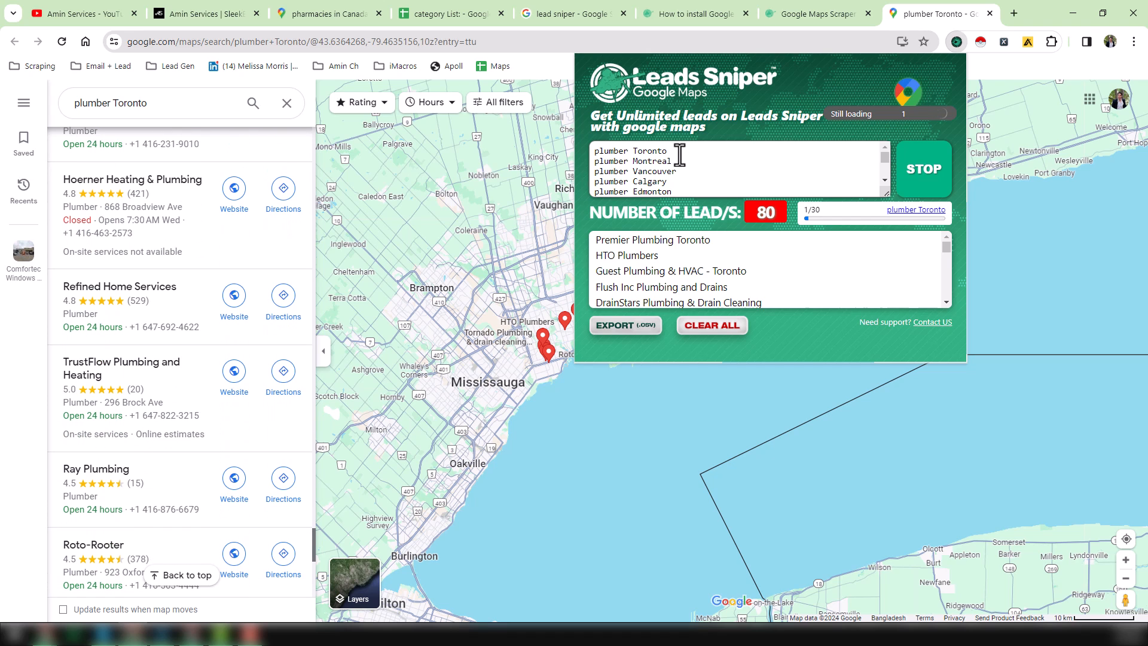
{"action": "scroll", "scroll_direction": "down", "scroll_amount": 3}
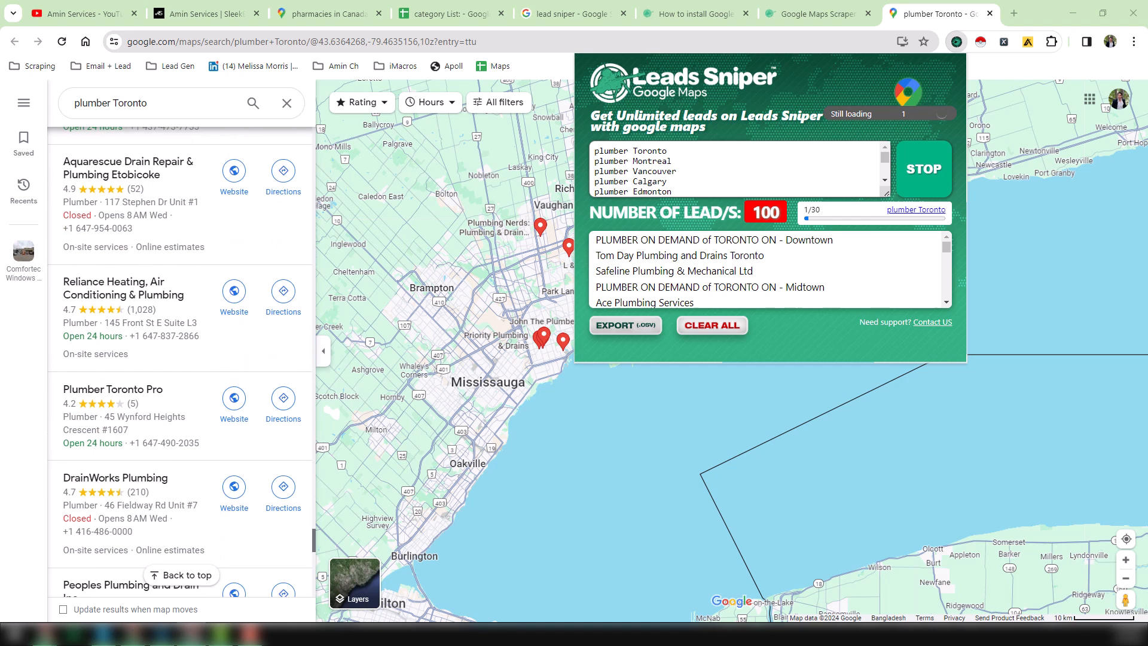
{"action": "scroll", "scroll_direction": "down", "scroll_amount": 3}
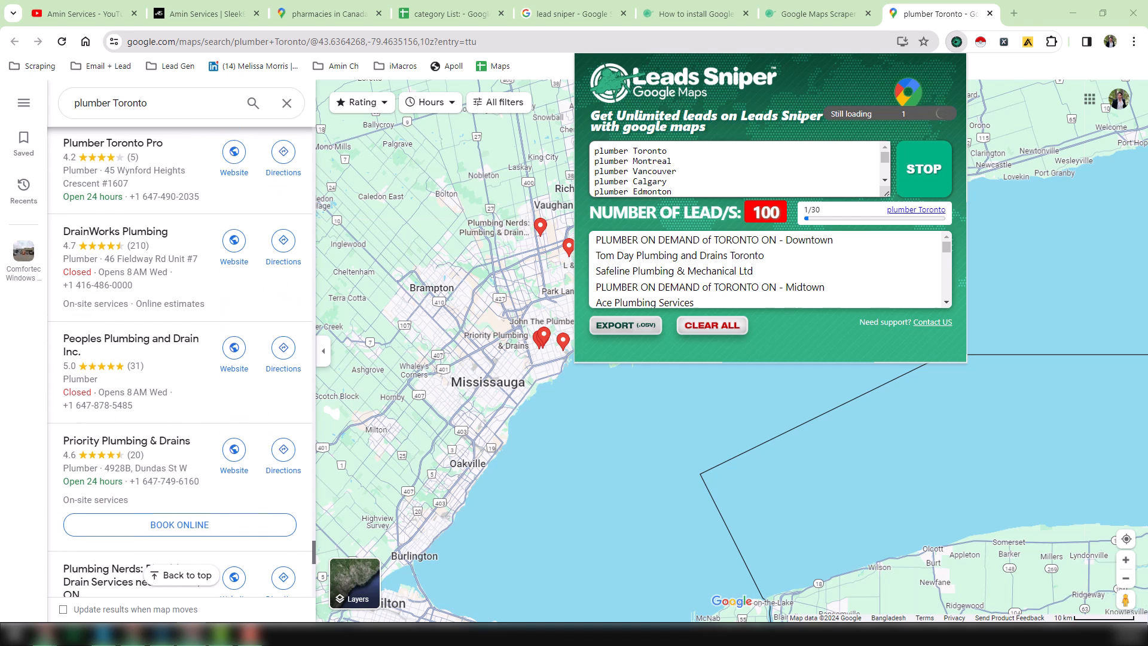
{"action": "scroll", "scroll_direction": "down", "scroll_amount": 3}
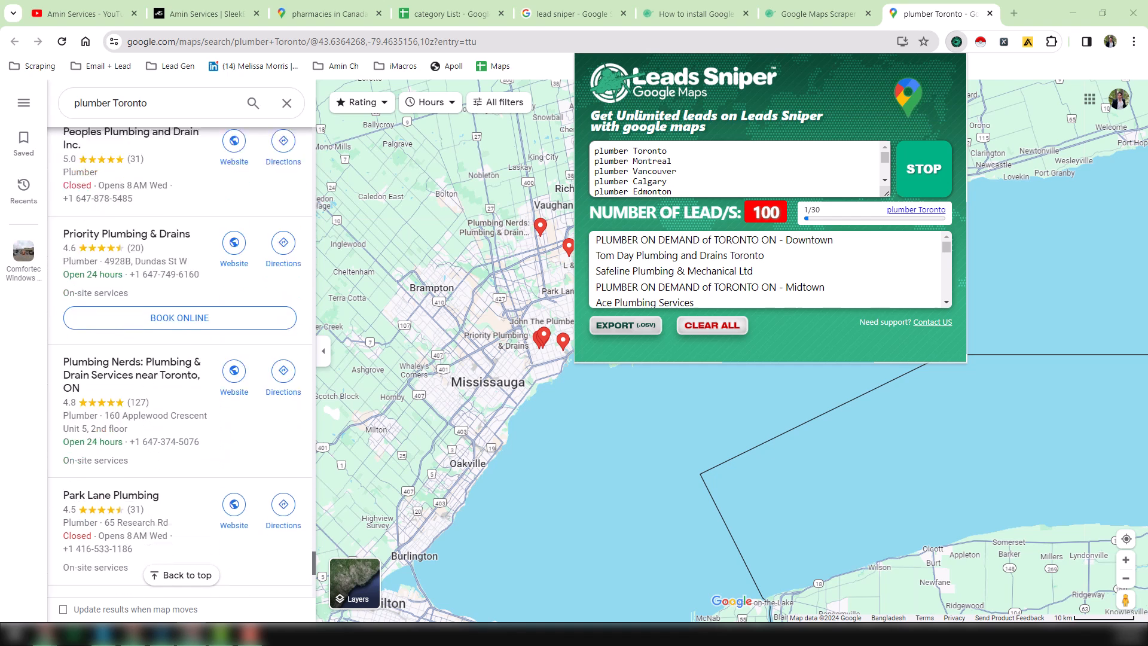
{"action": "scroll", "scroll_direction": "down", "scroll_amount": 3}
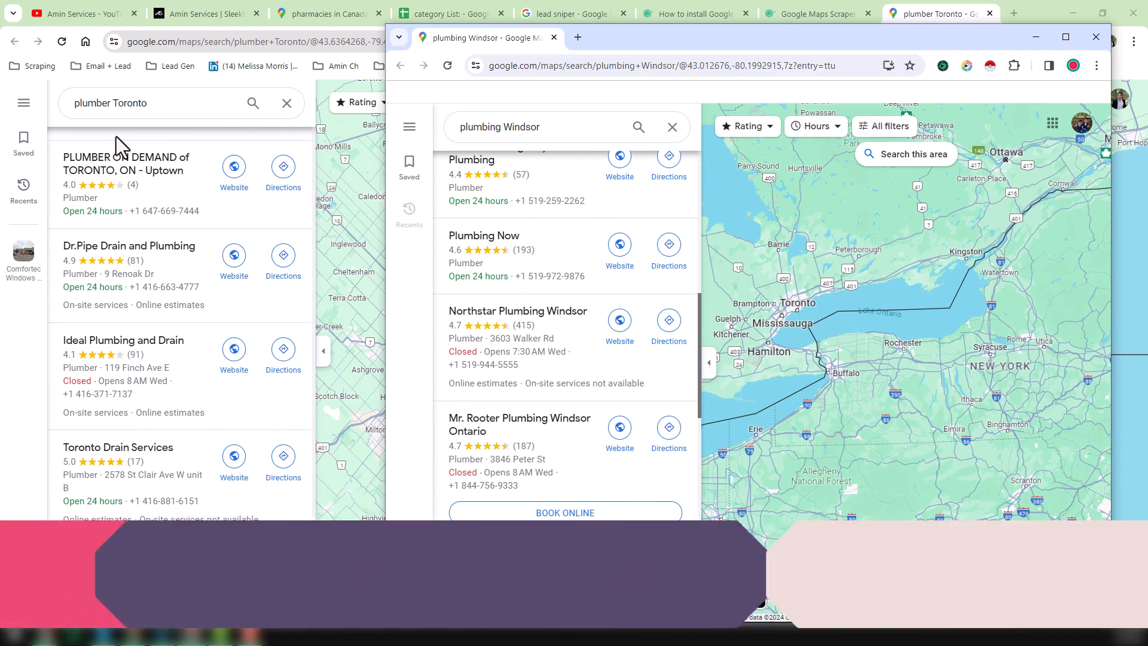
Scroll the plumber Montreal and plumbing Windsor Google Maps result lists.
{"action": "scroll", "scroll_direction": "down", "scroll_amount": 3}
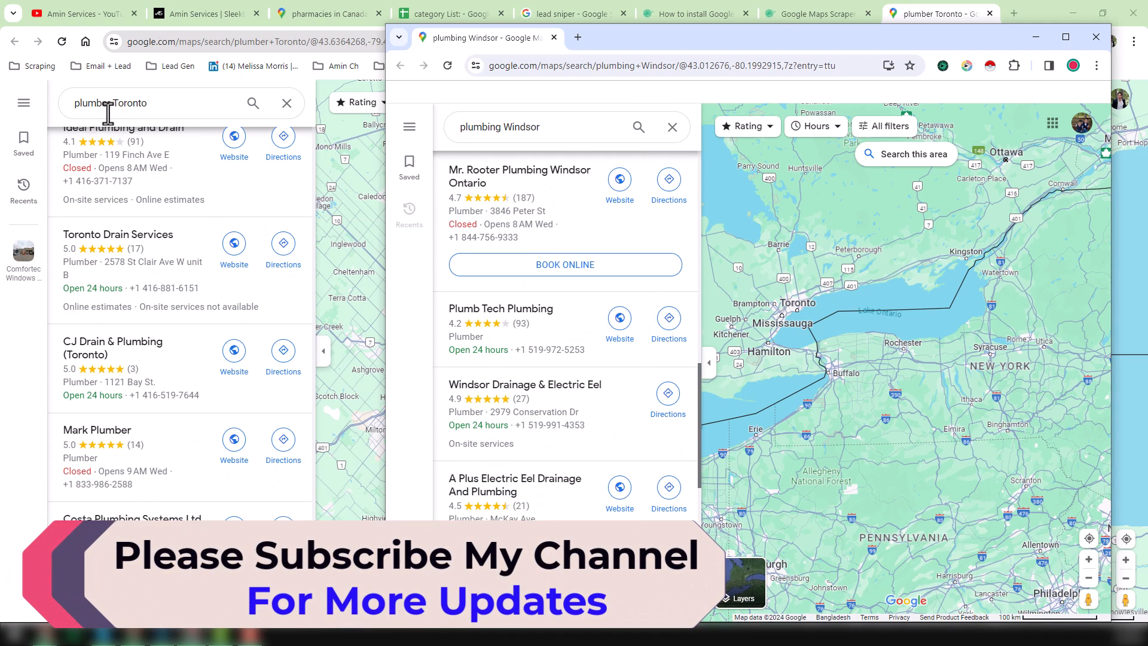
{"action": "scroll", "scroll_direction": "down", "scroll_amount": 3}
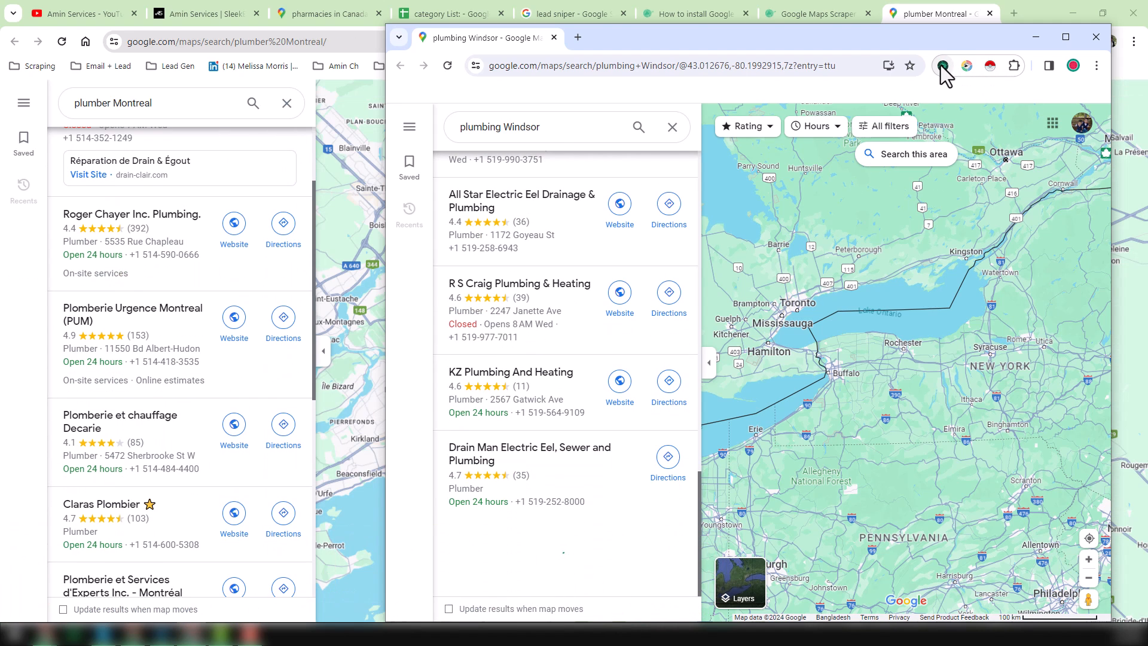
Watch the lead count climb through the keyword list and halt the scrape at 1,551 leads.
{"action": "left_click", "coordinate": [947, 66]}
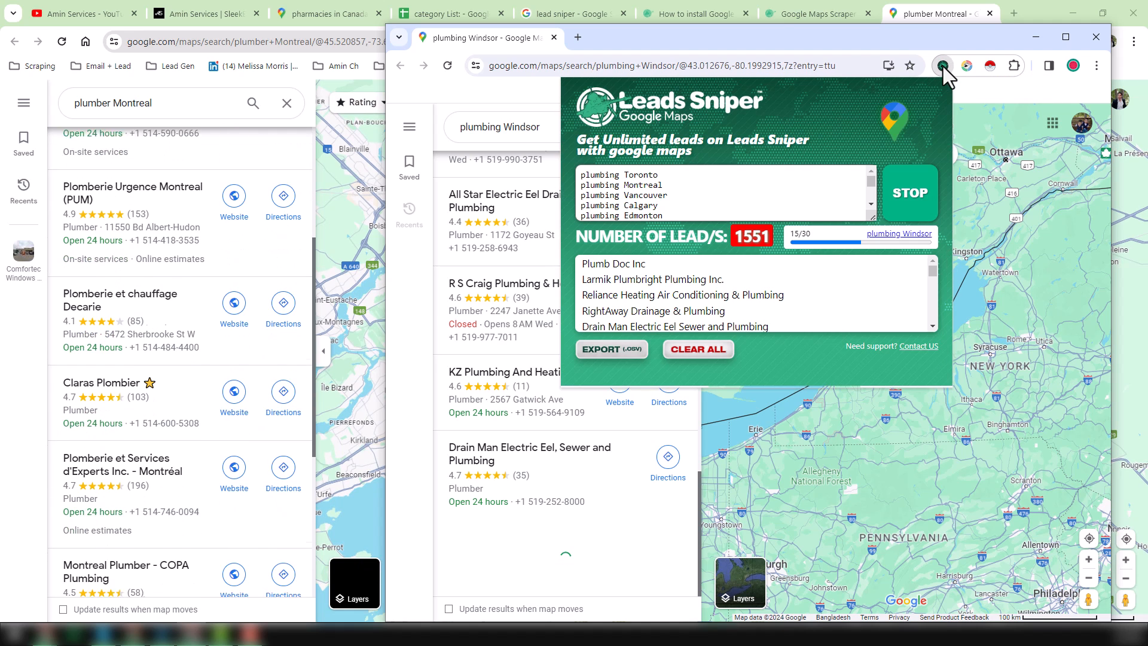
{"action": "scroll", "scroll_direction": "down", "scroll_amount": 3}
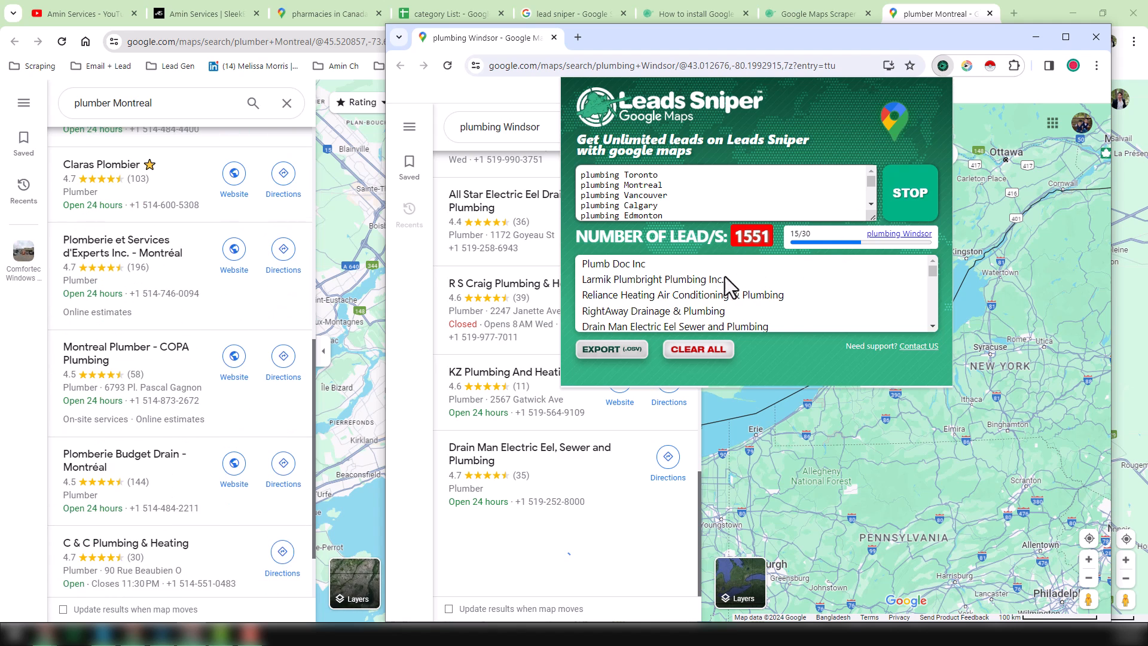
{"action": "scroll", "scroll_direction": "down", "scroll_amount": 3}
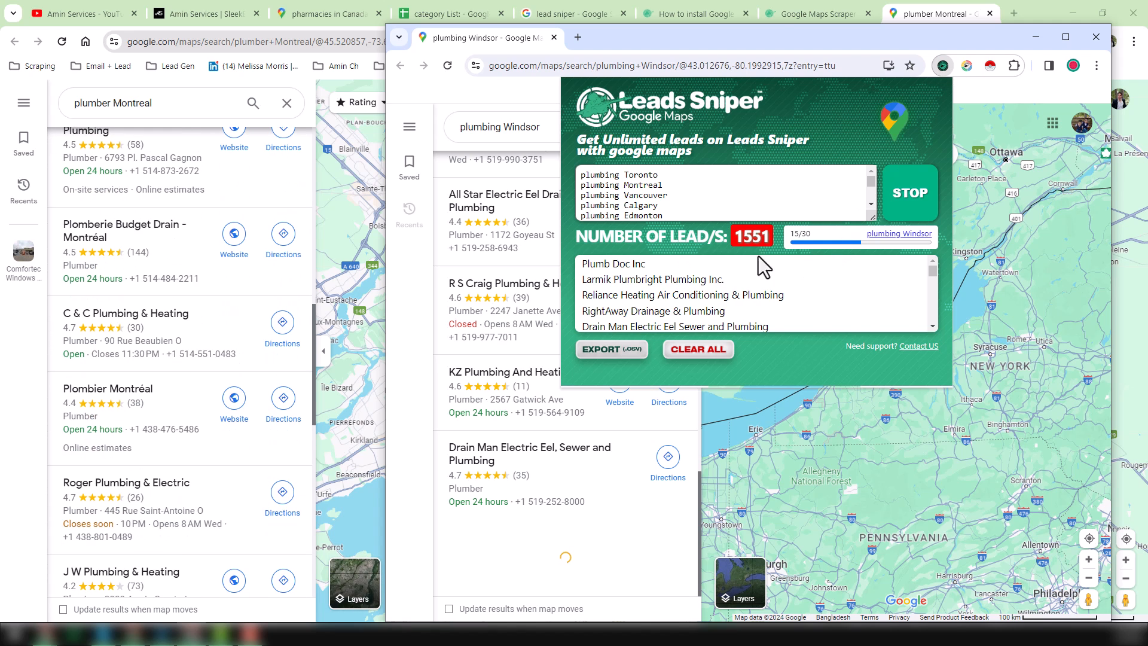
{"action": "scroll", "scroll_direction": "down", "scroll_amount": 3}
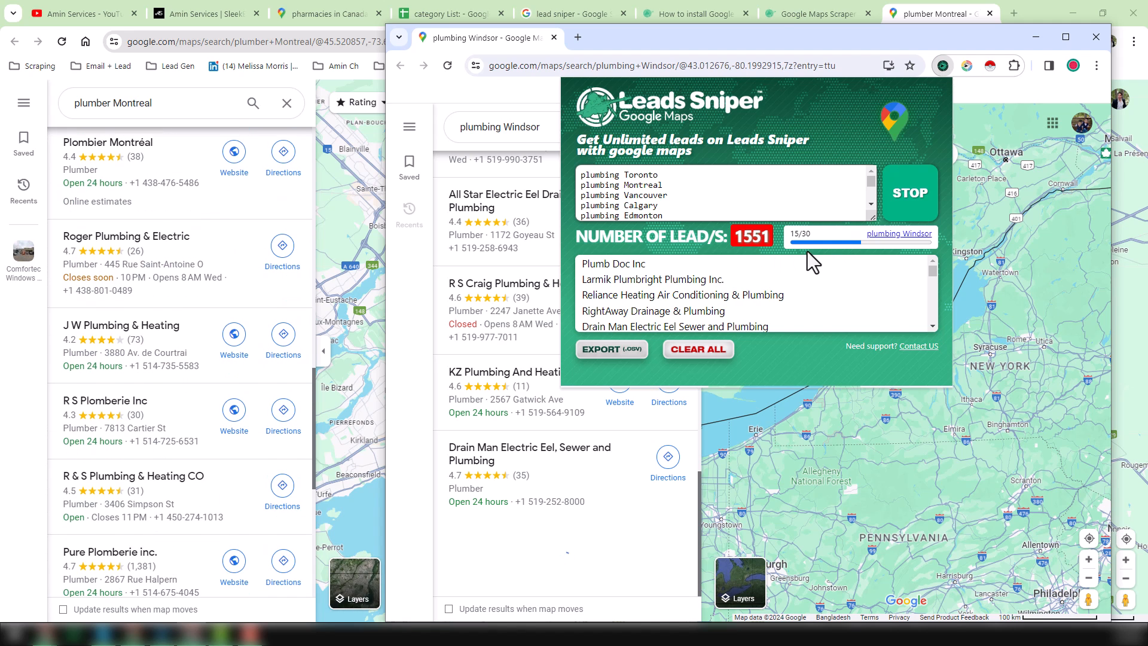
{"action": "scroll", "scroll_direction": "down", "scroll_amount": 3}
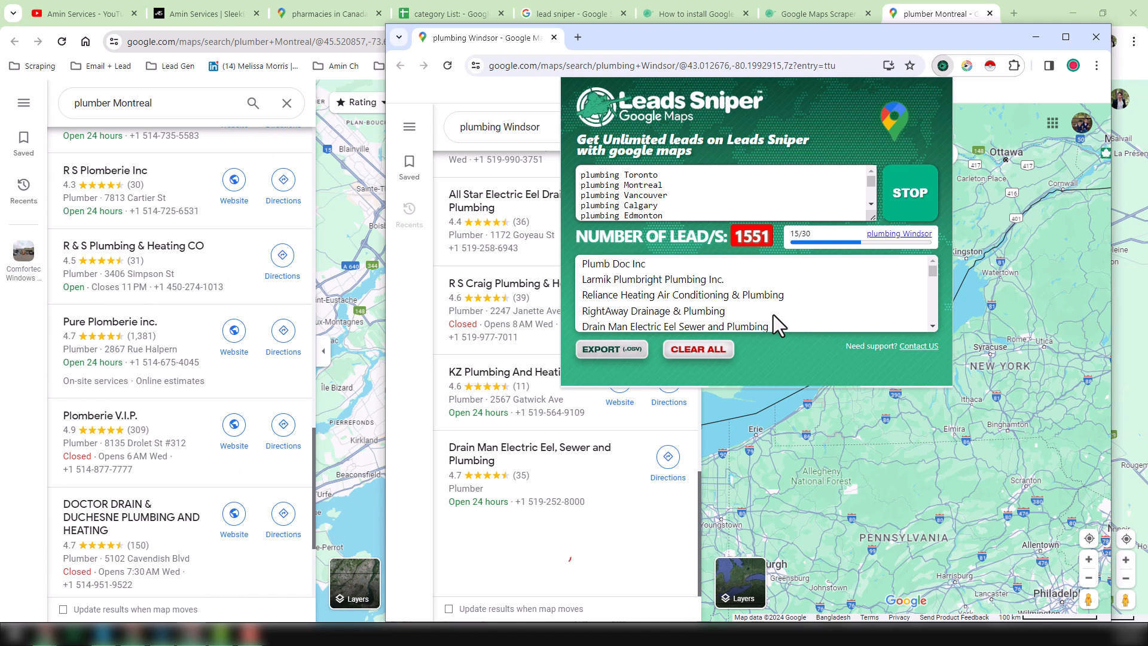
{"action": "scroll", "scroll_direction": "down", "scroll_amount": 3}
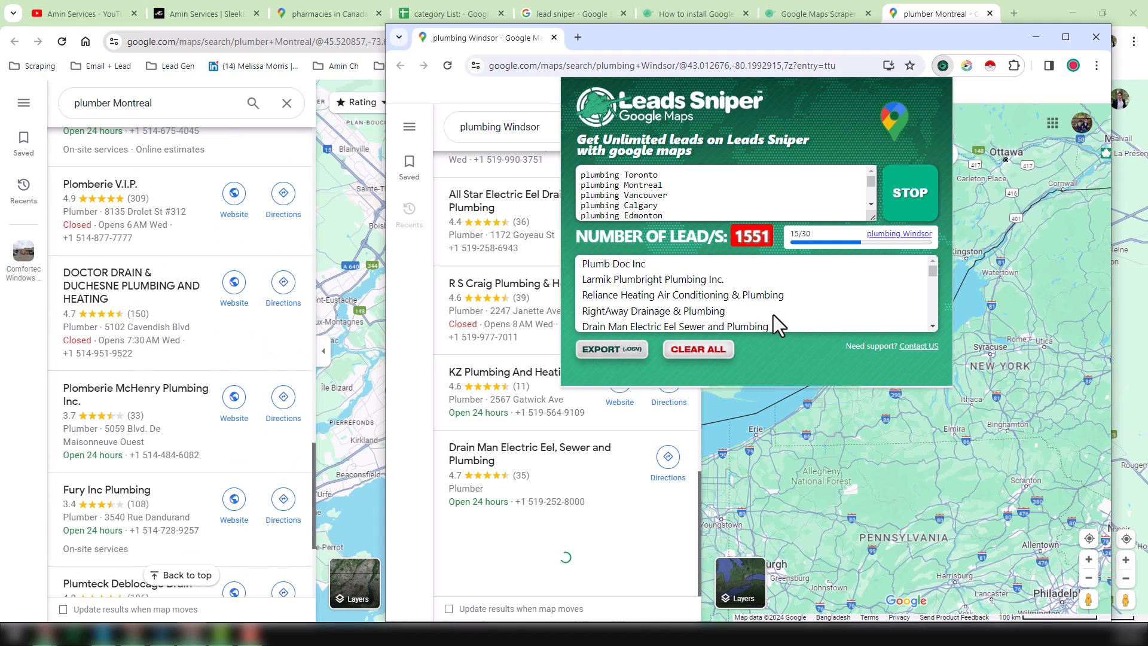
{"action": "scroll", "scroll_direction": "down", "scroll_amount": 3}
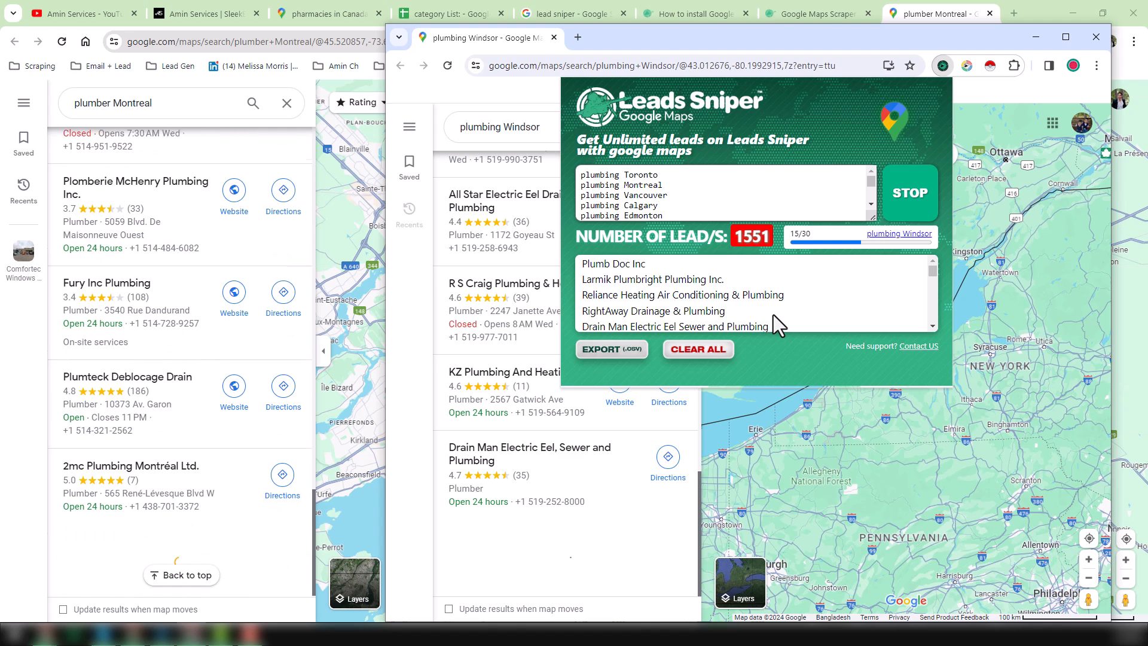
{"action": "scroll", "scroll_direction": "down", "scroll_amount": 3}
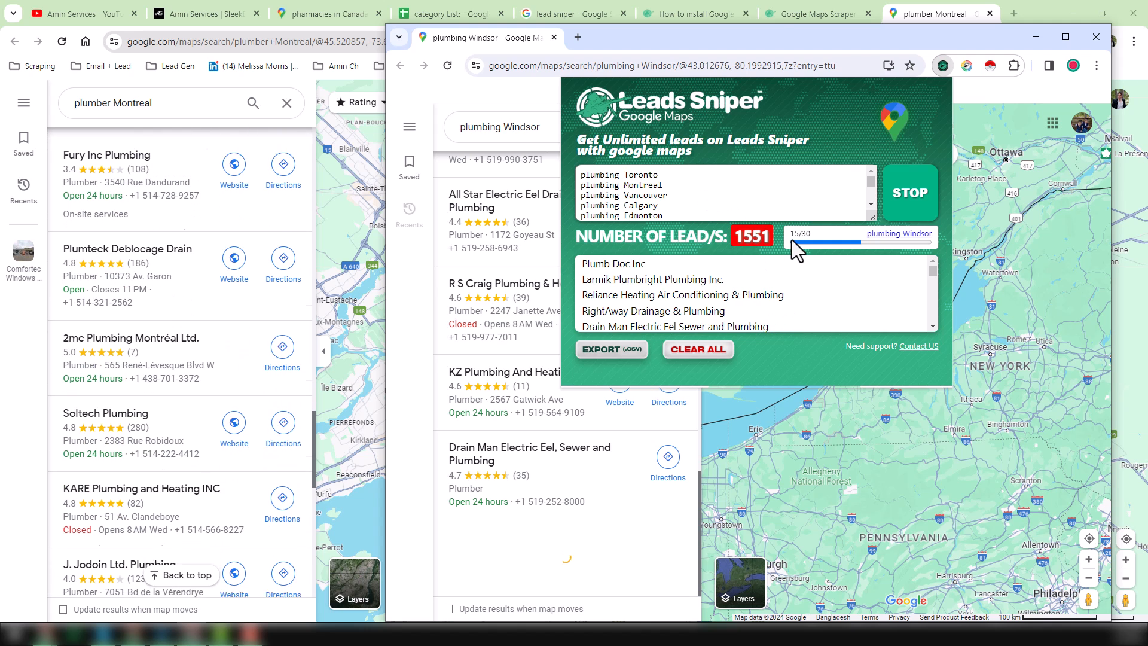
{"action": "scroll", "scroll_direction": "down", "scroll_amount": 3}
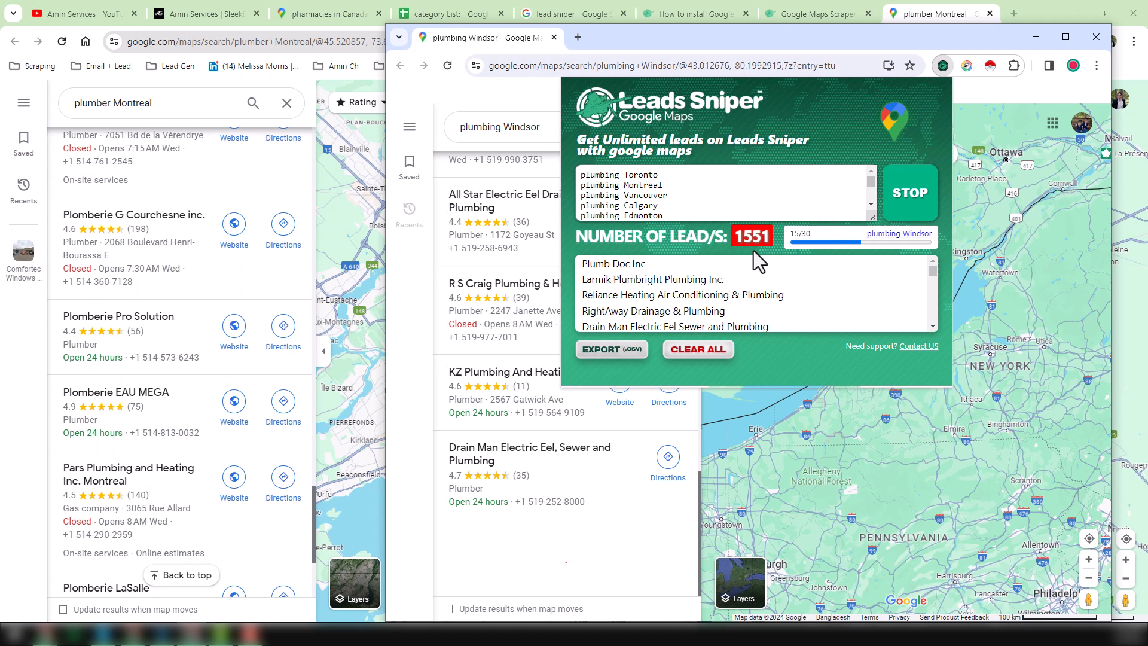
{"action": "scroll", "scroll_direction": "down", "scroll_amount": 3}
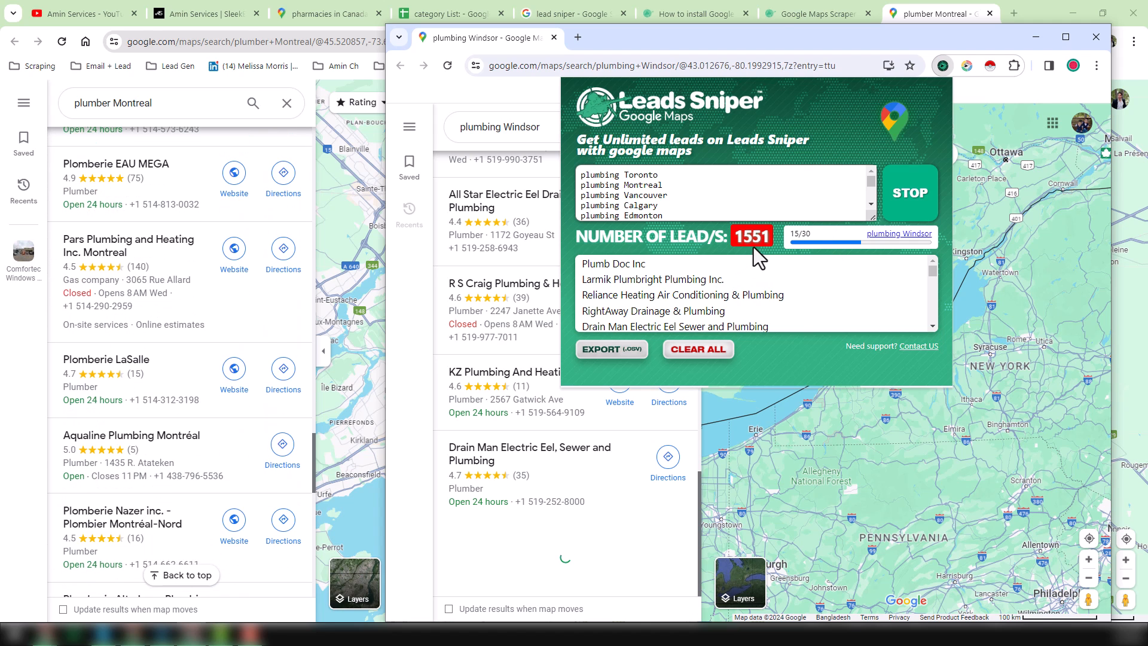
{"action": "scroll", "scroll_direction": "down", "scroll_amount": 3}
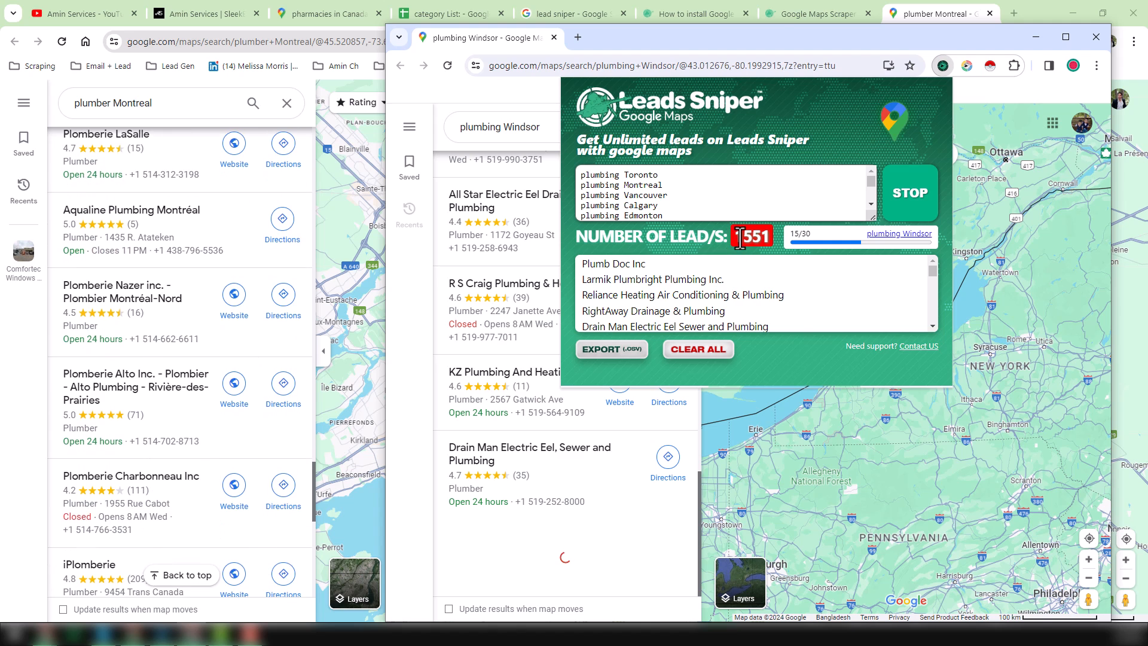
{"action": "scroll", "scroll_direction": "down", "scroll_amount": 3}
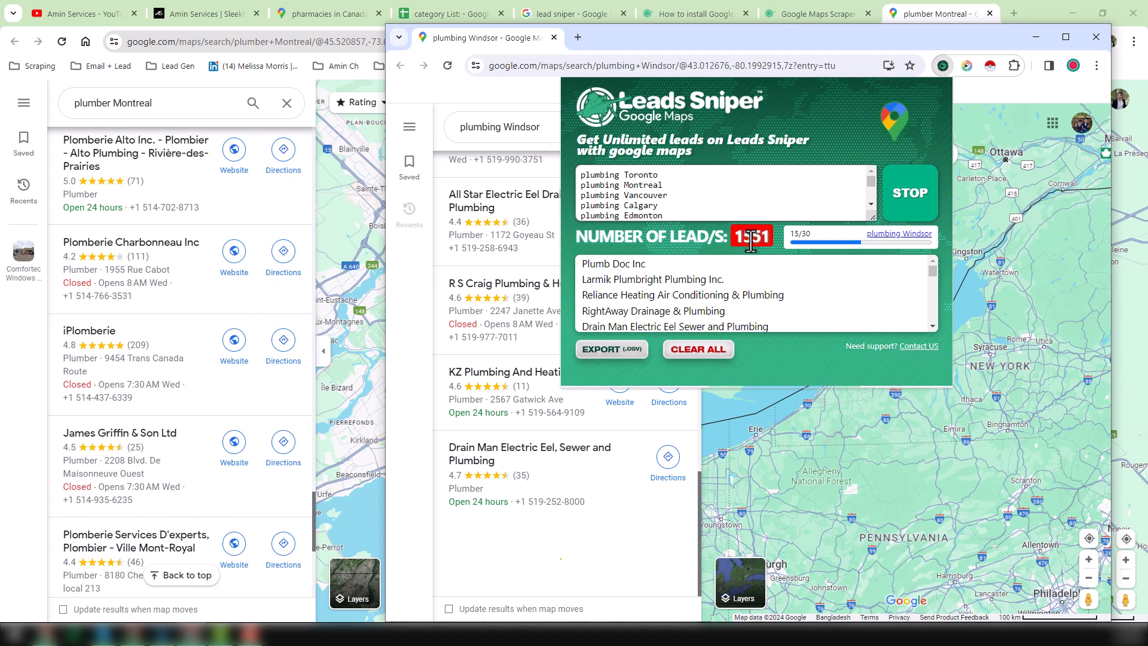
{"action": "scroll", "scroll_direction": "down", "scroll_amount": 3}
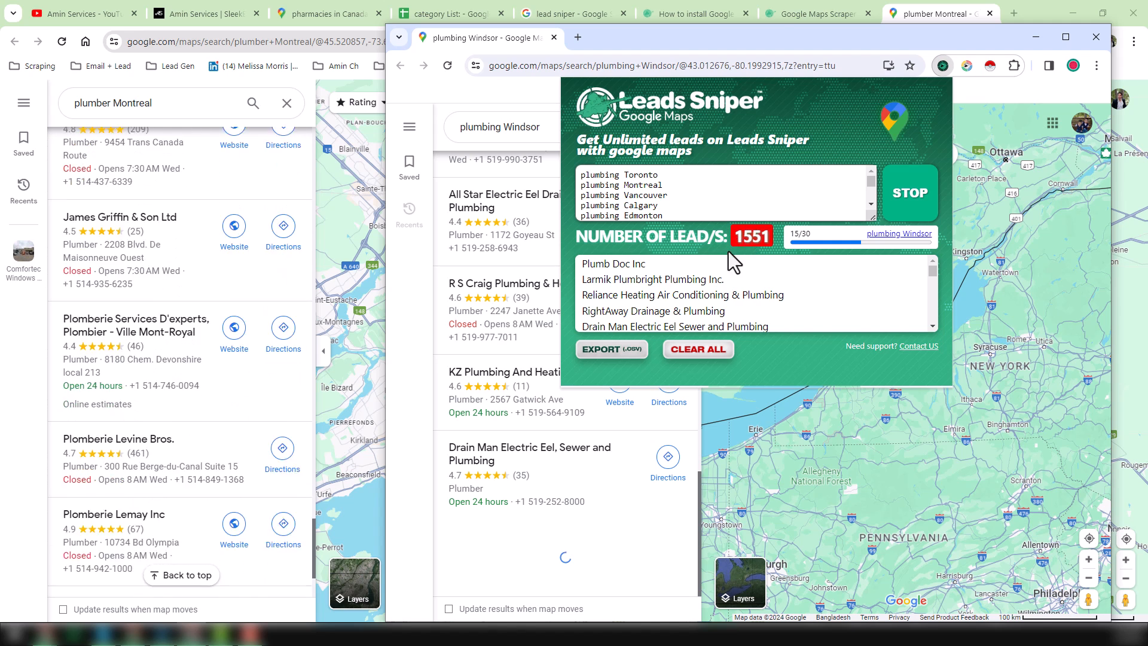
{"action": "scroll", "scroll_direction": "down", "scroll_amount": 3}
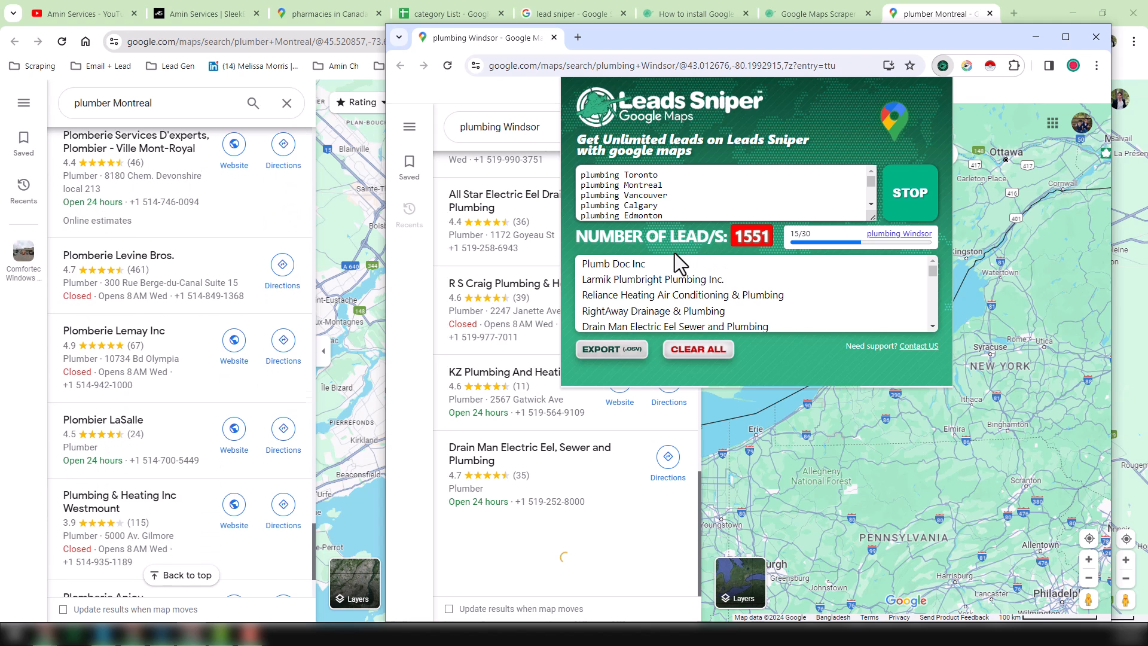
{"action": "scroll", "scroll_direction": "down", "scroll_amount": 3}
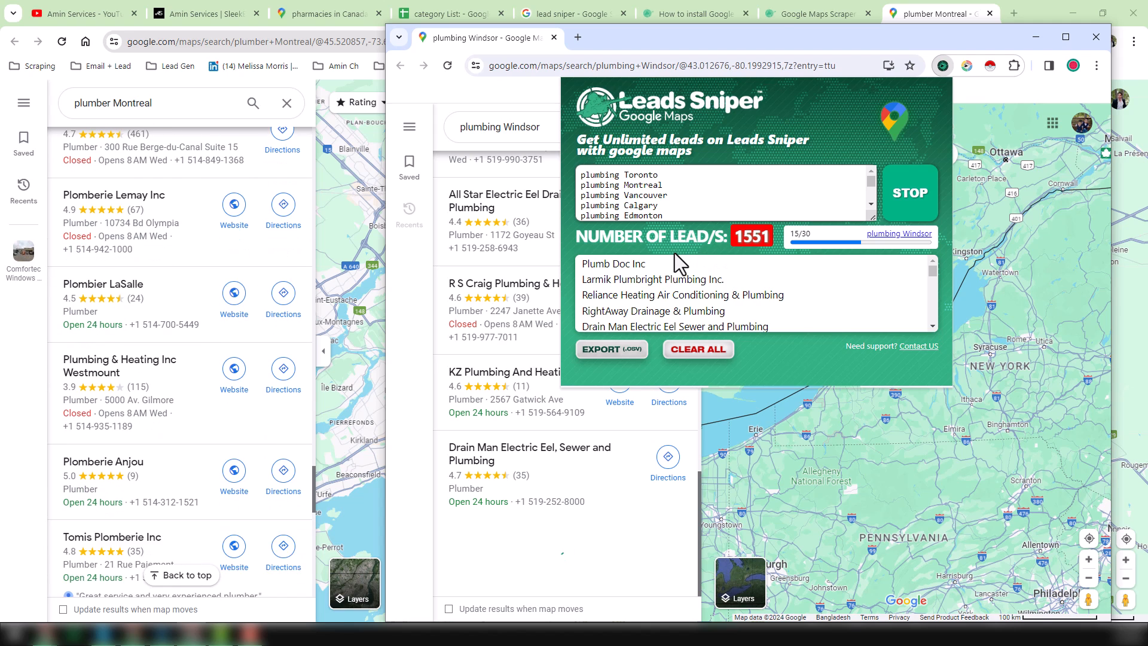
{"action": "scroll", "scroll_direction": "down", "scroll_amount": 3}
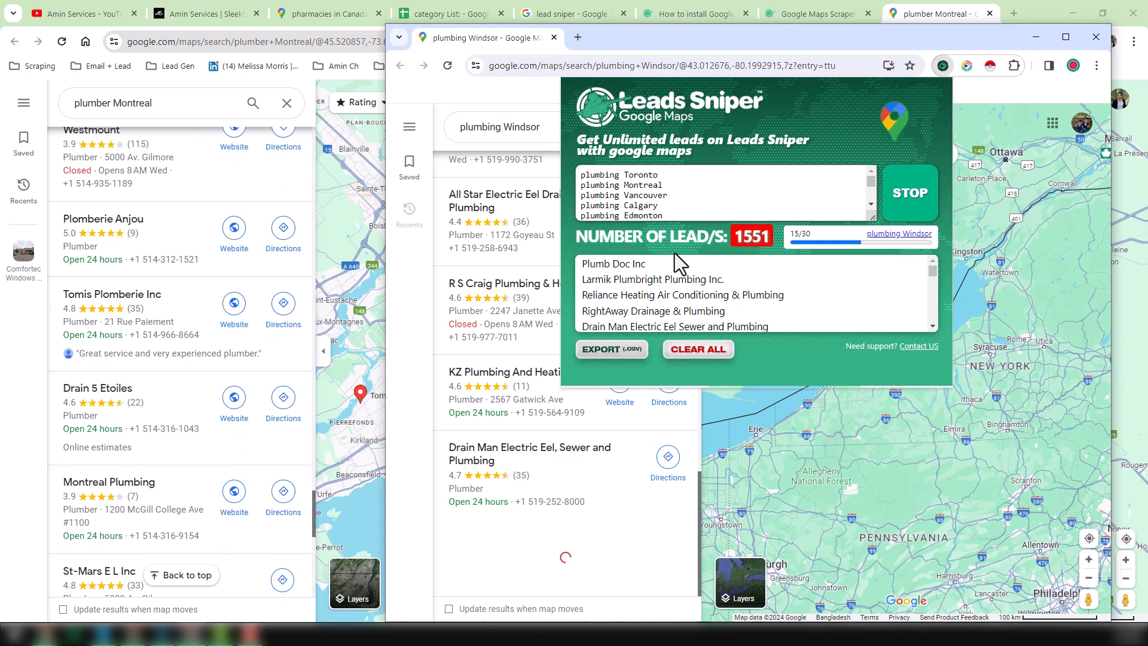
{"action": "scroll", "scroll_direction": "down", "scroll_amount": 3}
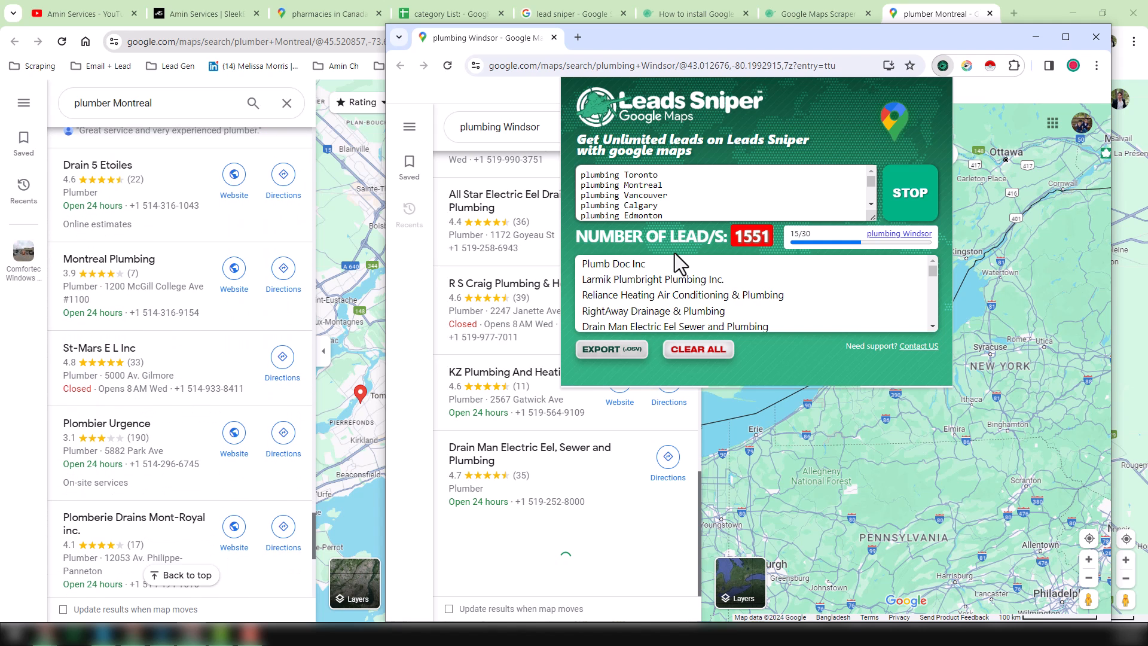
{"action": "scroll", "scroll_direction": "down", "scroll_amount": 3}
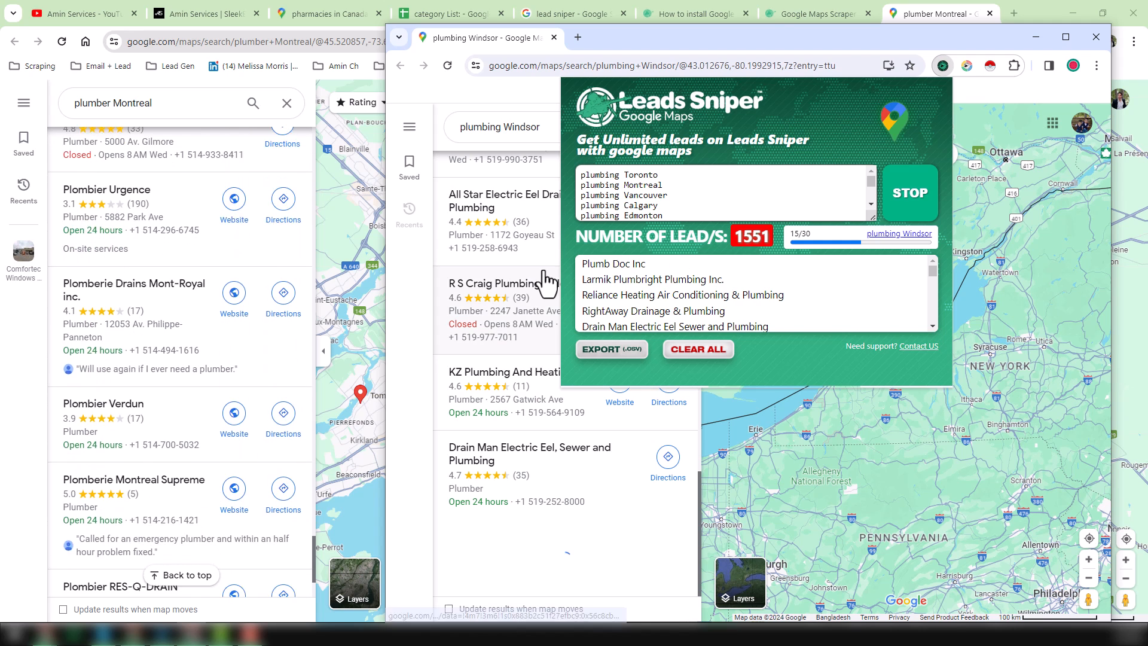
{"action": "scroll", "scroll_direction": "down", "scroll_amount": 3}
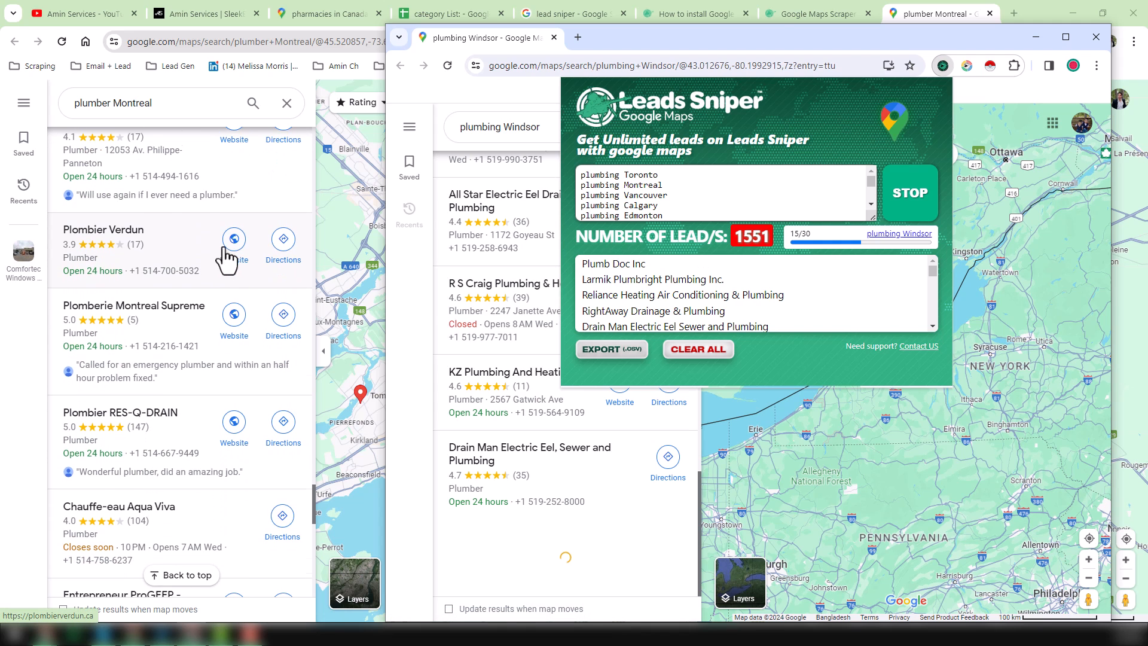
{"action": "left_click", "coordinate": [906, 193]}
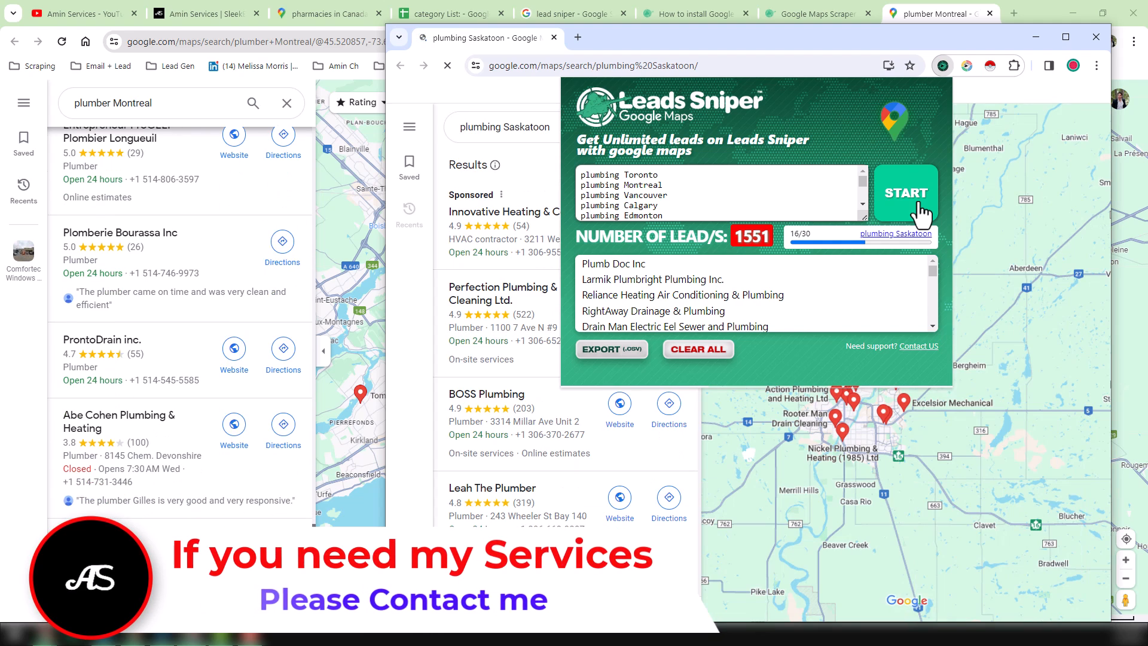
Configure the export to include every one of the 56 lead fields.
{"action": "left_click", "coordinate": [611, 348]}
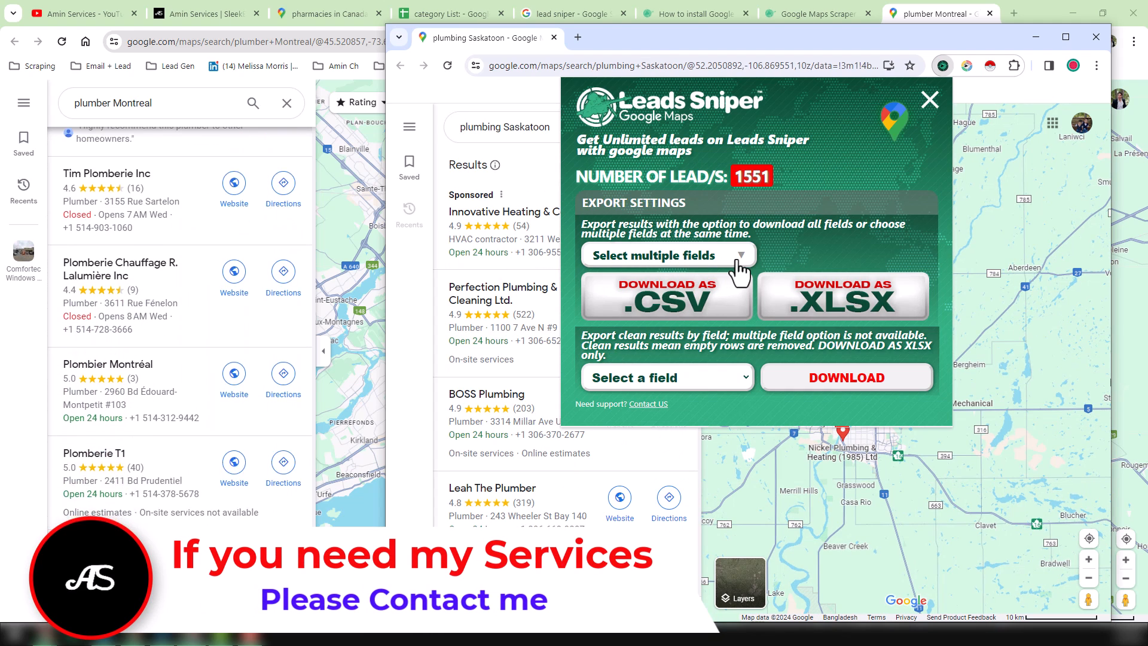
{"action": "left_click", "coordinate": [666, 254]}
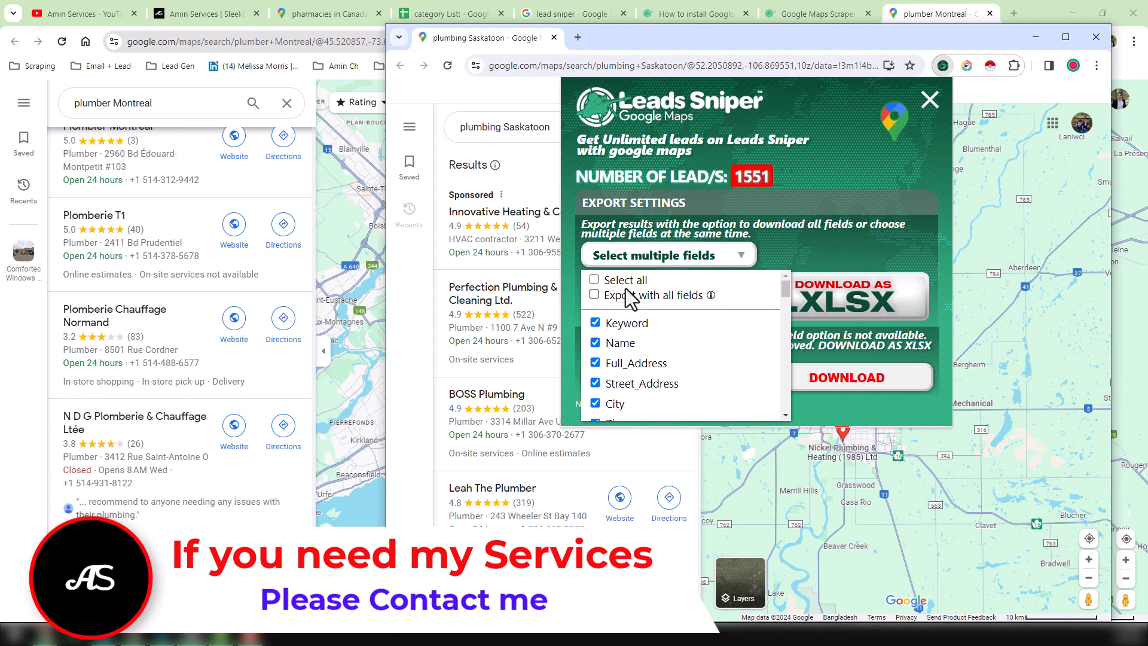
{"action": "left_click", "coordinate": [595, 279]}
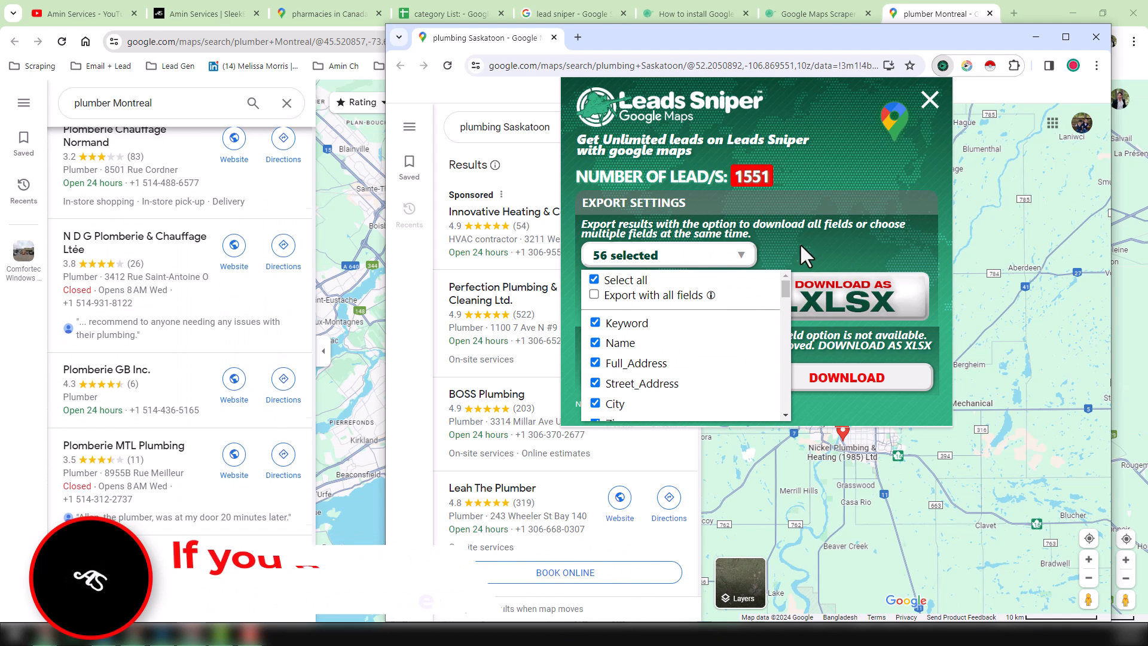
{"action": "scroll", "scroll_direction": "down", "scroll_amount": 3}
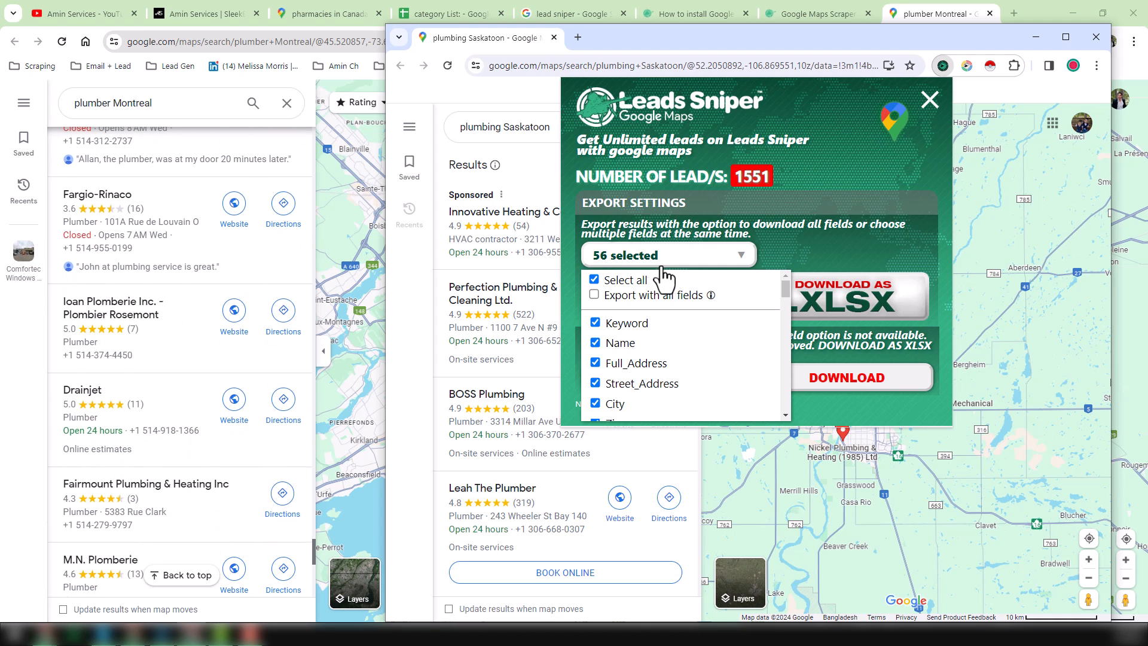
{"action": "left_click", "coordinate": [666, 255]}
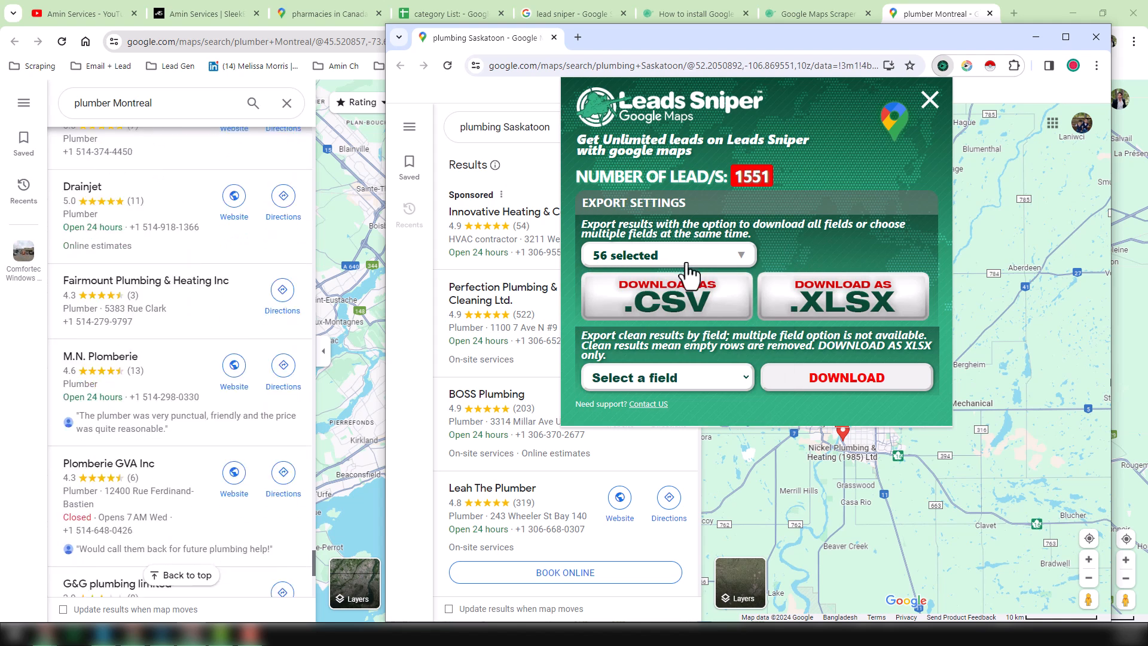
Download the 1,551 plumbing-Toronto leads as an XLSX file.
{"action": "scroll", "scroll_direction": "down", "scroll_amount": 3}
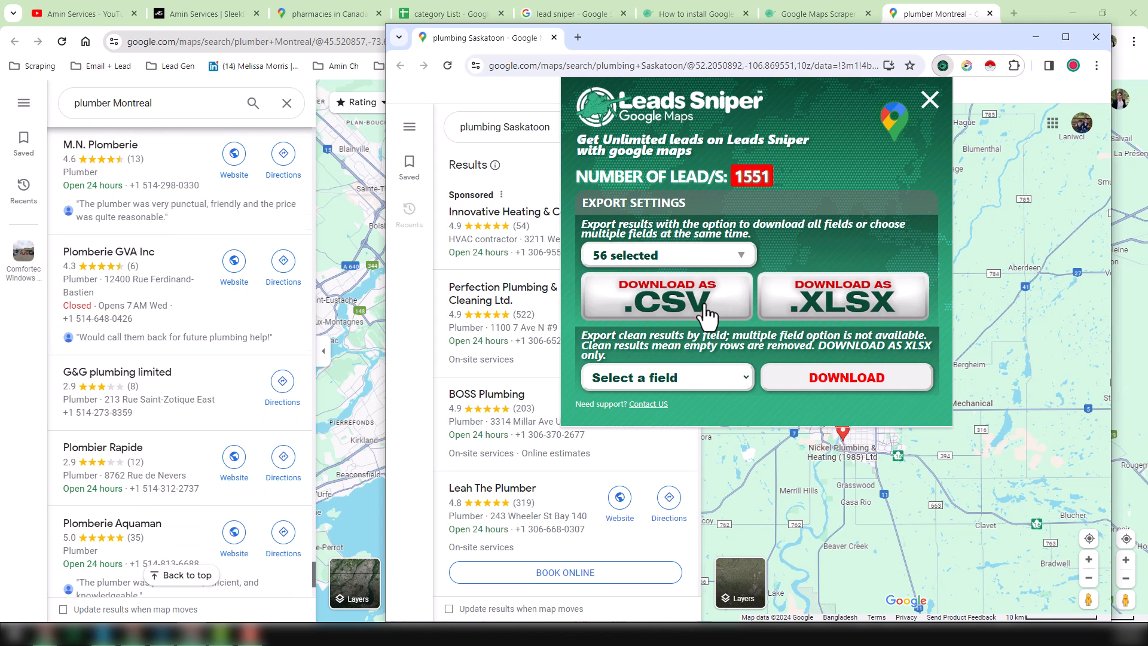
{"action": "scroll", "scroll_direction": "down", "scroll_amount": 3}
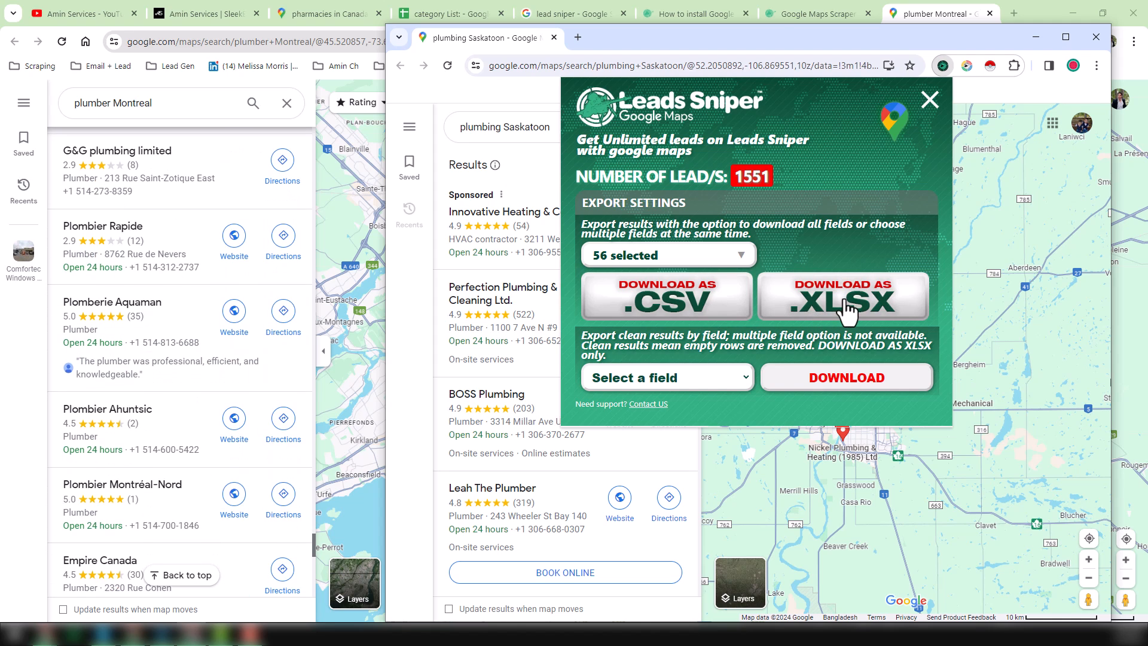
{"action": "scroll", "scroll_direction": "down", "scroll_amount": 3}
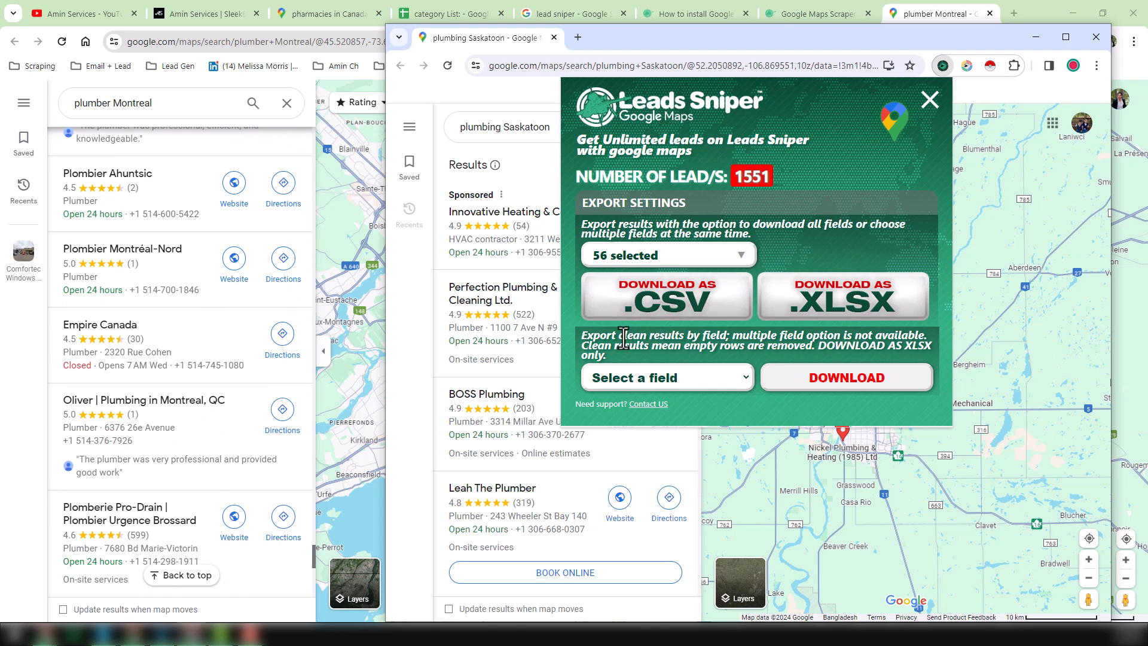
{"action": "scroll", "scroll_direction": "down", "scroll_amount": 3}
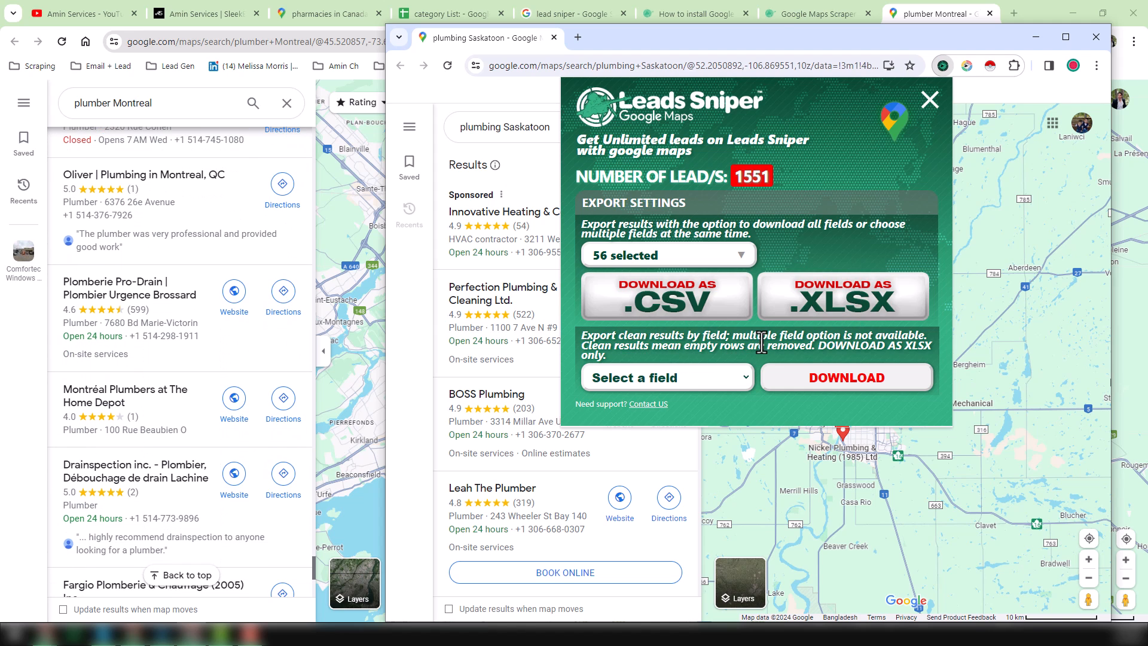
{"action": "scroll", "scroll_direction": "down", "scroll_amount": 3}
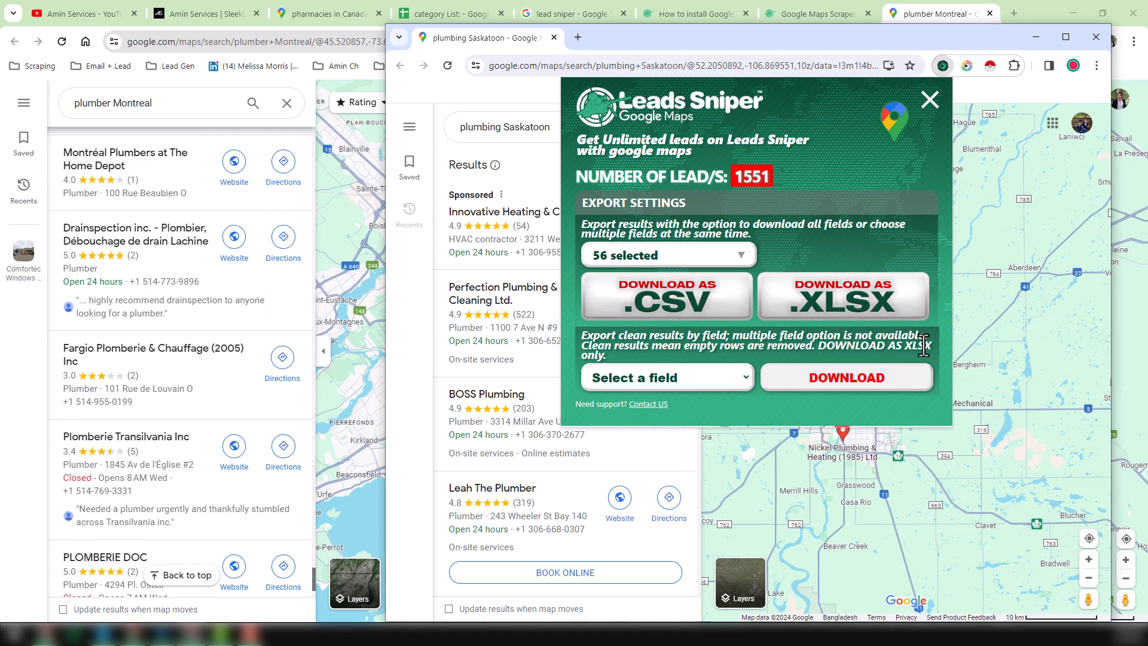
{"action": "scroll", "scroll_direction": "down", "scroll_amount": 3}
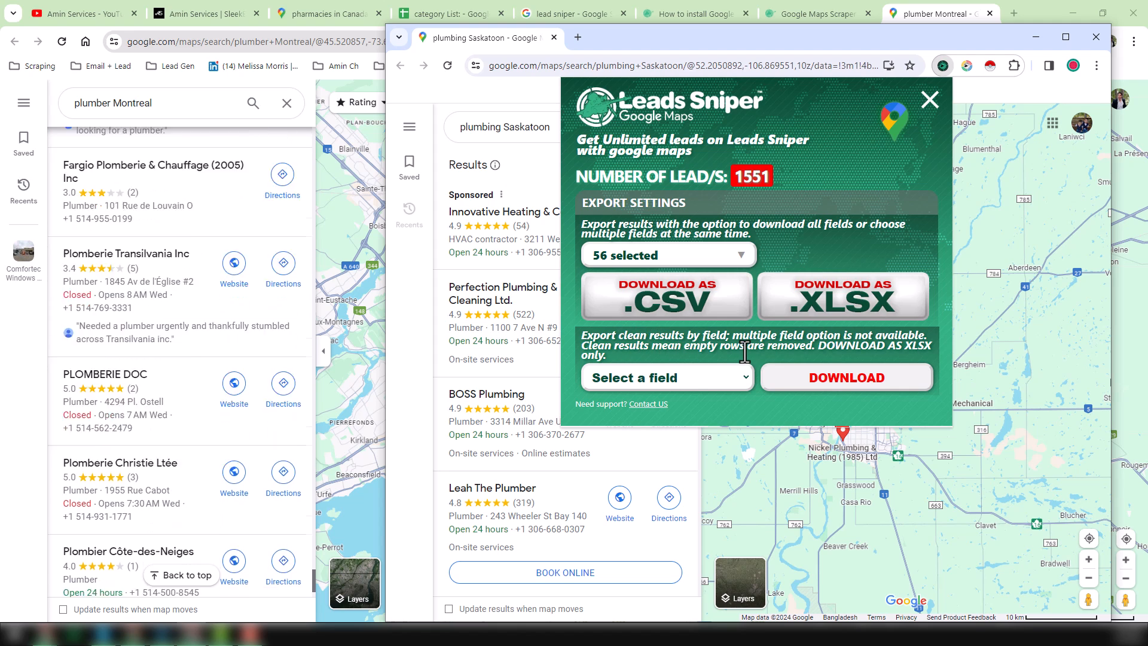
{"action": "scroll", "scroll_direction": "down", "scroll_amount": 3}
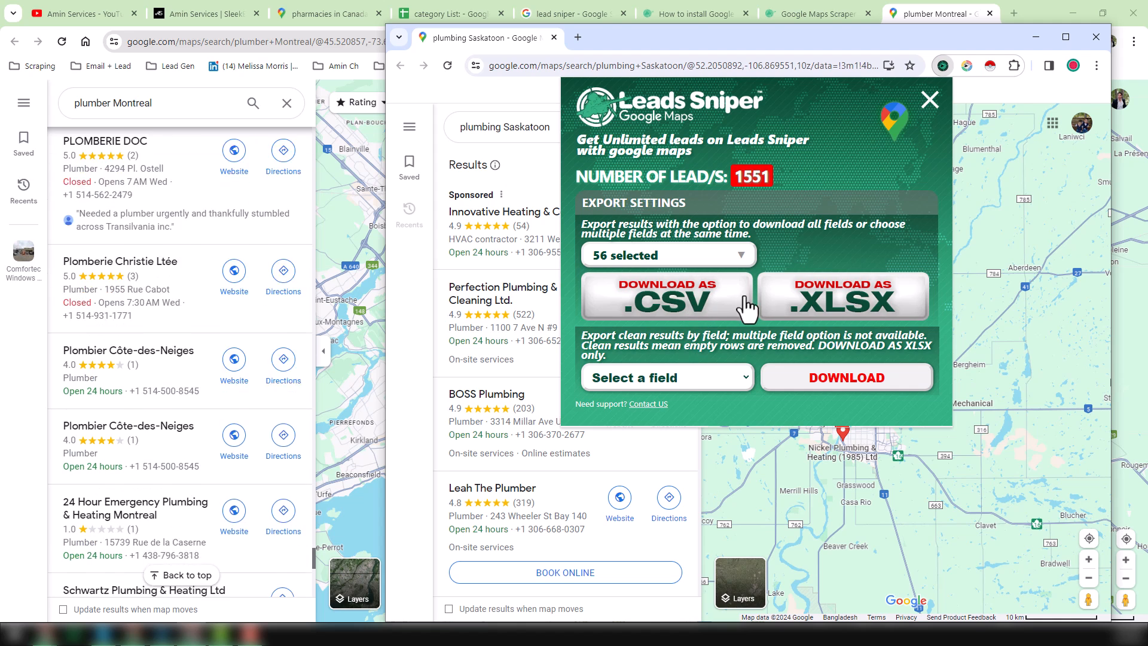
{"action": "scroll", "scroll_direction": "down", "scroll_amount": 3}
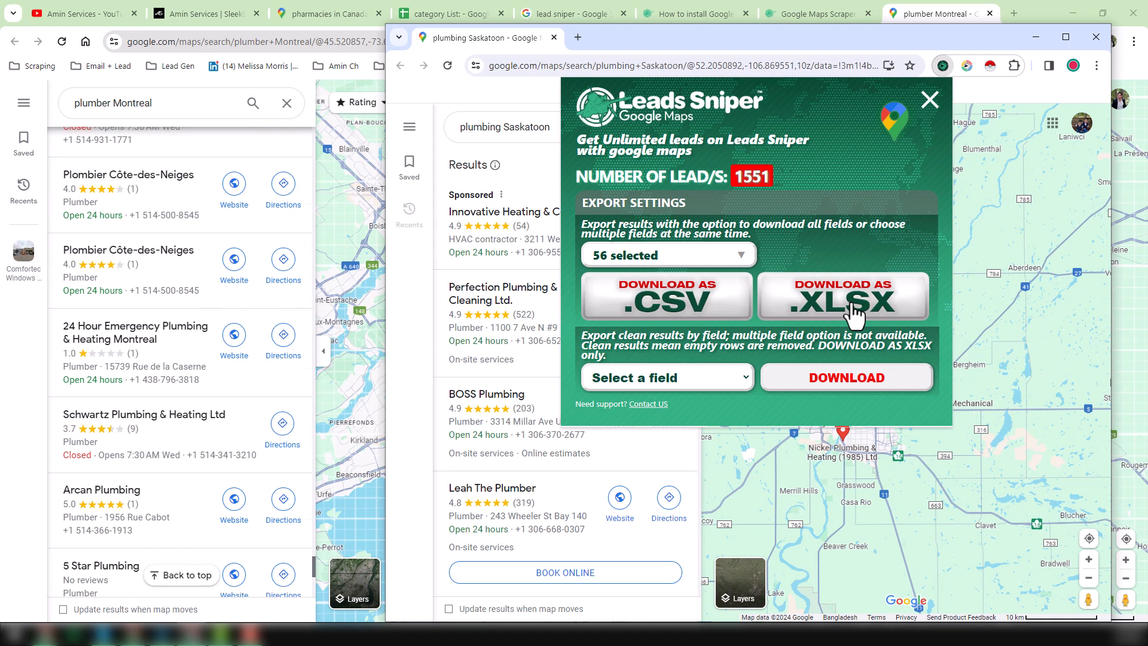
{"action": "left_click", "coordinate": [842, 297]}
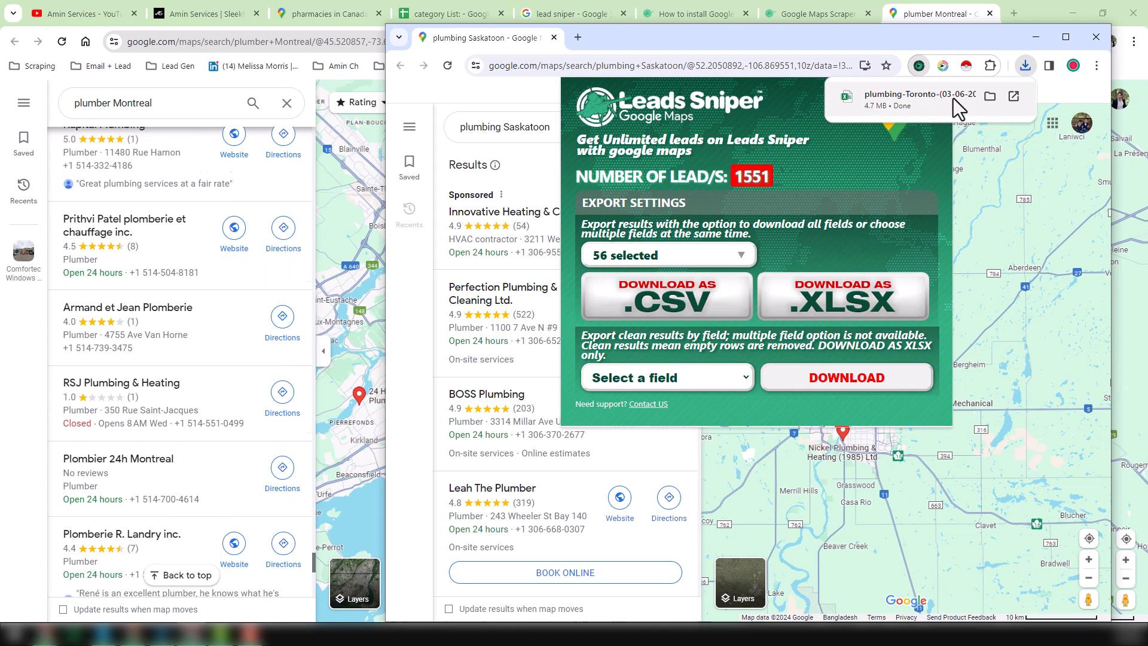
Launch the downloaded plumbing-Toronto XLSX from Chrome's downloads into Excel.
{"action": "scroll", "scroll_direction": "down", "scroll_amount": 3}
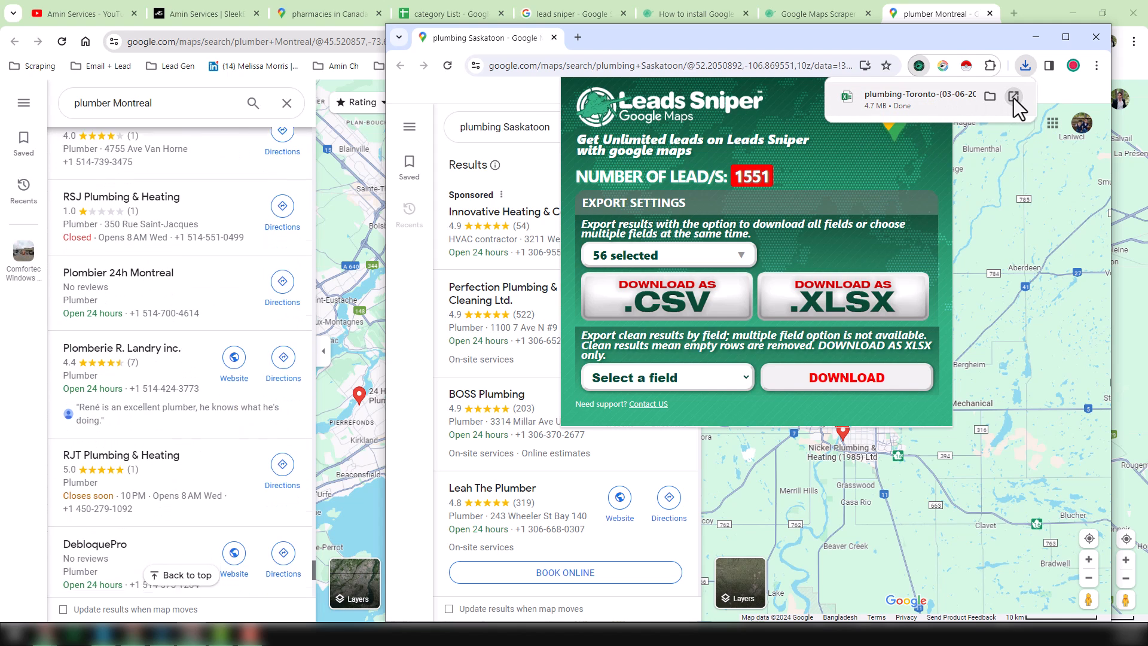
{"action": "left_click", "coordinate": [1016, 96]}
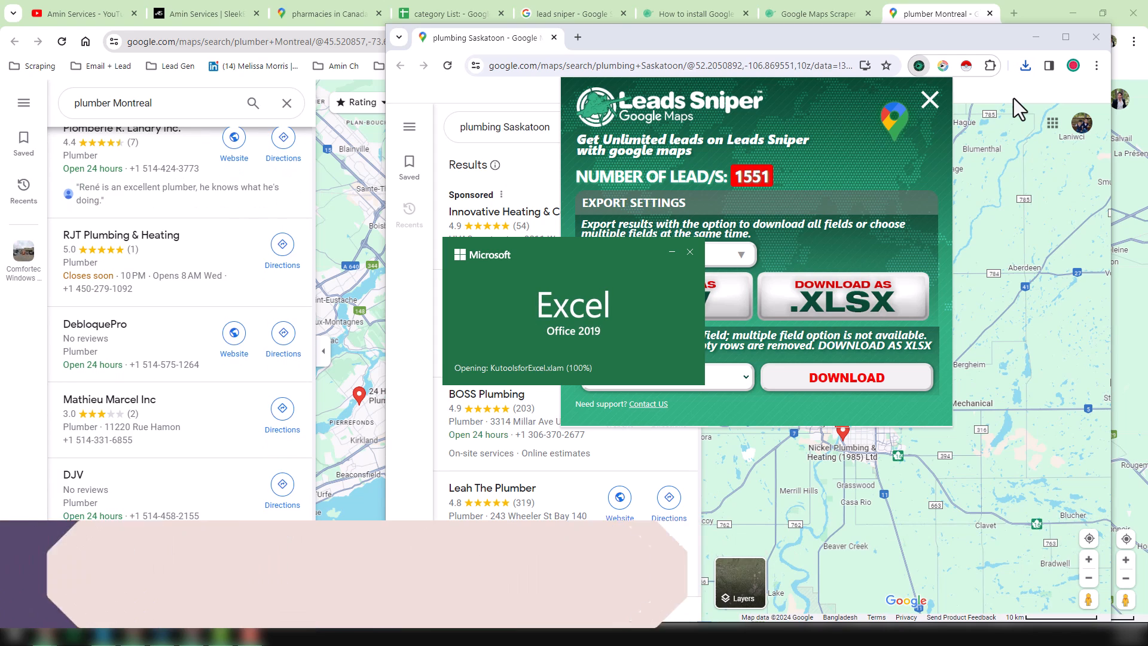
{"action": "scroll", "scroll_direction": "down", "scroll_amount": 3}
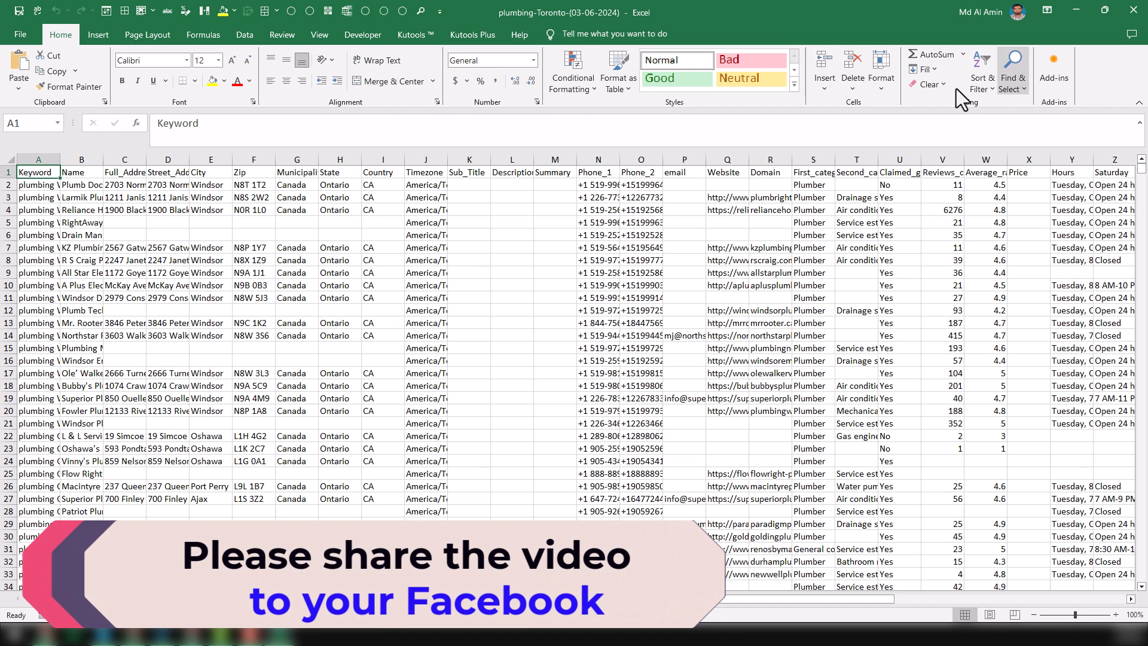
AutoFit all column widths, freeze the top header row, and reveal the phone, email and website columns.
{"action": "left_click", "coordinate": [210, 197]}
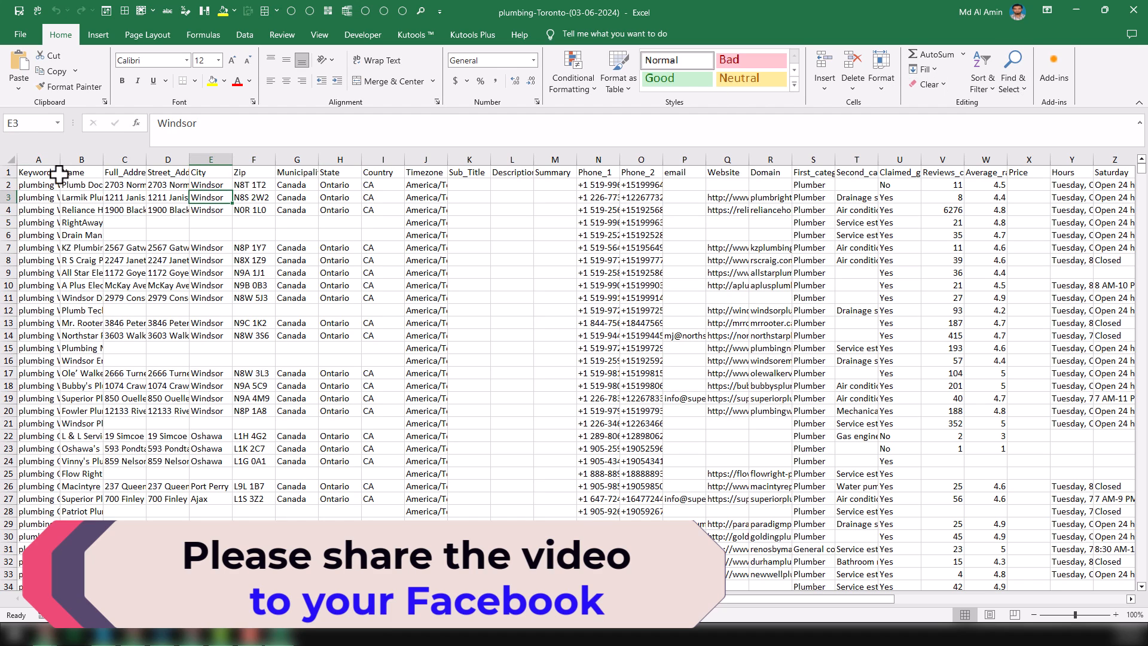
{"action": "left_click", "coordinate": [8, 159]}
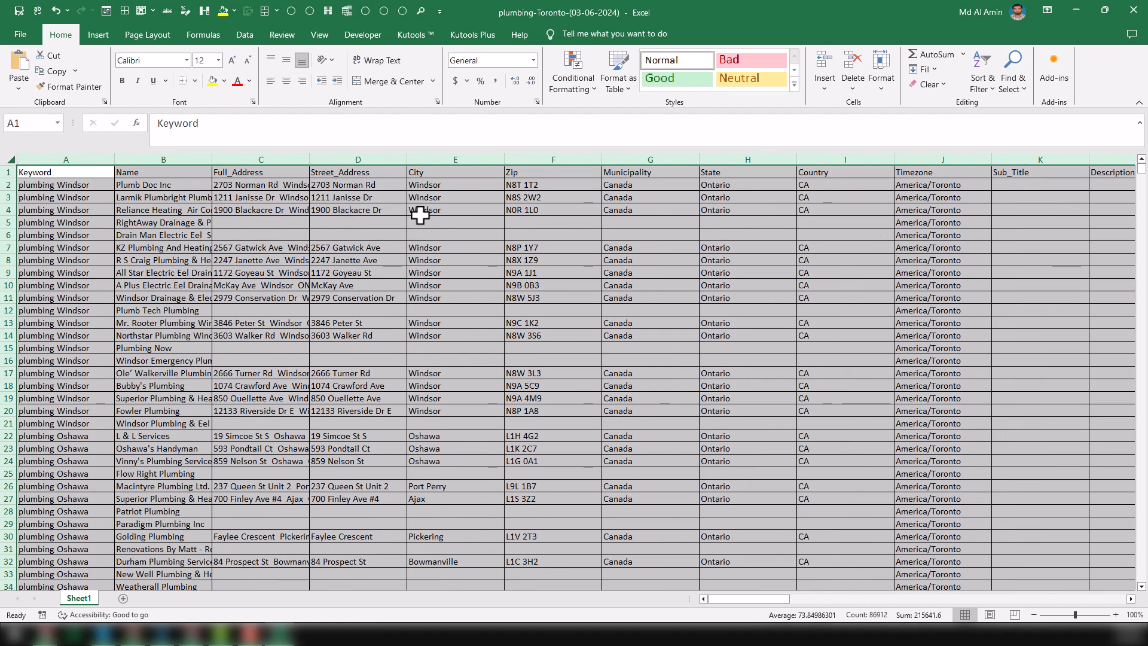
{"action": "mouse_move", "coordinate": [64, 159]}
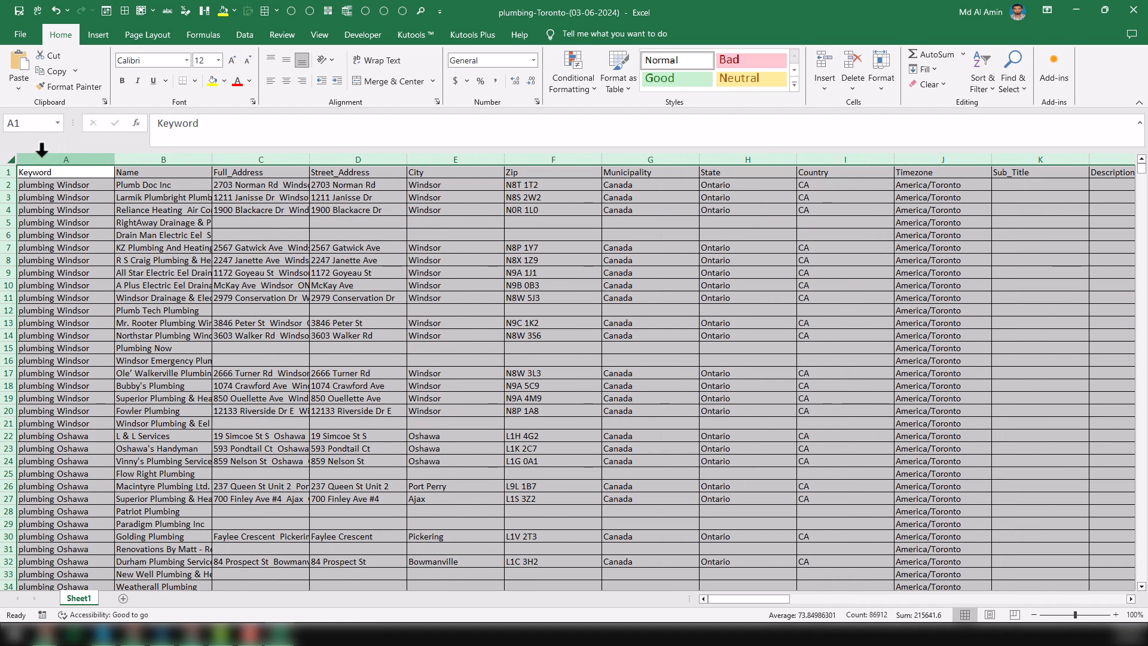
{"action": "left_click", "coordinate": [65, 159]}
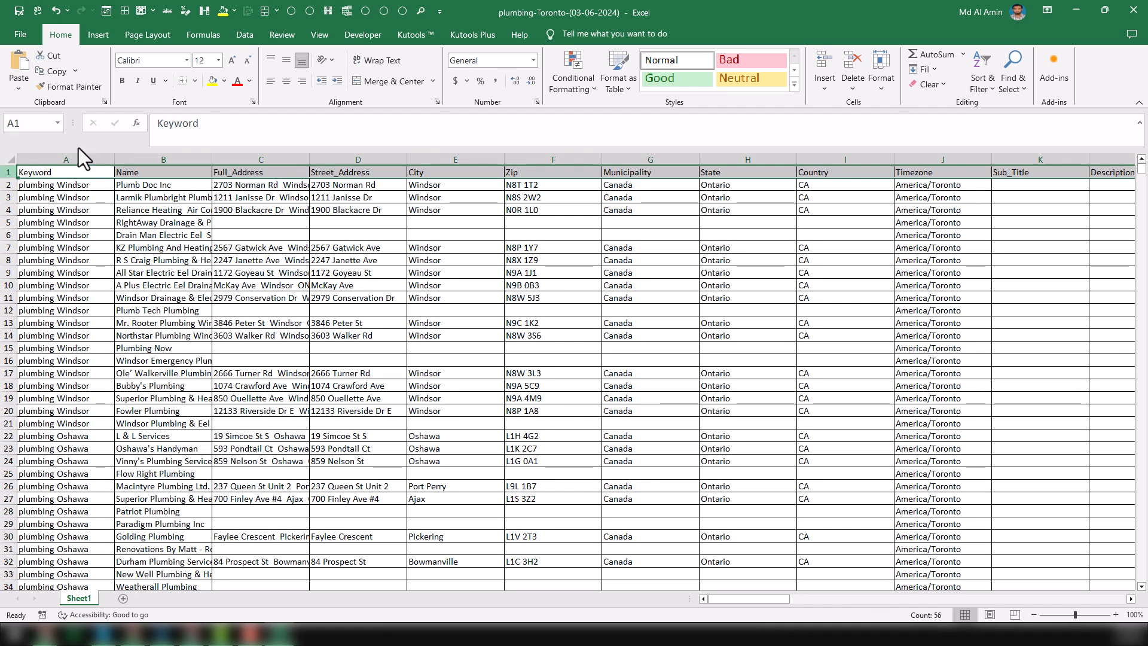
{"action": "left_click", "coordinate": [139, 11]}
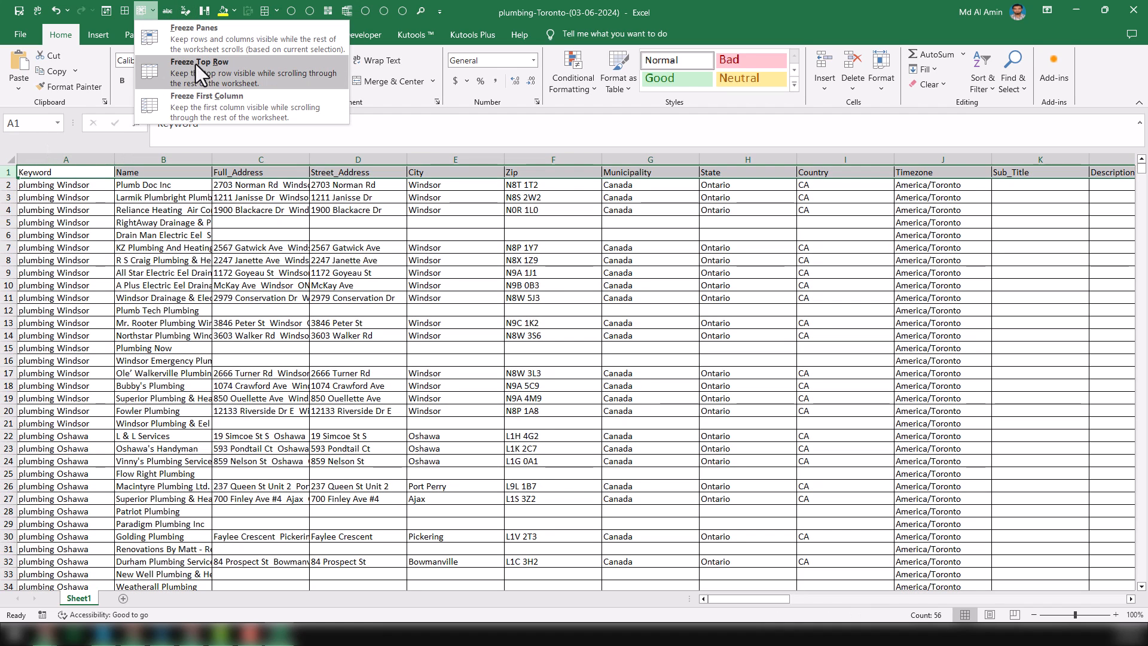
{"action": "left_click", "coordinate": [204, 61]}
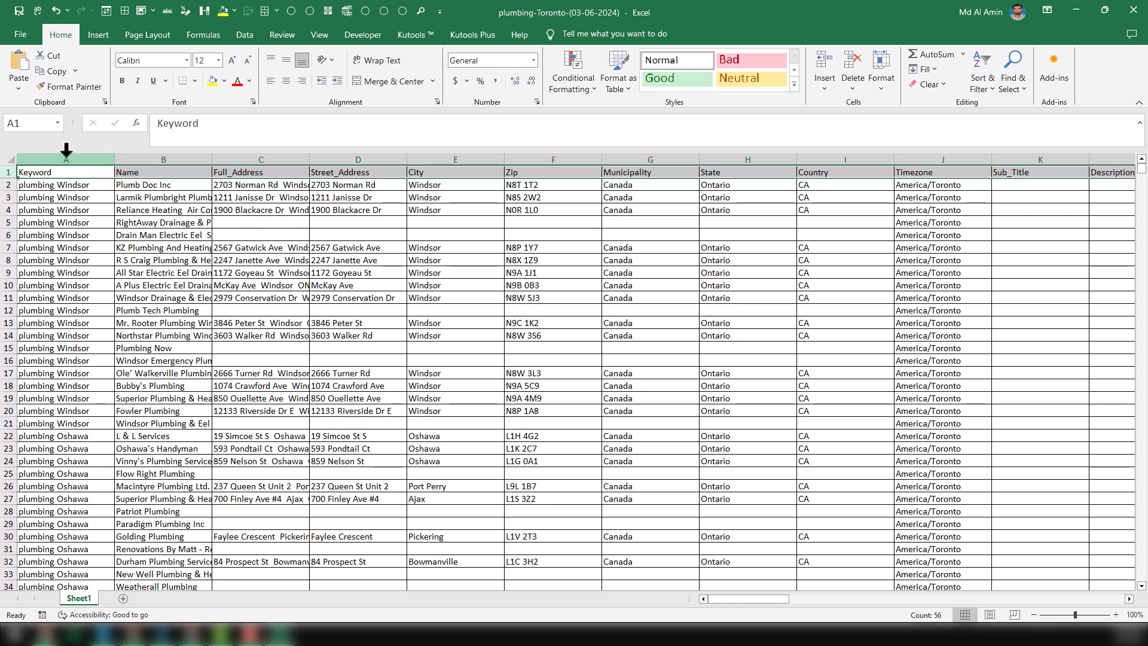
{"action": "left_click", "coordinate": [65, 159]}
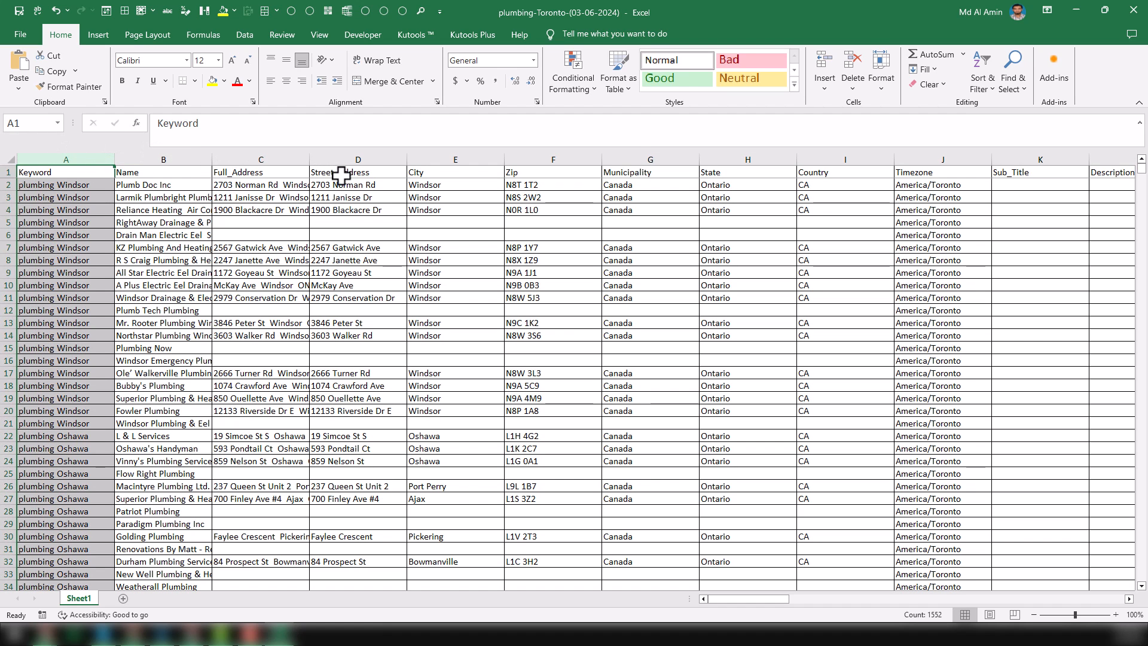
{"action": "mouse_move", "coordinate": [859, 171]}
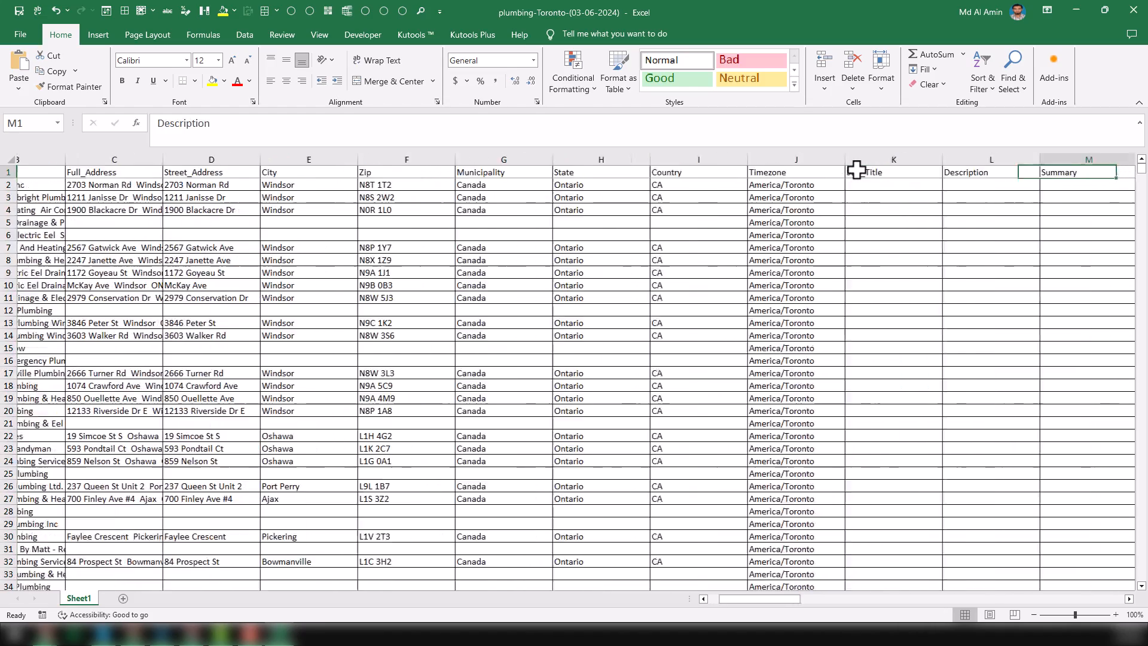
{"action": "scroll", "scroll_direction": "right", "scroll_amount": 3}
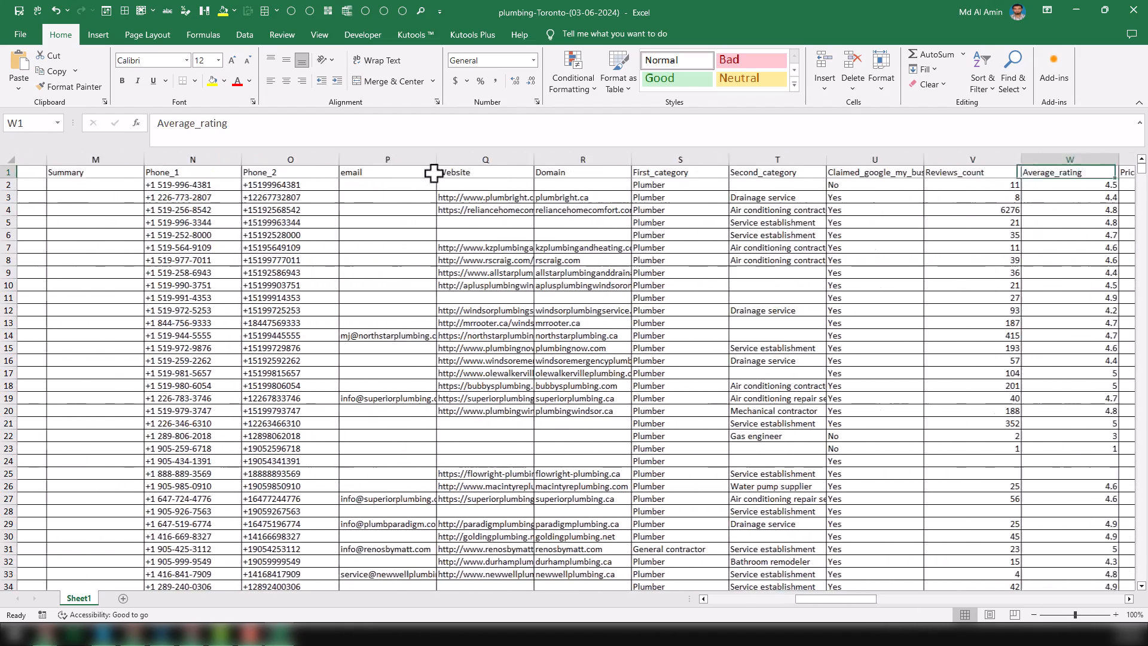
Widen email column P so addresses fit and select the whole column.
{"action": "left_click_drag", "start_coordinate": [435, 159], "coordinate": [410, 160]}
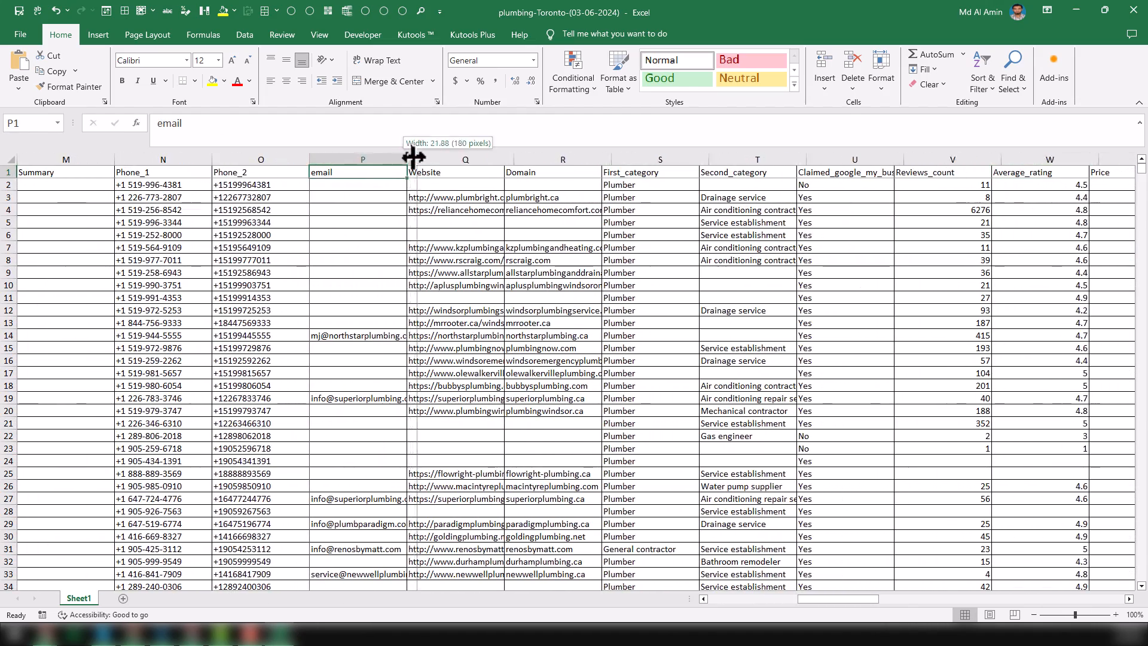
{"action": "left_click_drag", "start_coordinate": [407, 159], "coordinate": [359, 159]}
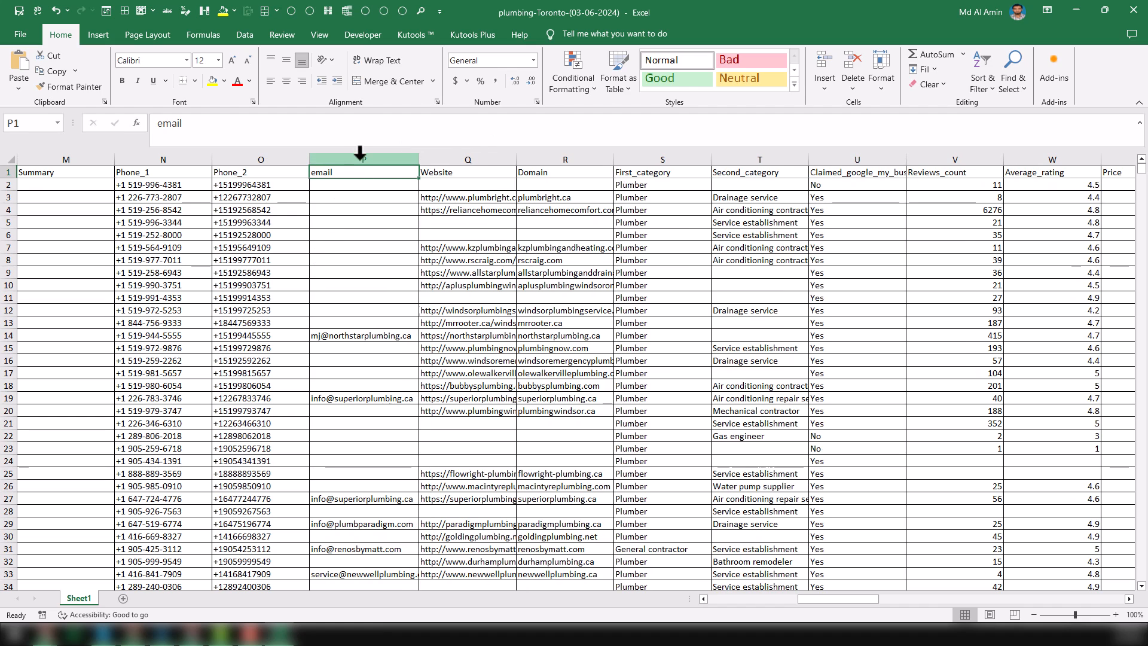
{"action": "left_click", "coordinate": [363, 159]}
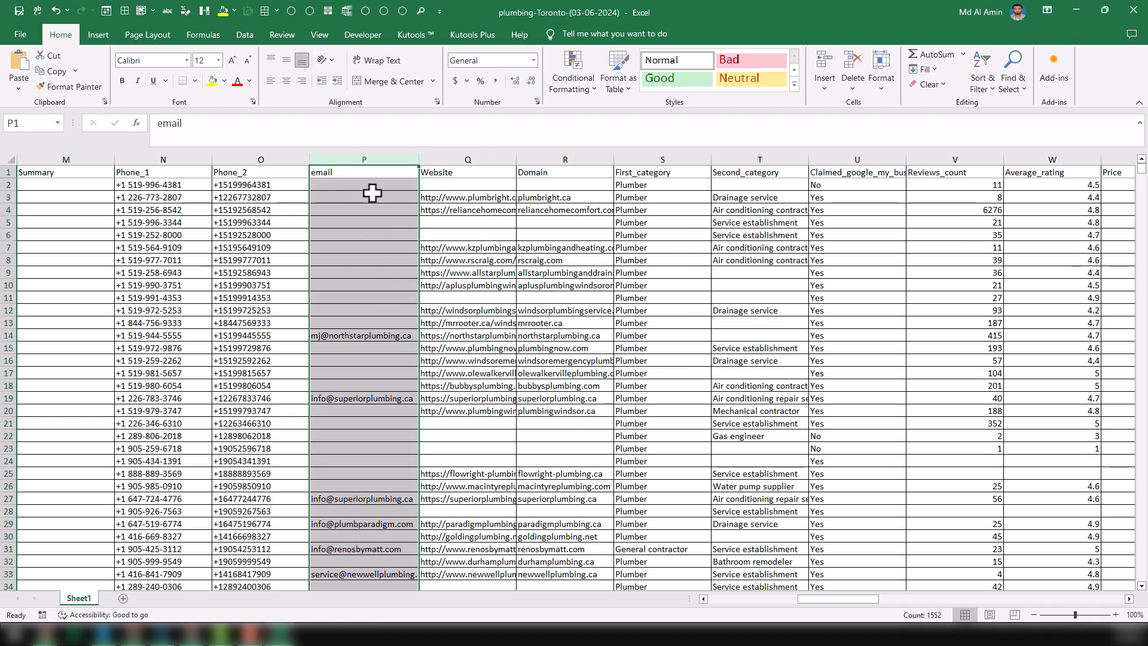
{"action": "mouse_move", "coordinate": [366, 14]}
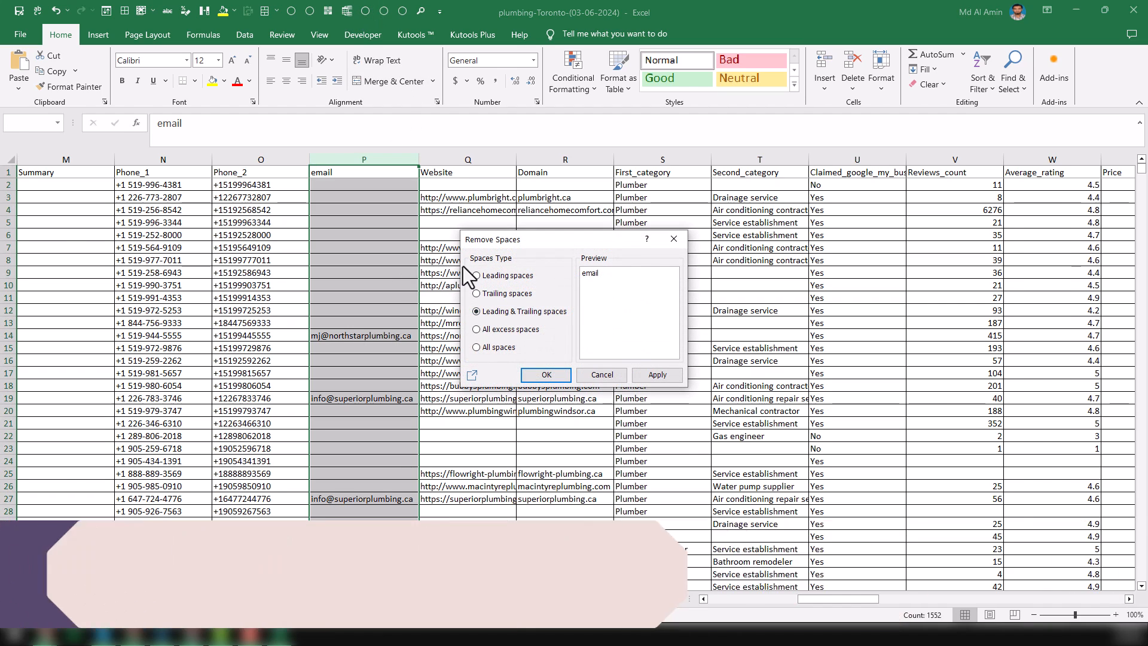
{"action": "mouse_move", "coordinate": [559, 344]}
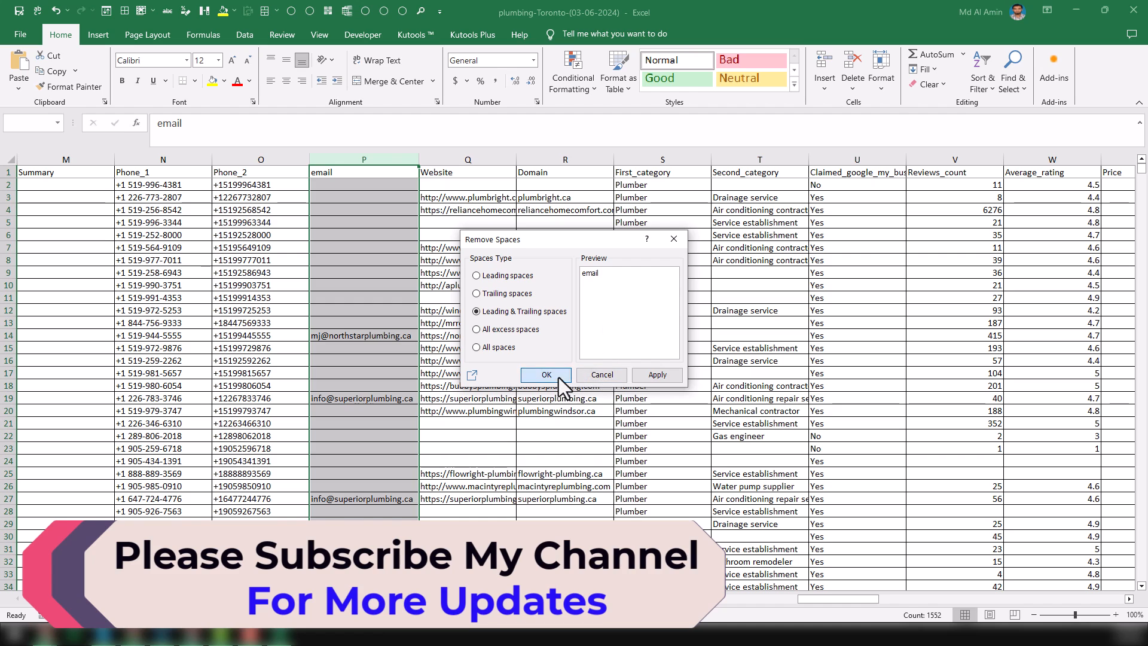
Remove leading and trailing spaces from the email column with Kutools and check cell P14.
{"action": "left_click", "coordinate": [545, 374]}
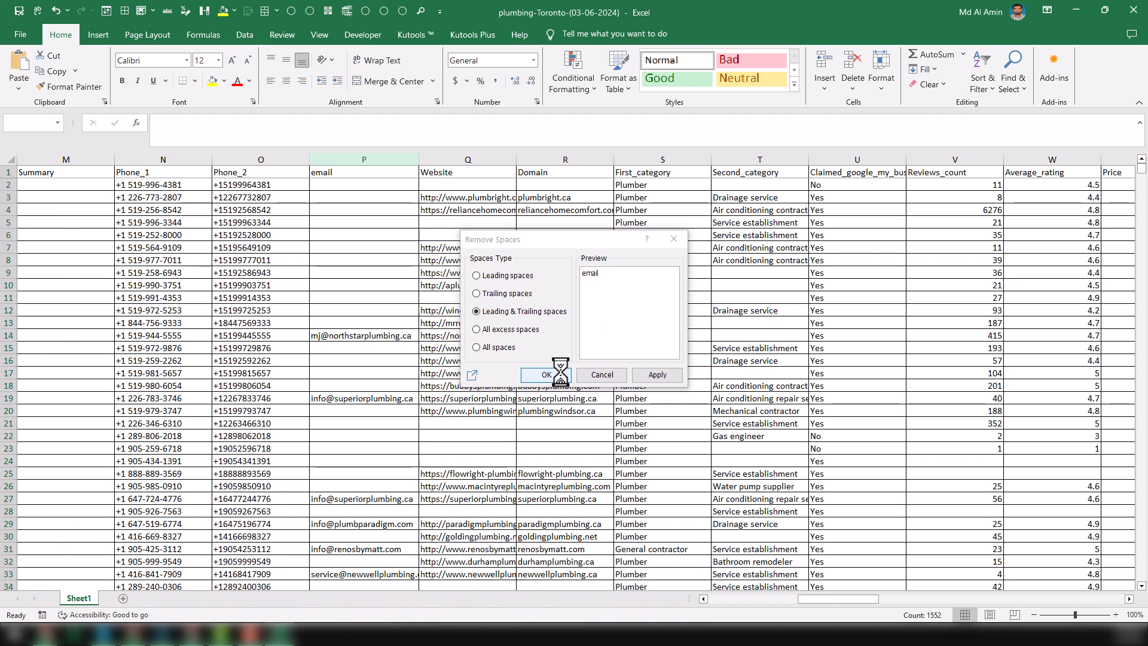
{"action": "left_click", "coordinate": [545, 374]}
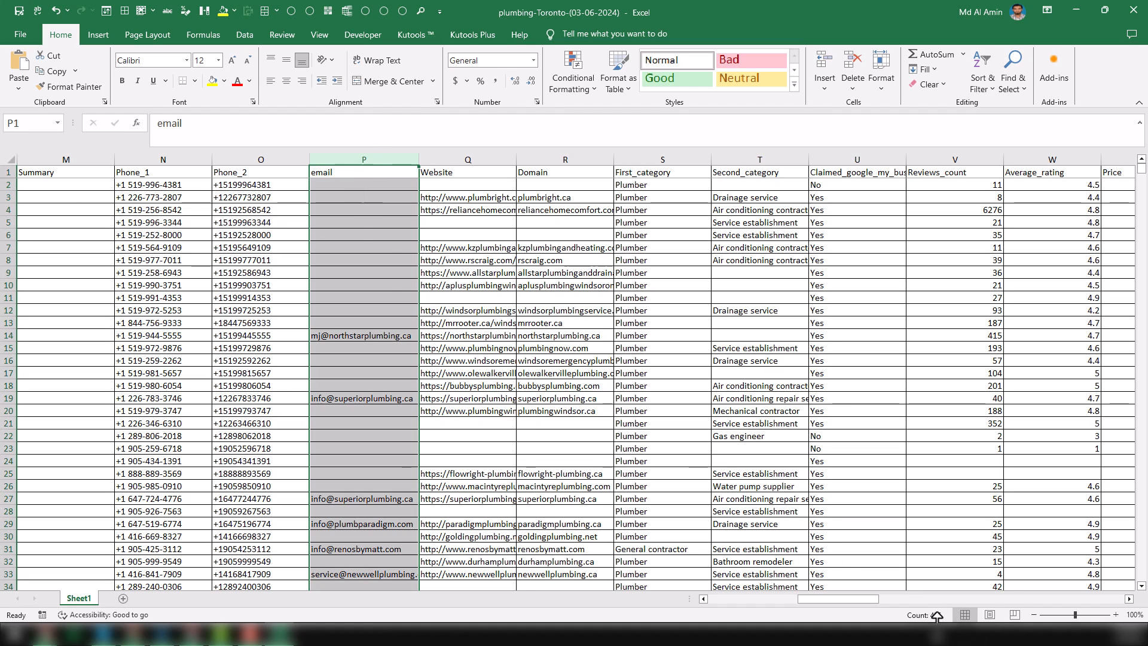
{"action": "mouse_move", "coordinate": [938, 614]}
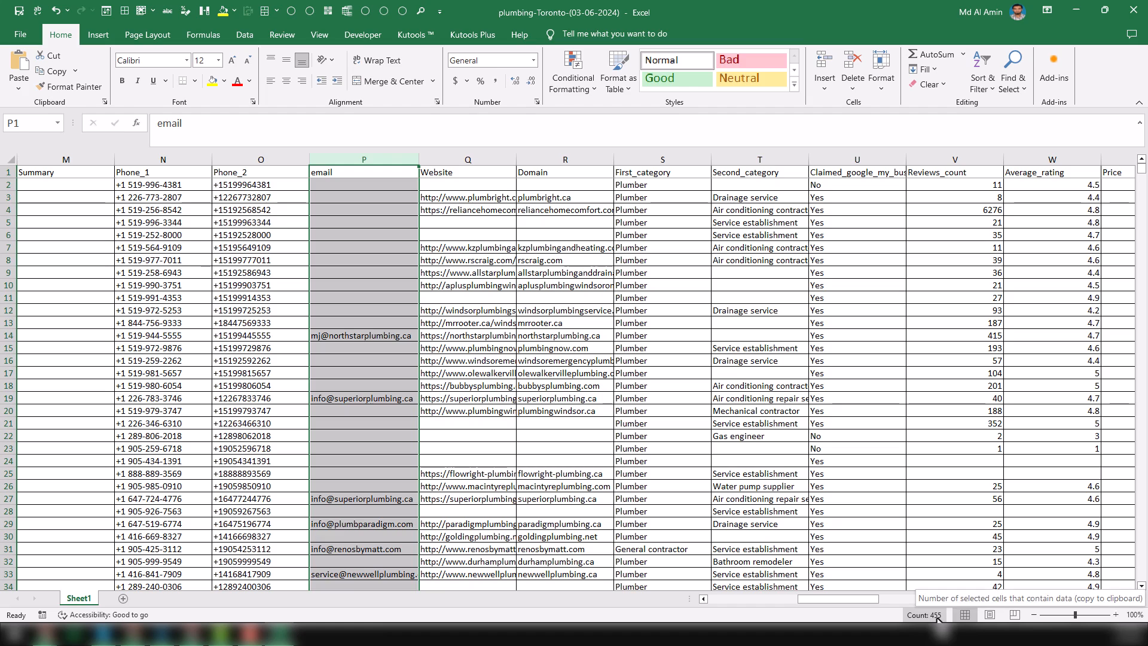
{"action": "left_click", "coordinate": [363, 336]}
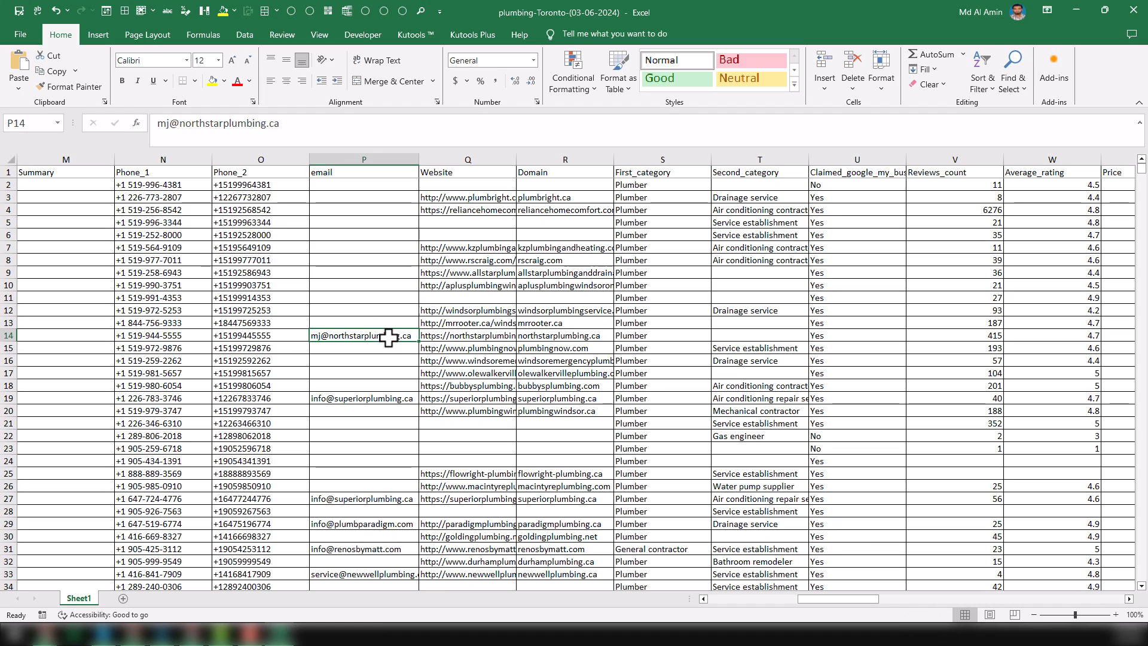
{"action": "scroll", "scroll_direction": "down", "scroll_amount": 3}
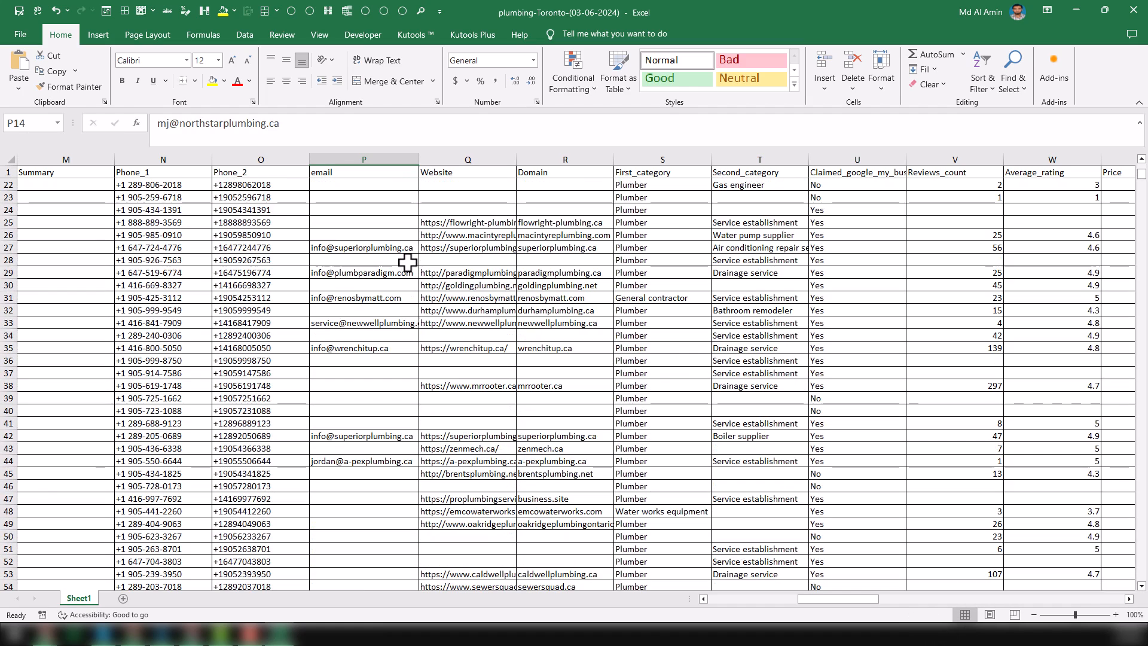
{"action": "left_click", "coordinate": [467, 159]}
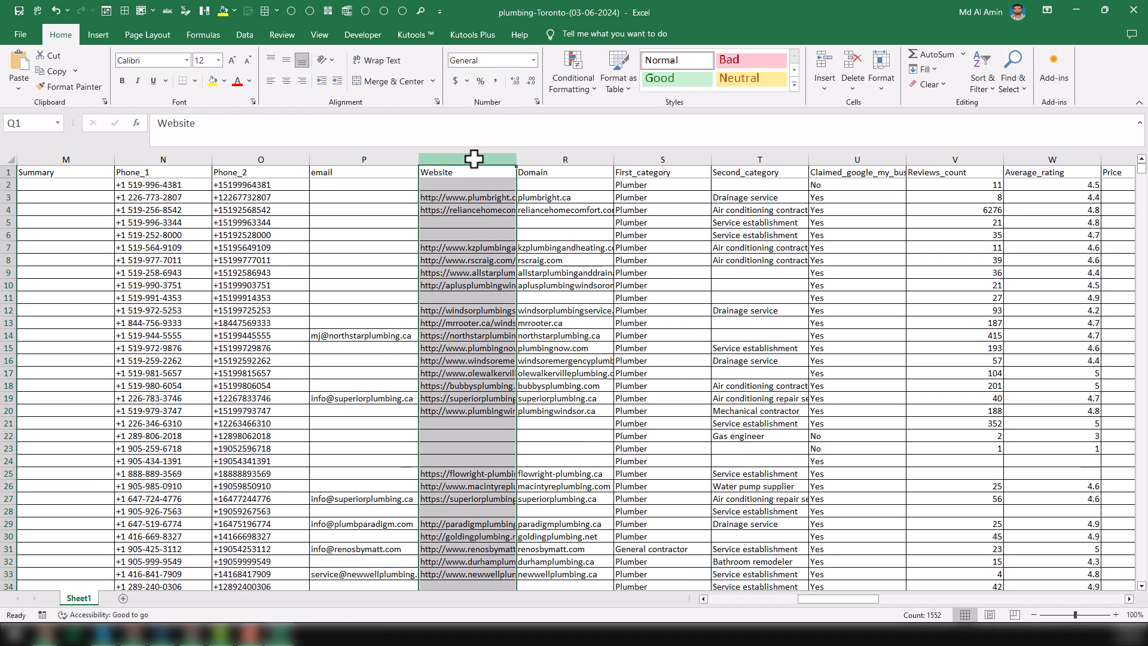
{"action": "mouse_move", "coordinate": [505, 233]}
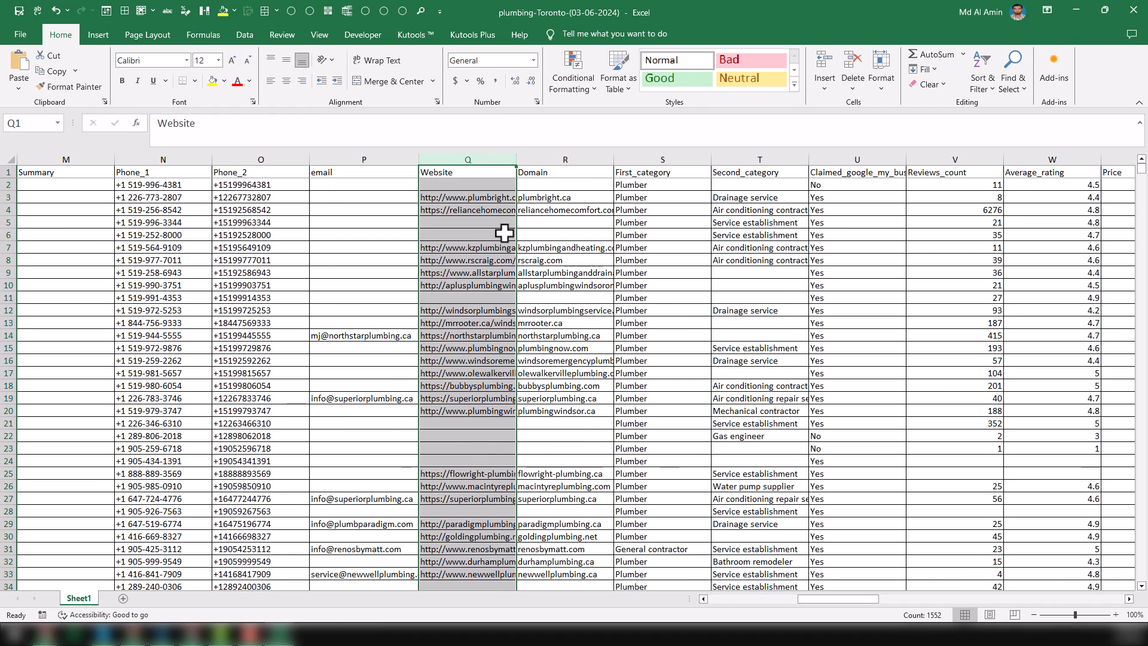
{"action": "left_click", "coordinate": [565, 173]}
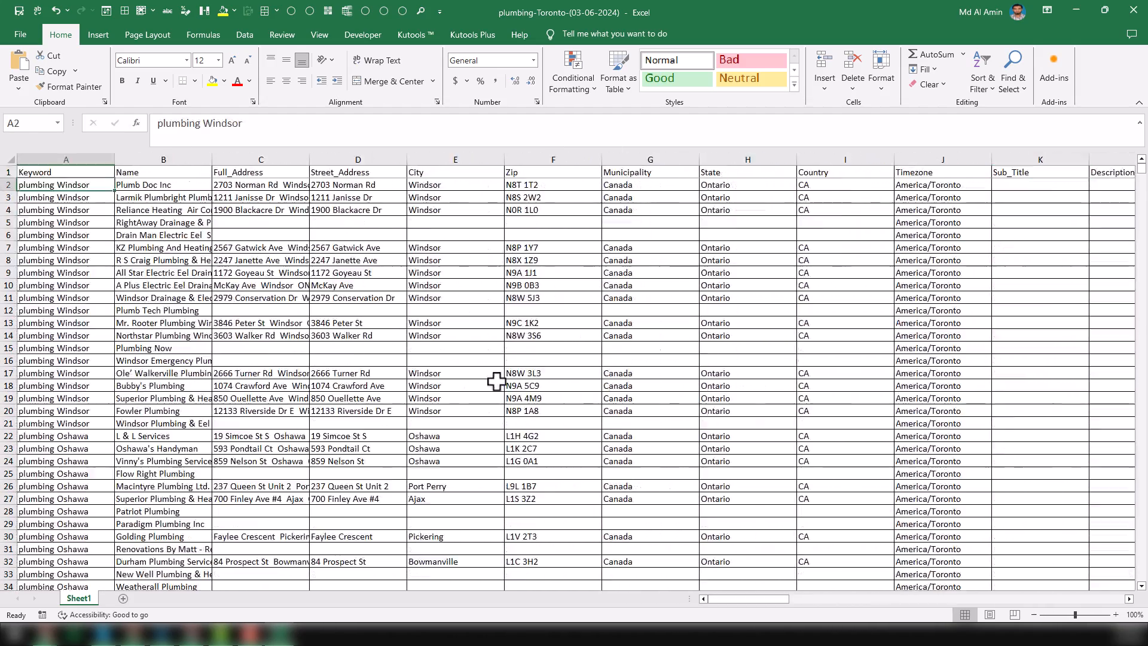
{"action": "left_click", "coordinate": [454, 385]}
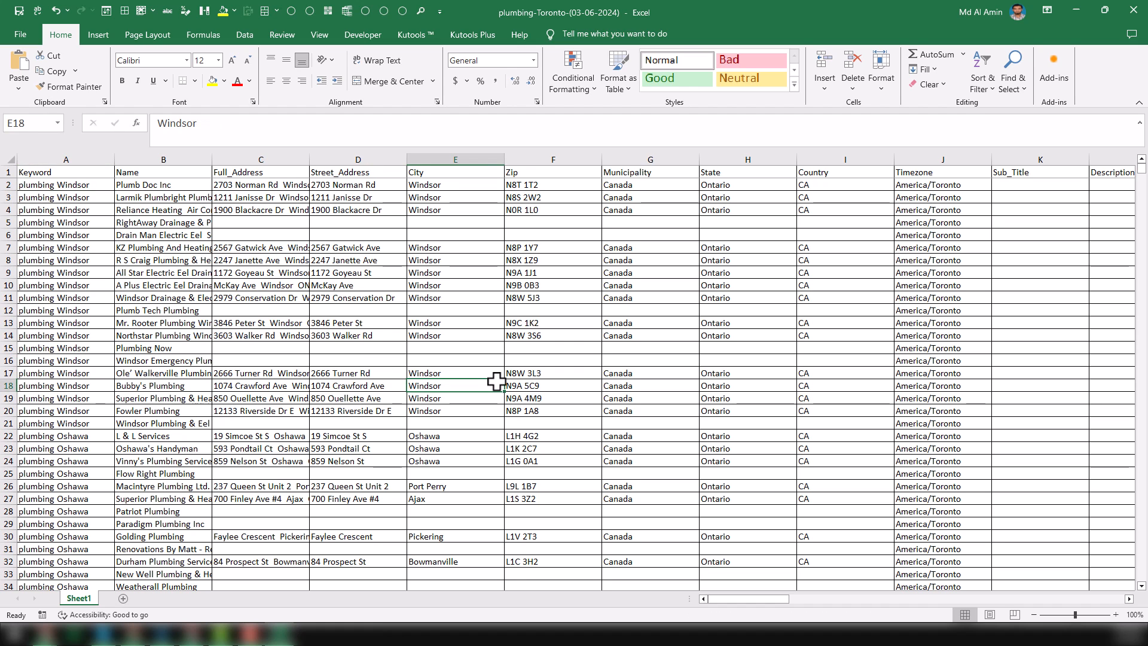
{"action": "mouse_move", "coordinate": [1097, 20]}
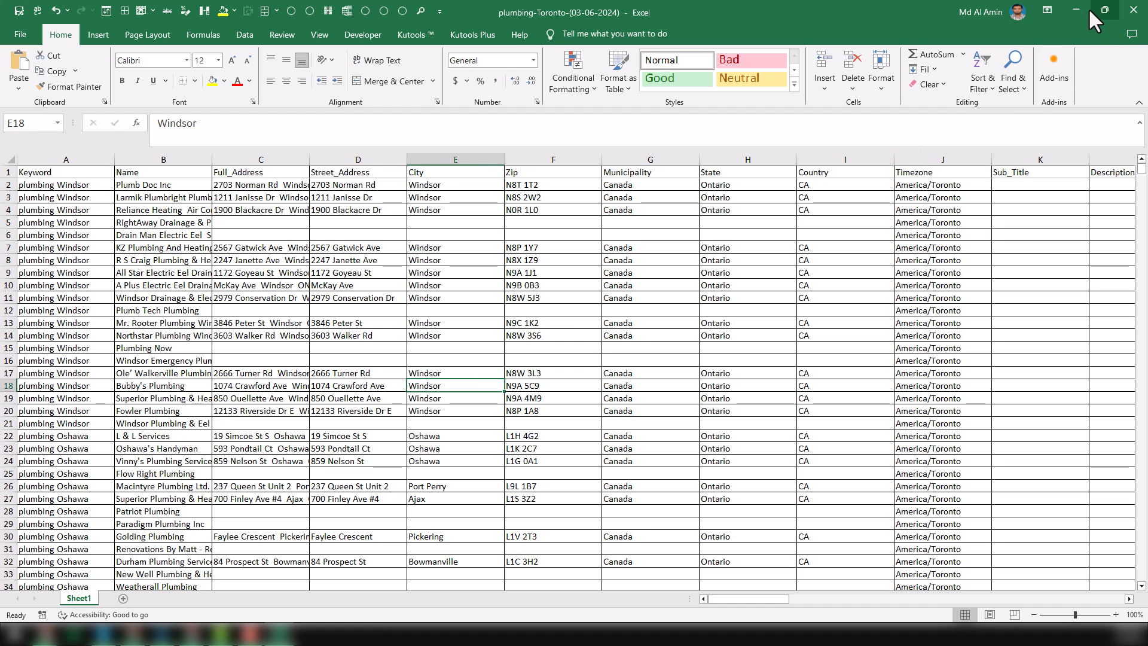